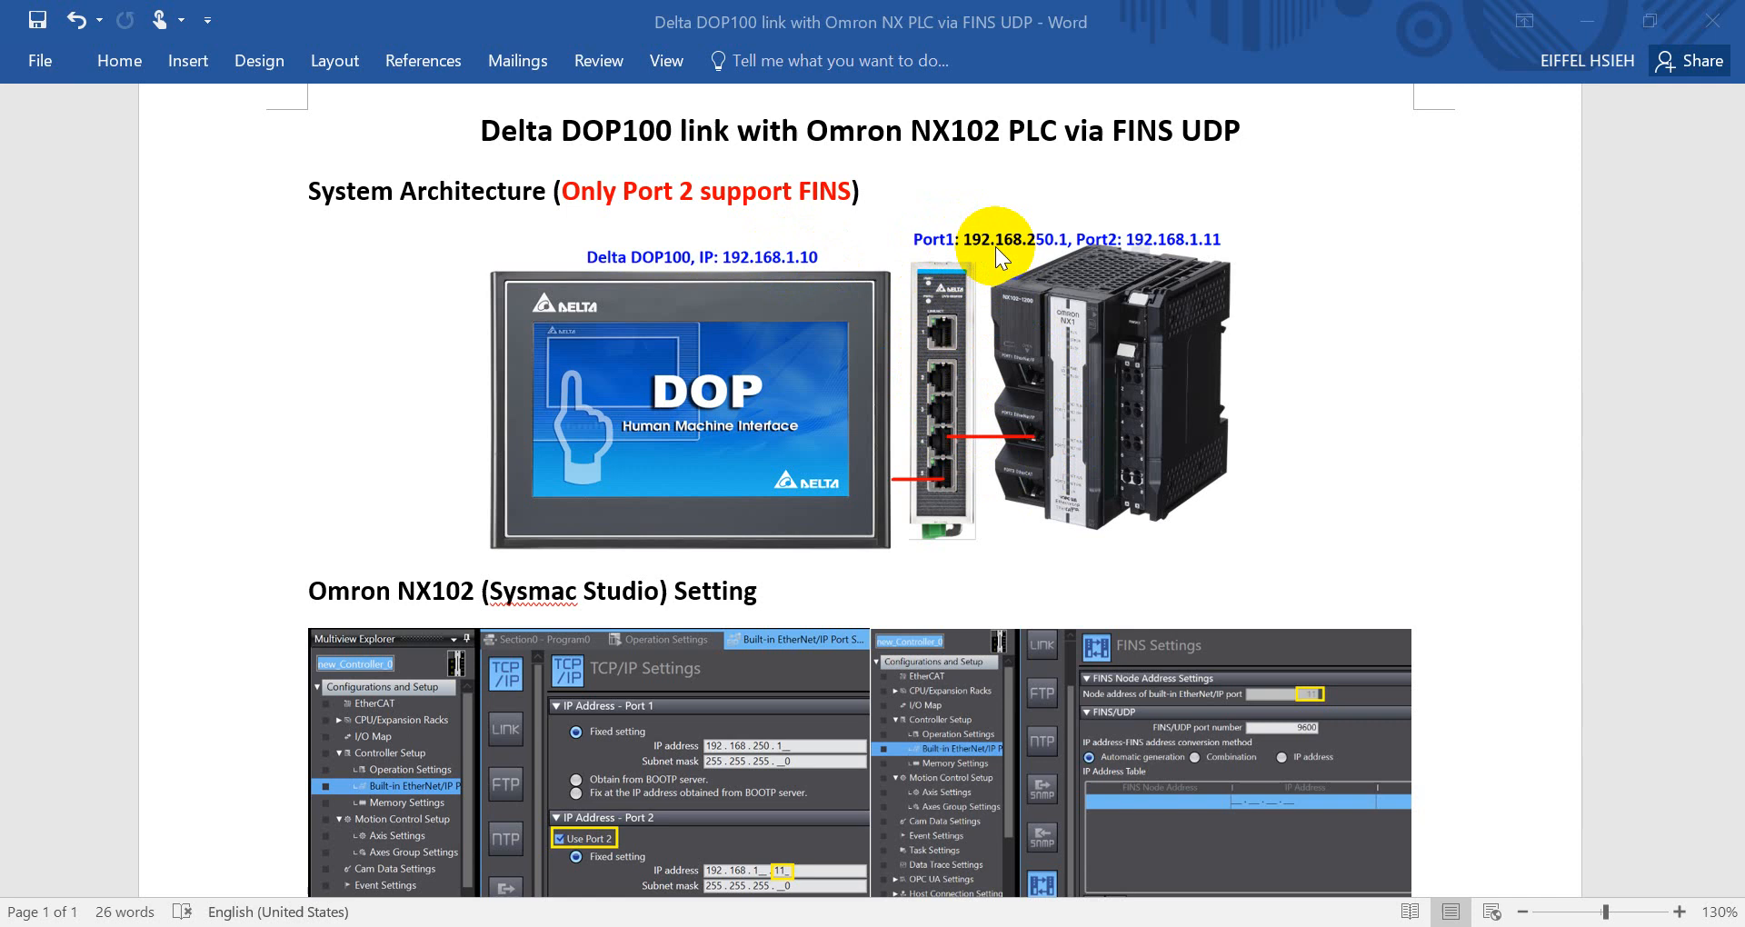
{"action": "mouse_move", "coordinate": [1049, 263]}
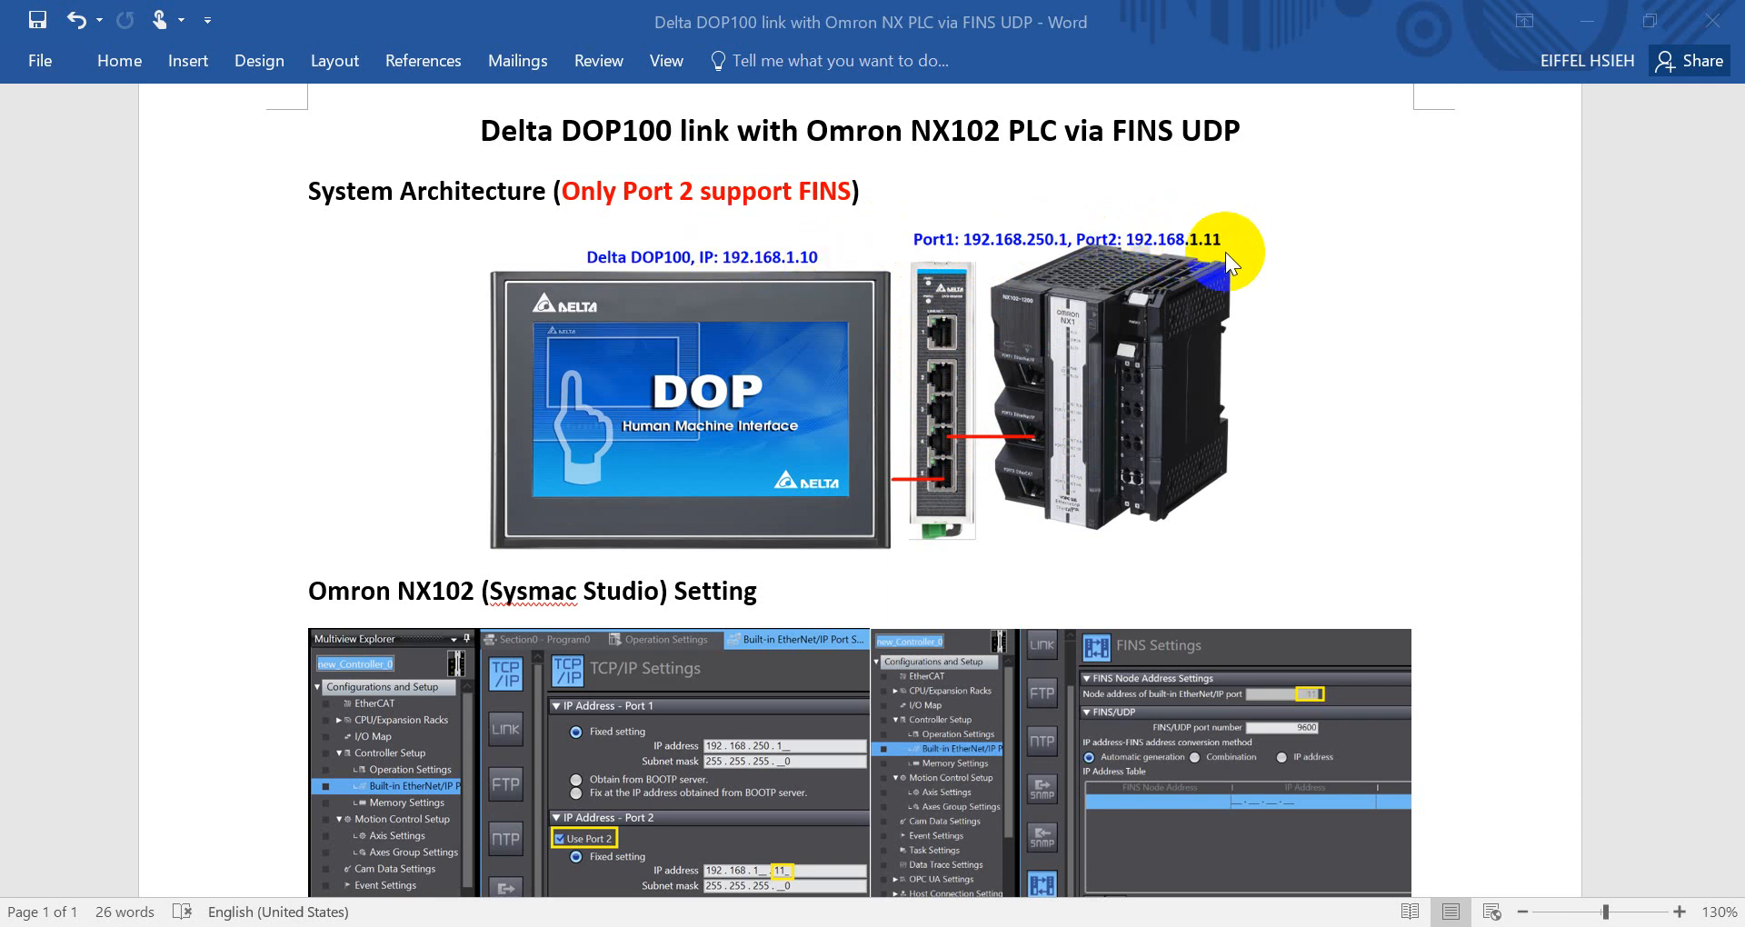
{"action": "mouse_move", "coordinate": [561, 212]}
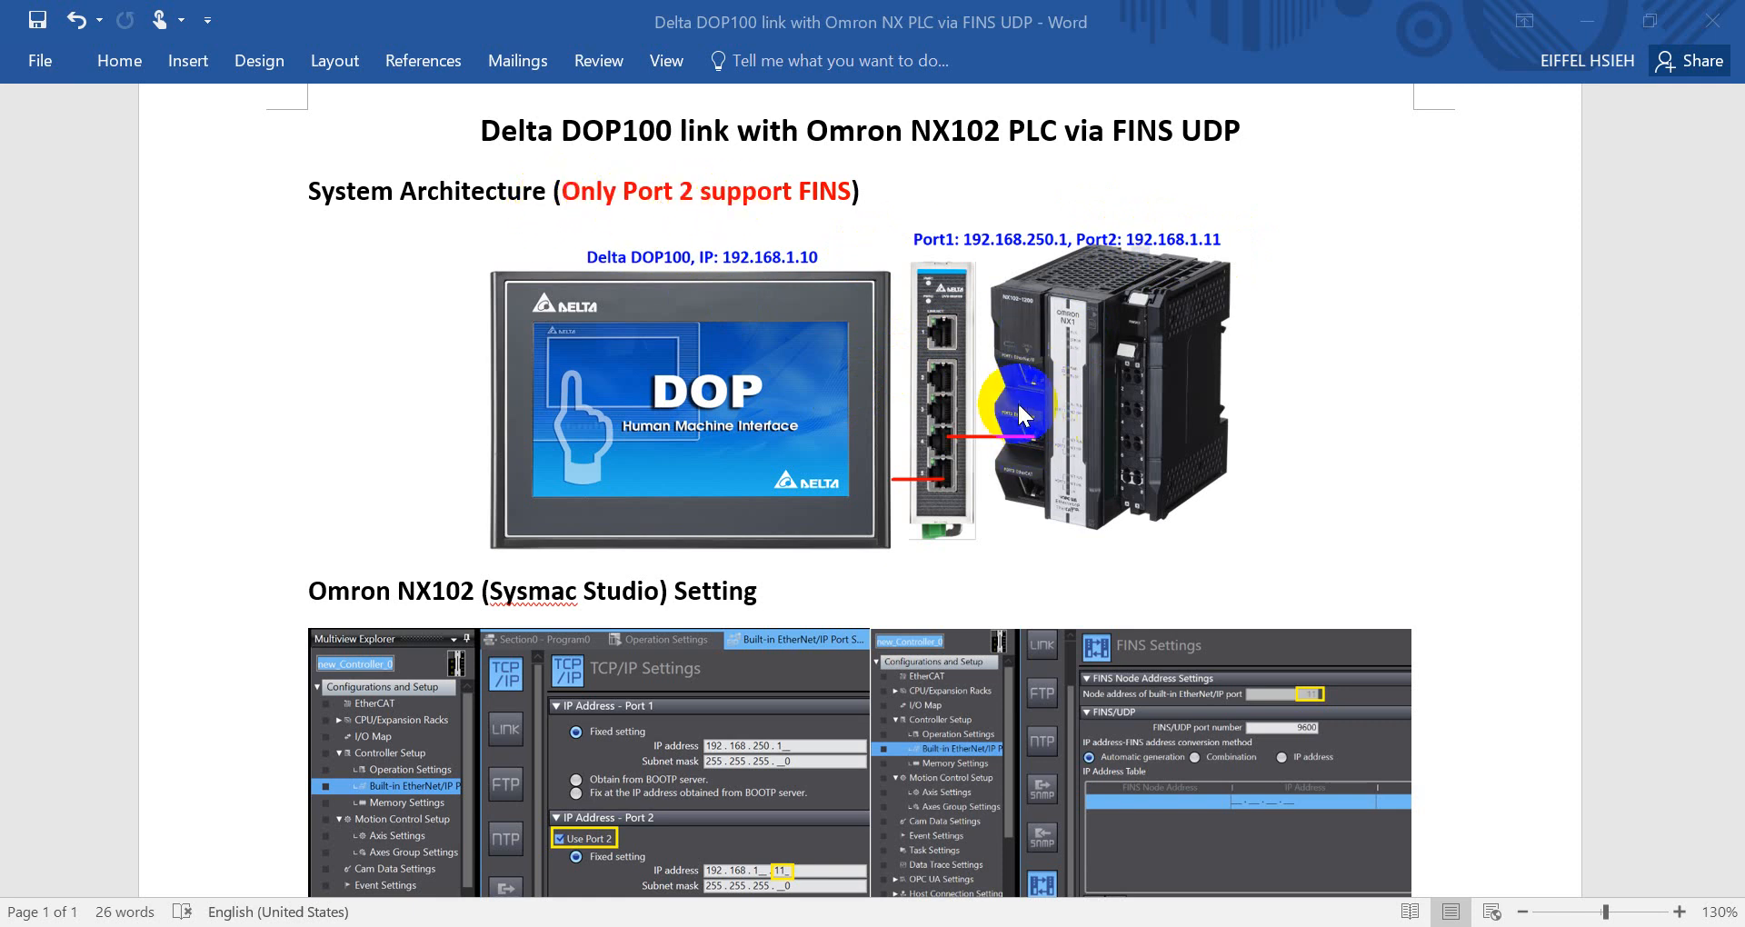
{"action": "mouse_move", "coordinate": [1015, 371]}
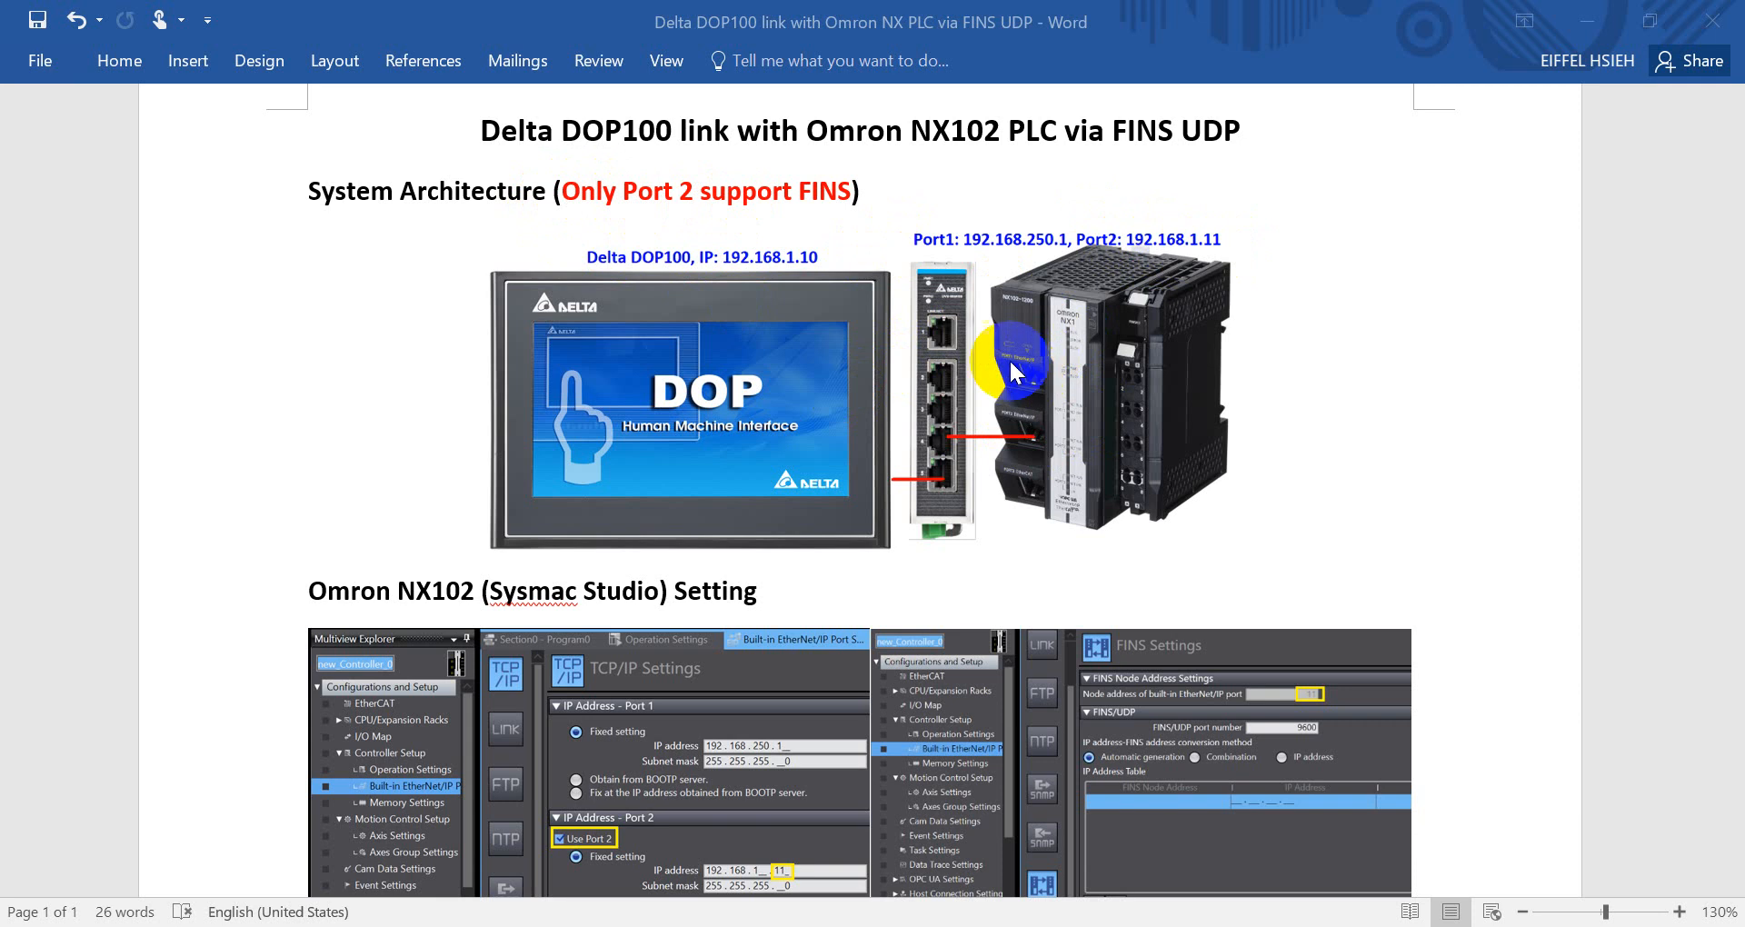
Scroll through the DIAScreen Setting section, then switch to Sysmac Studio's controller communications setup
{"action": "scroll", "scroll_direction": "down", "scroll_amount": 3}
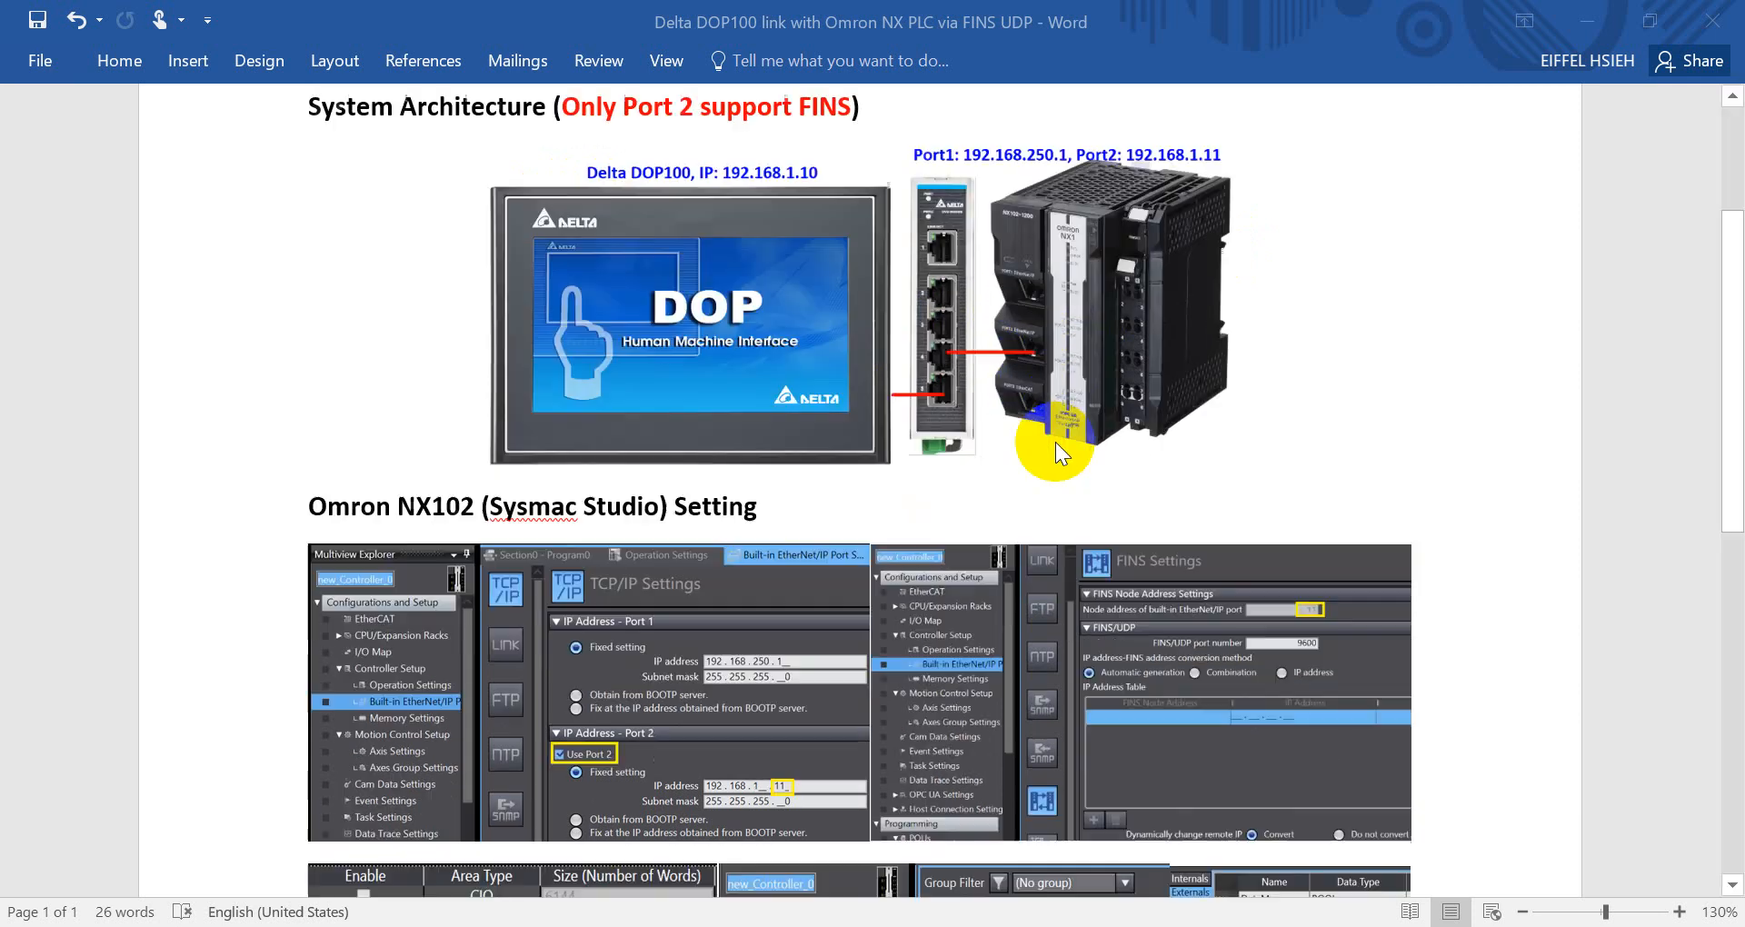
{"action": "scroll", "scroll_direction": "down", "scroll_amount": 3}
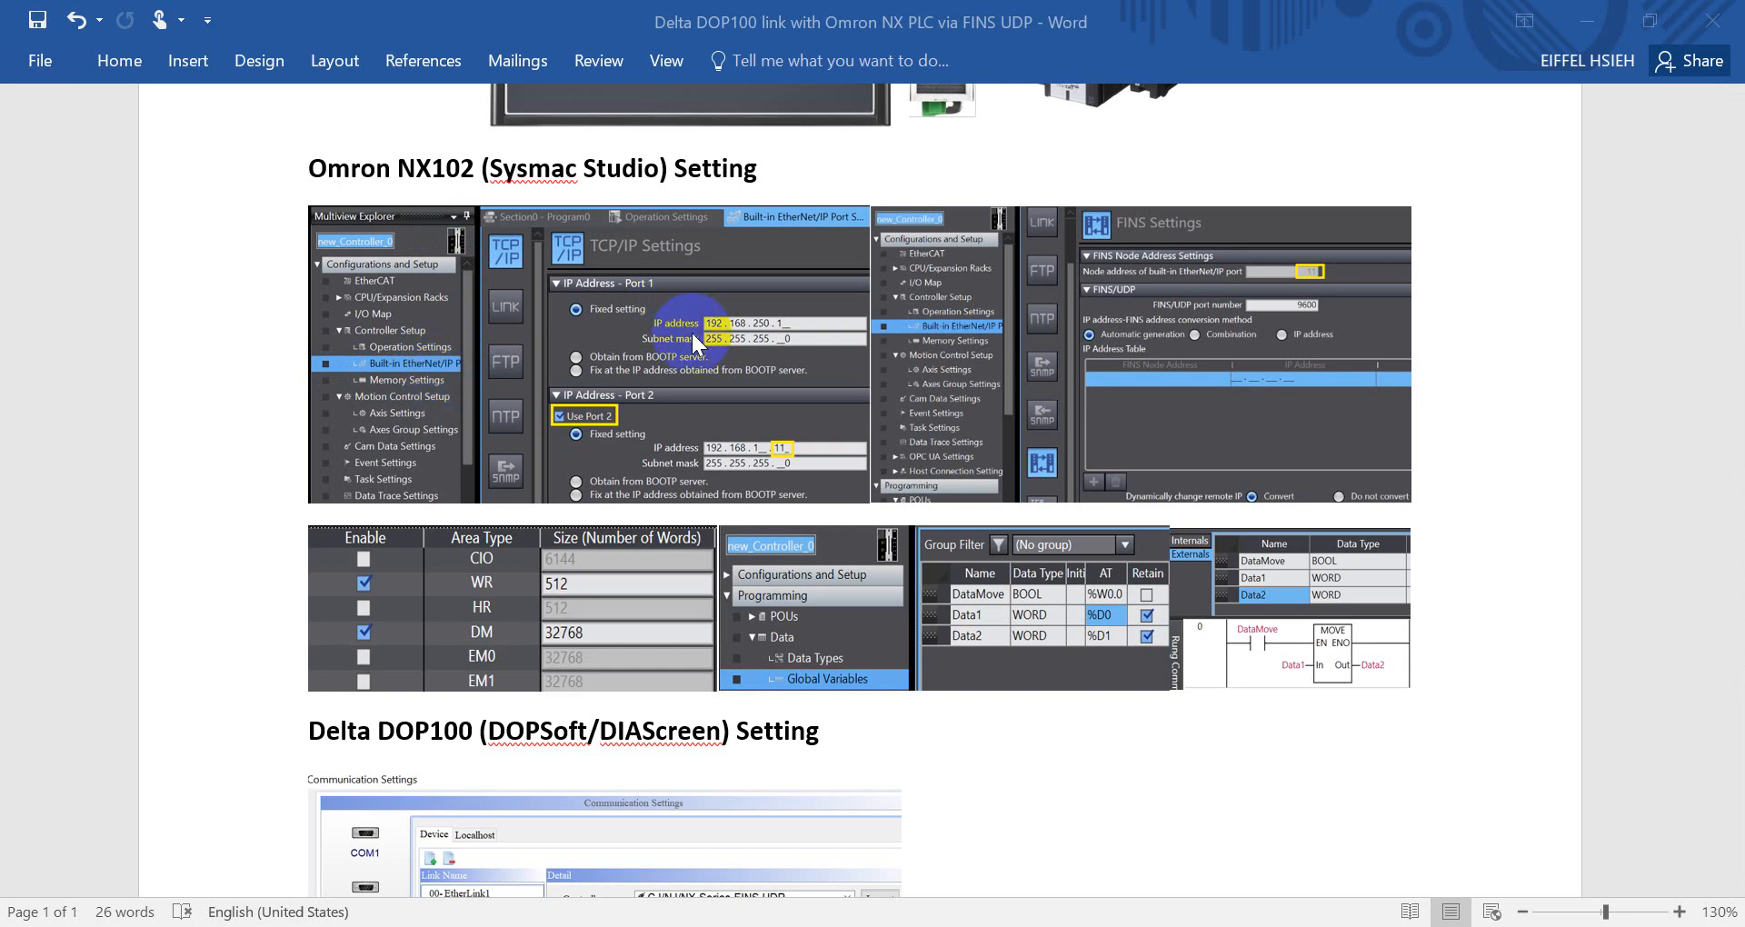
{"action": "mouse_move", "coordinate": [762, 328]}
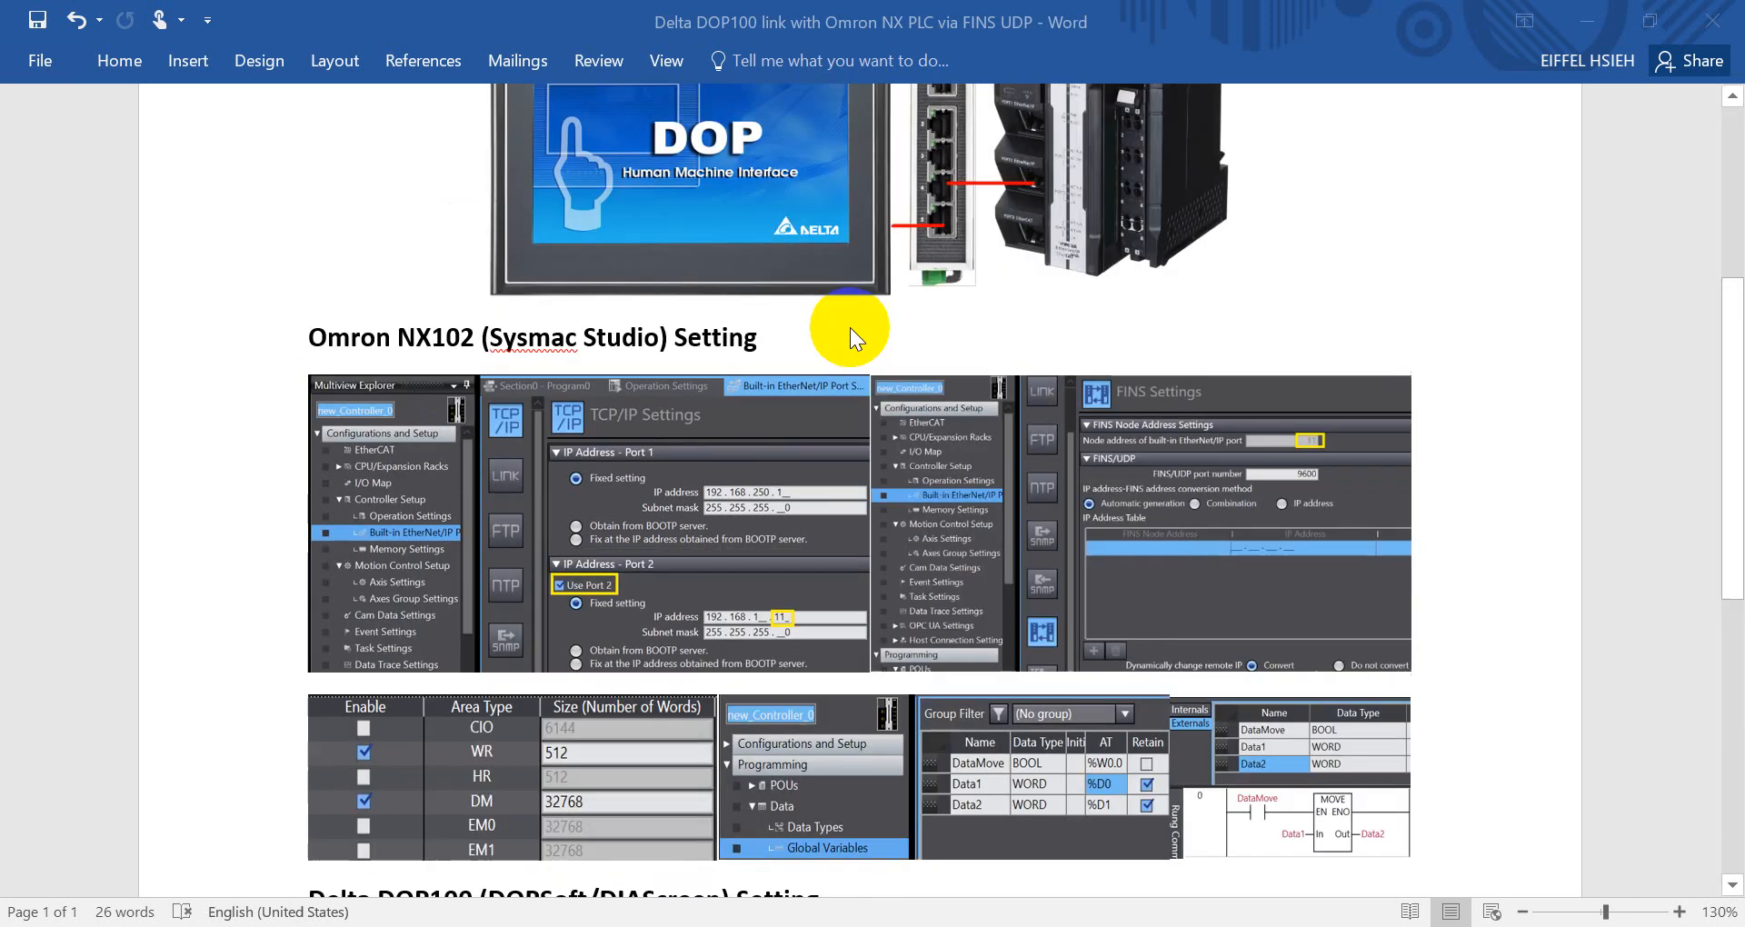
{"action": "mouse_move", "coordinate": [850, 456]}
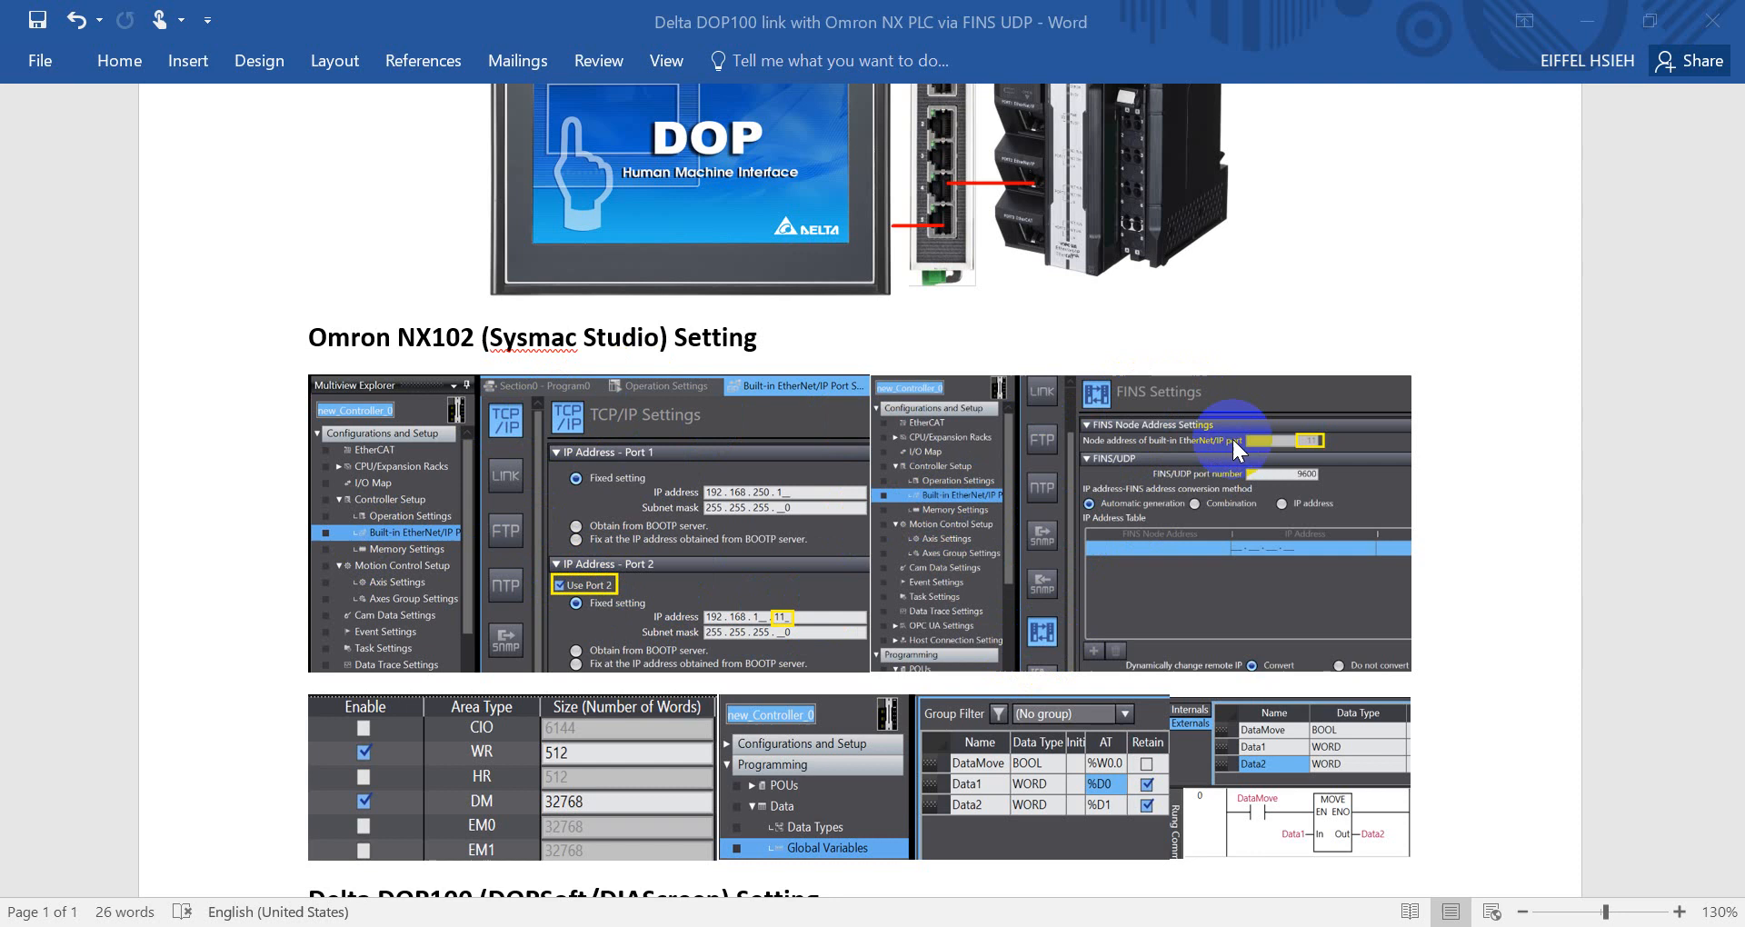
{"action": "mouse_move", "coordinate": [1036, 558]}
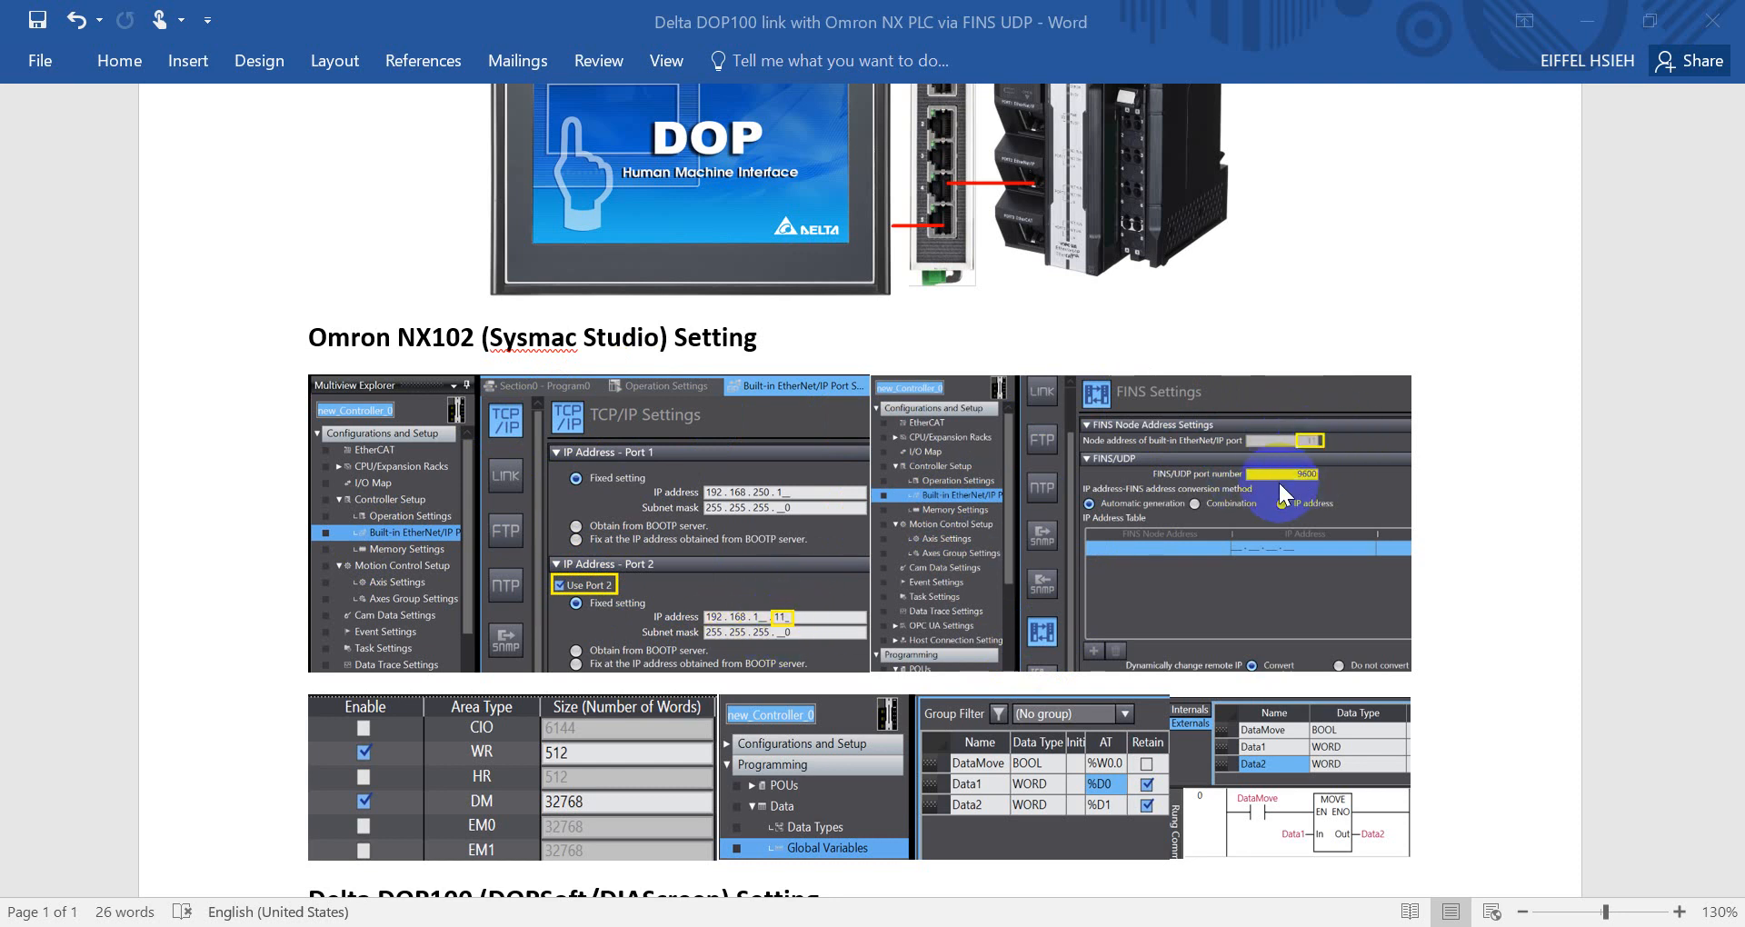
{"action": "mouse_move", "coordinate": [1301, 478]}
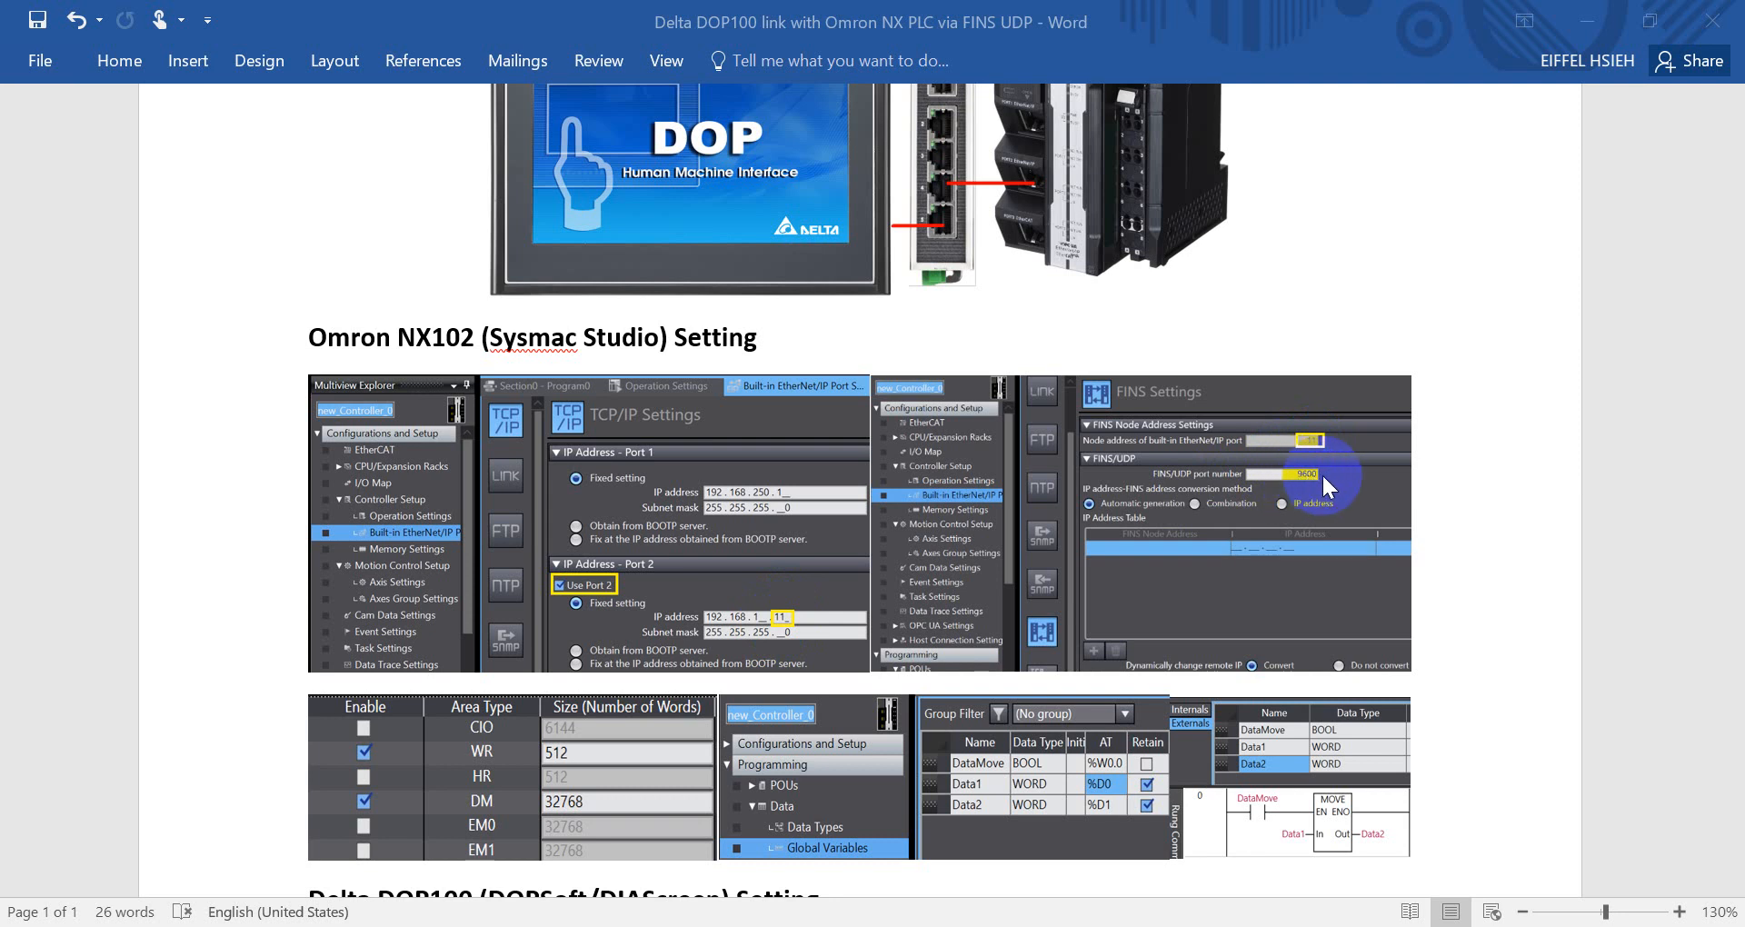
{"action": "mouse_move", "coordinate": [1141, 539]}
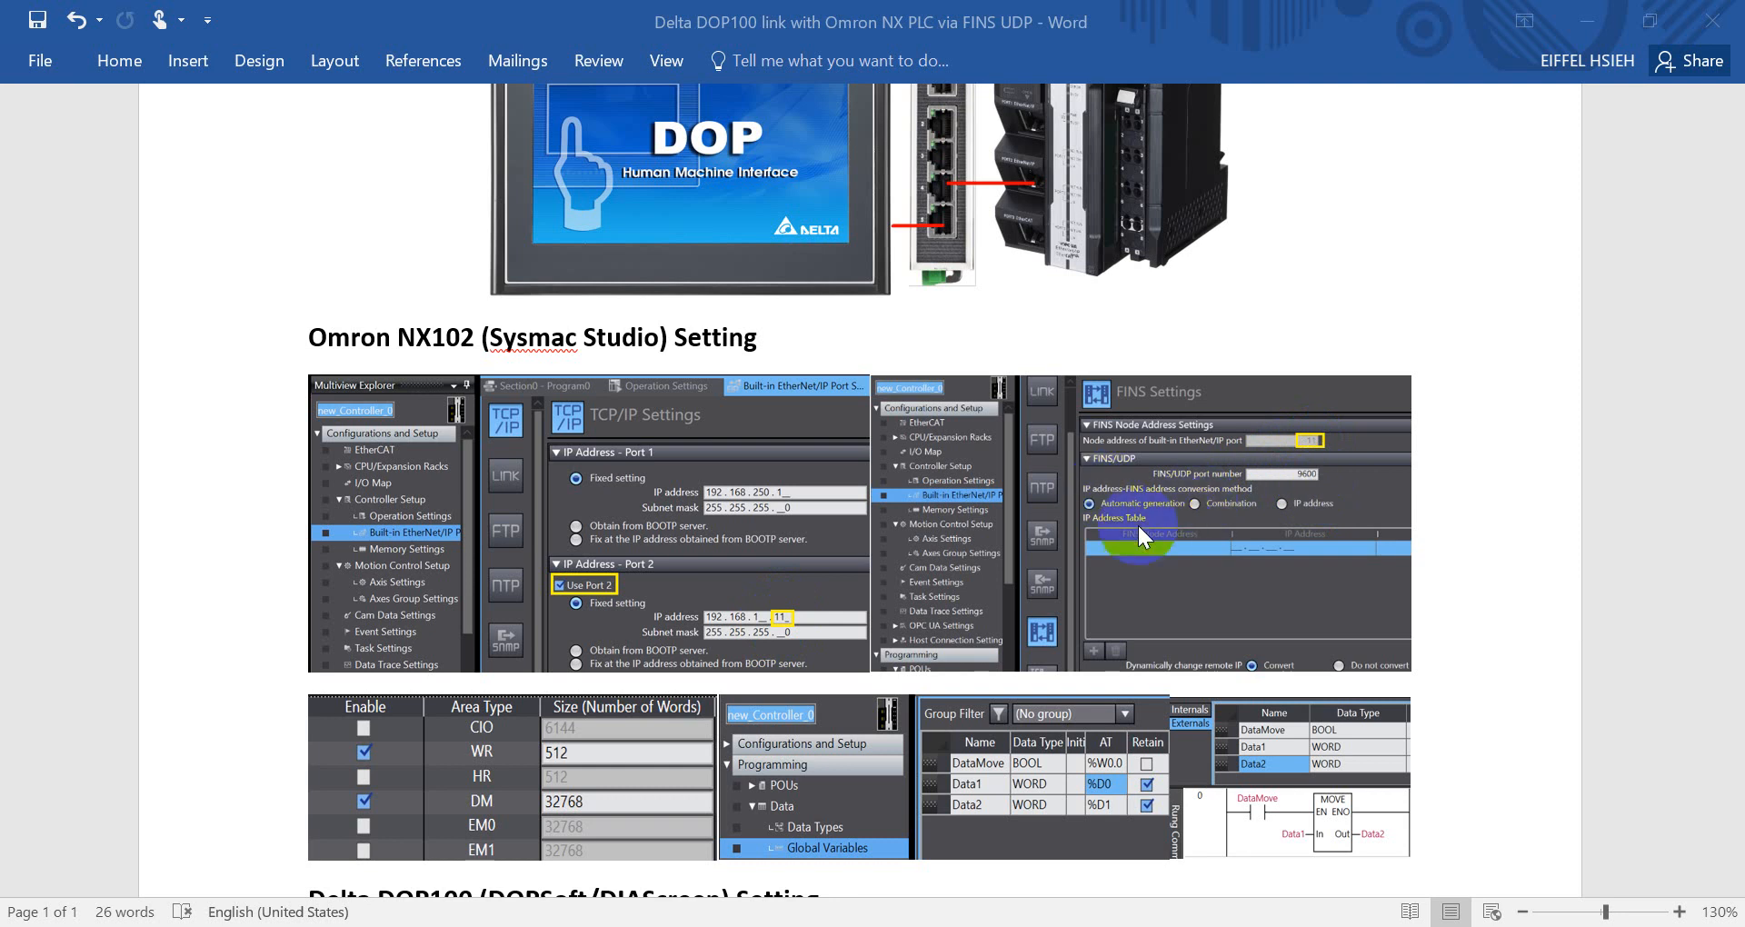
{"action": "scroll", "scroll_direction": "down", "scroll_amount": 3}
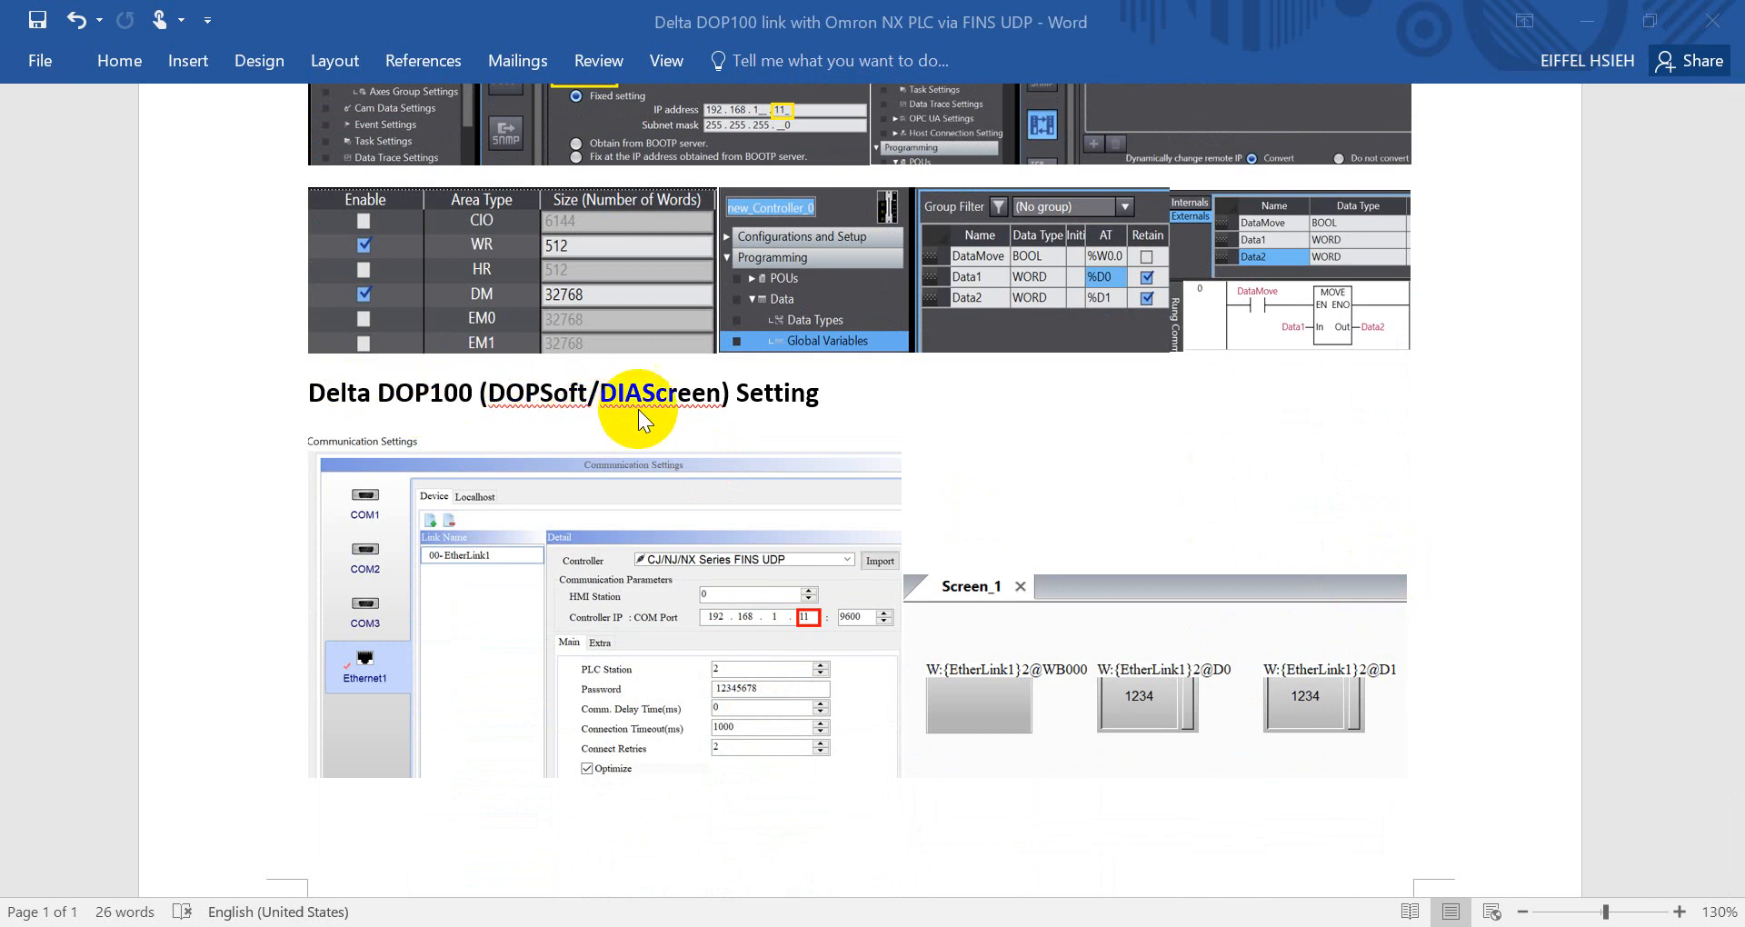
{"action": "mouse_move", "coordinate": [768, 631]}
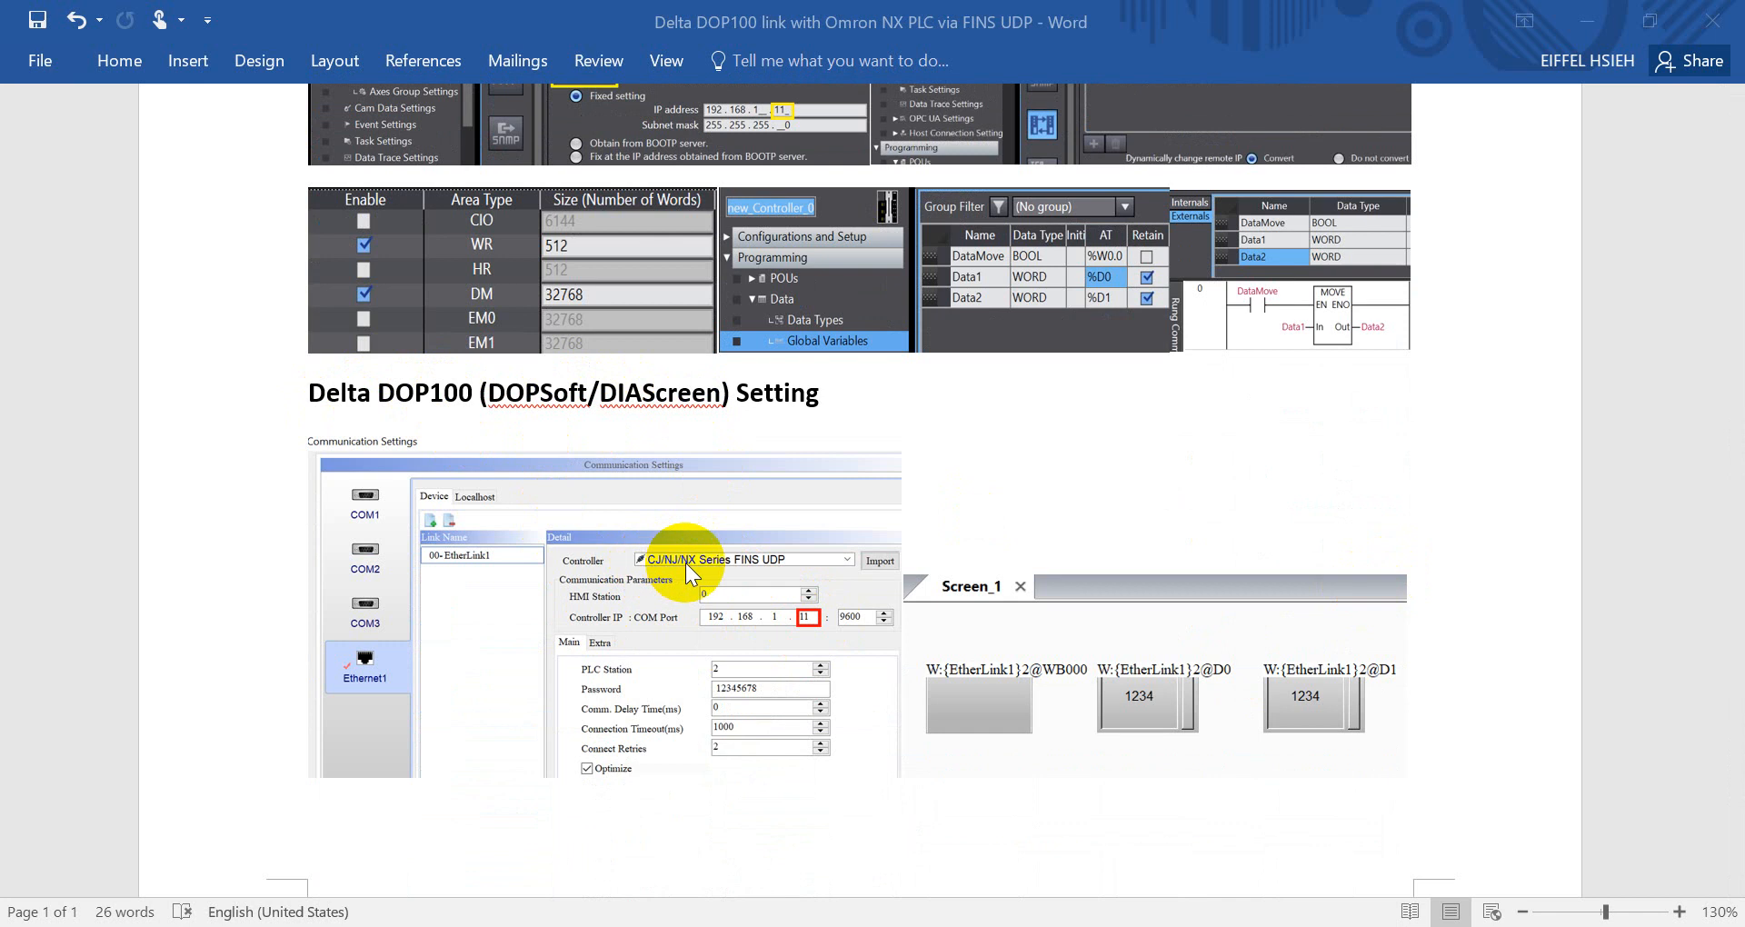
{"action": "mouse_move", "coordinate": [808, 591]}
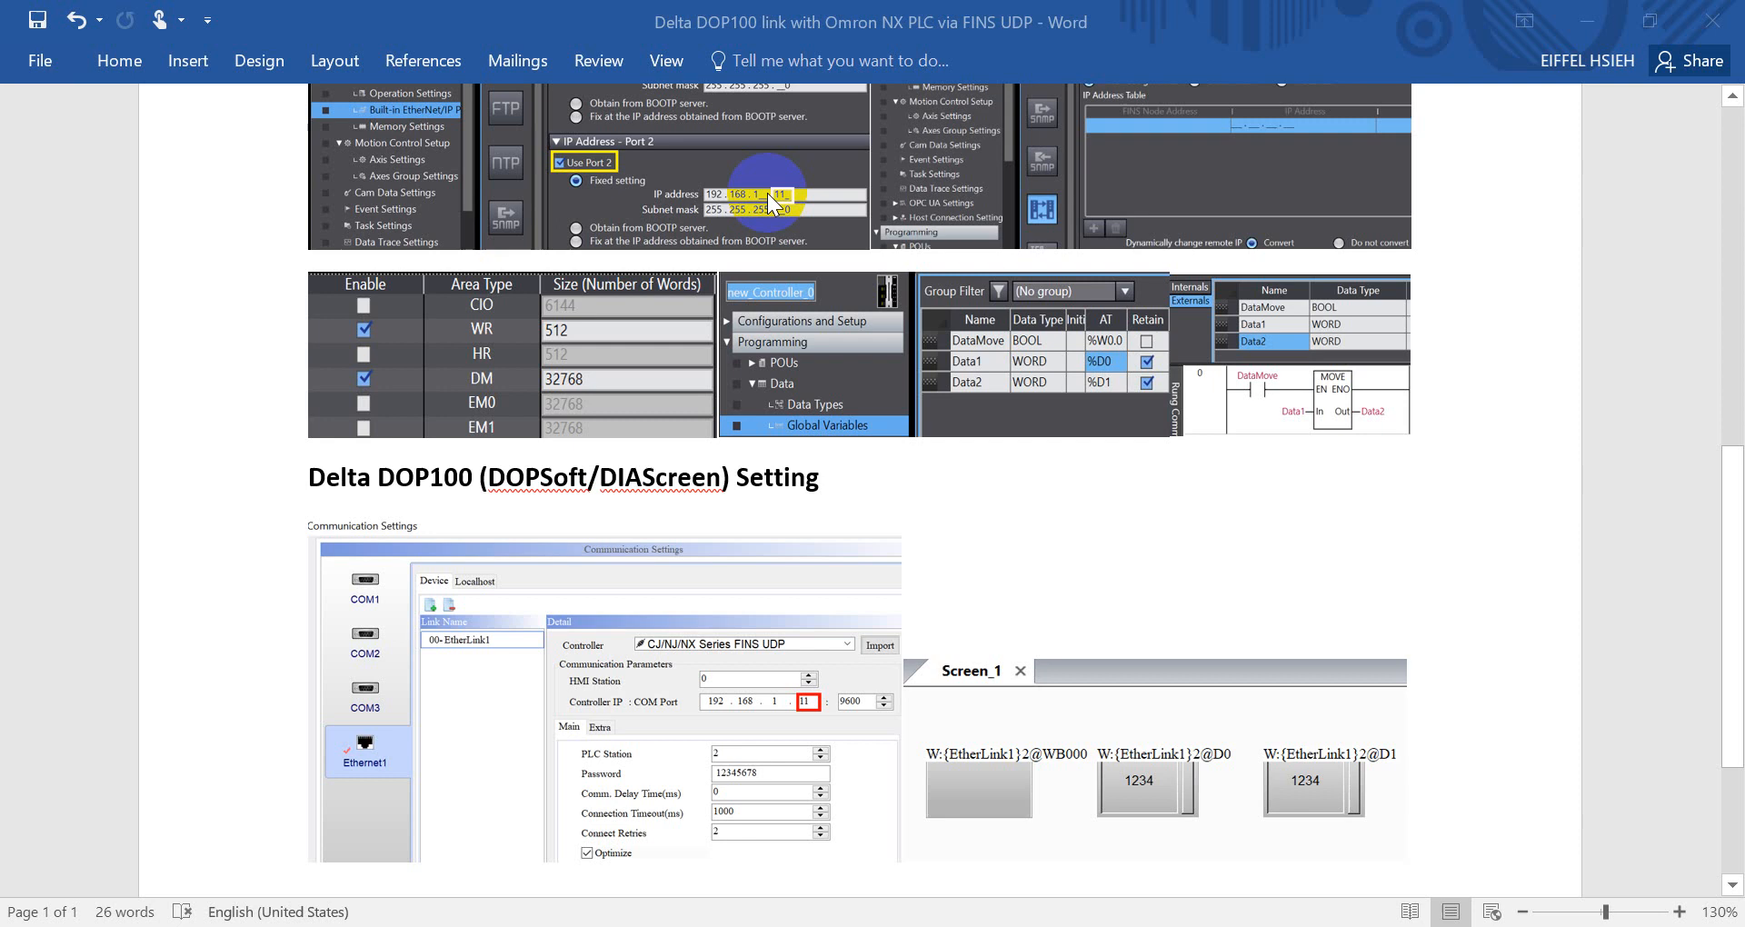
{"action": "mouse_move", "coordinate": [779, 214]}
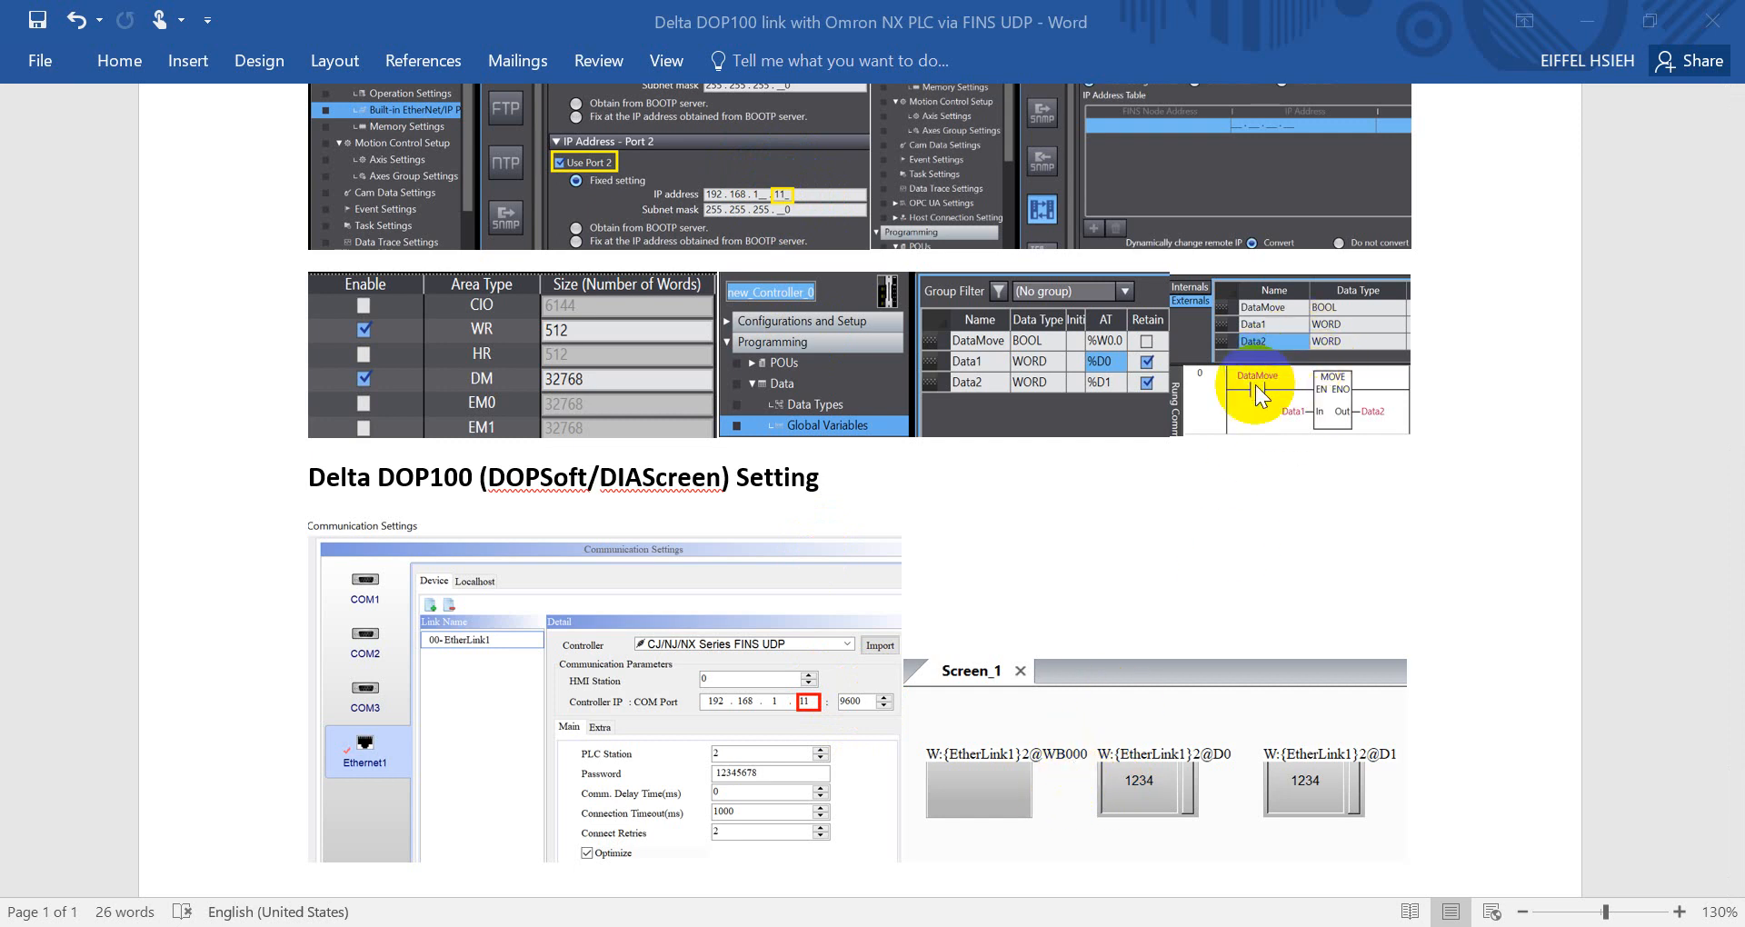
{"action": "mouse_move", "coordinate": [1250, 405]}
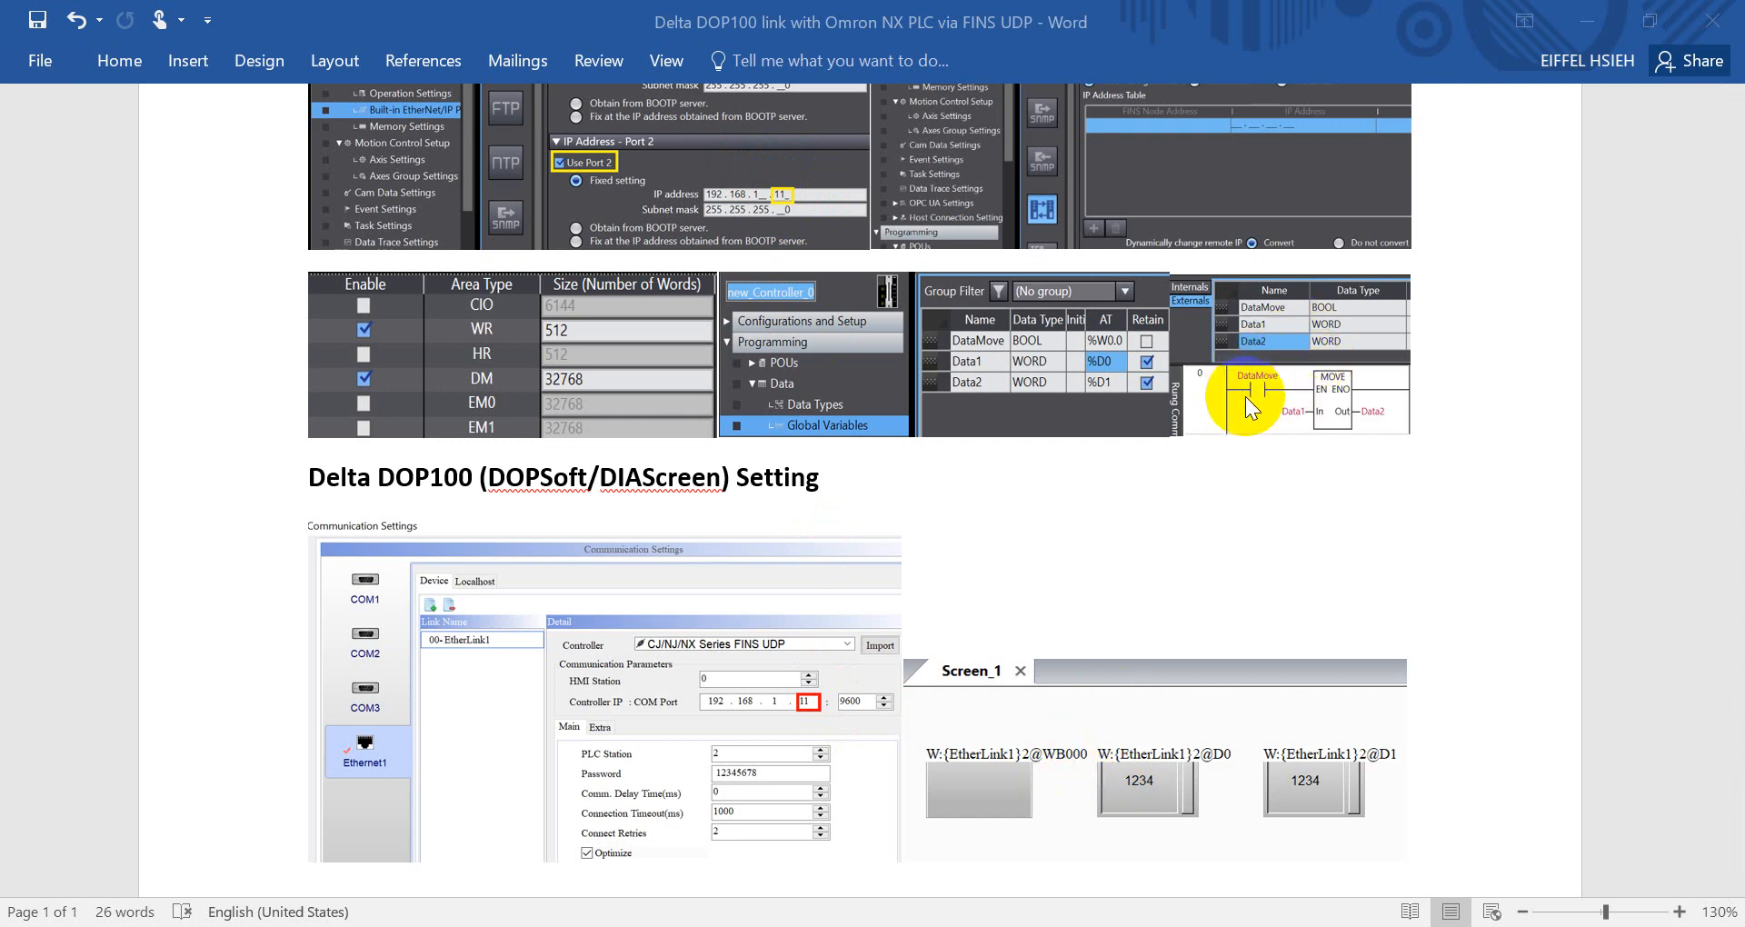
{"action": "mouse_move", "coordinate": [1287, 402]}
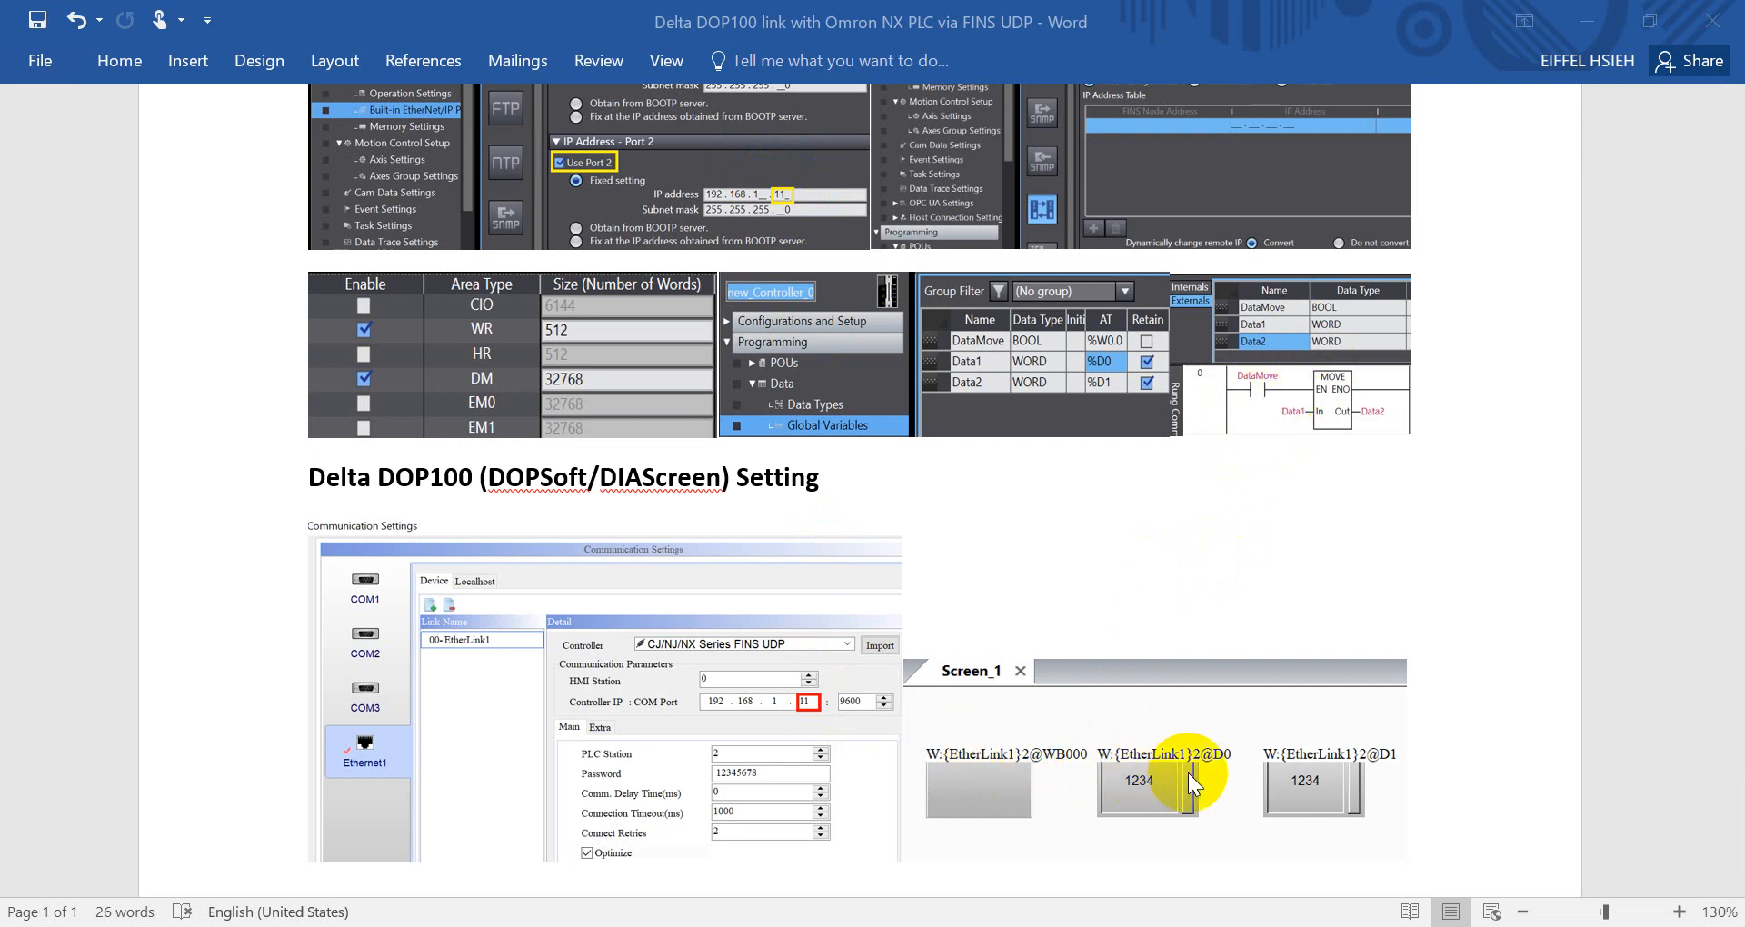
{"action": "mouse_move", "coordinate": [1333, 770]}
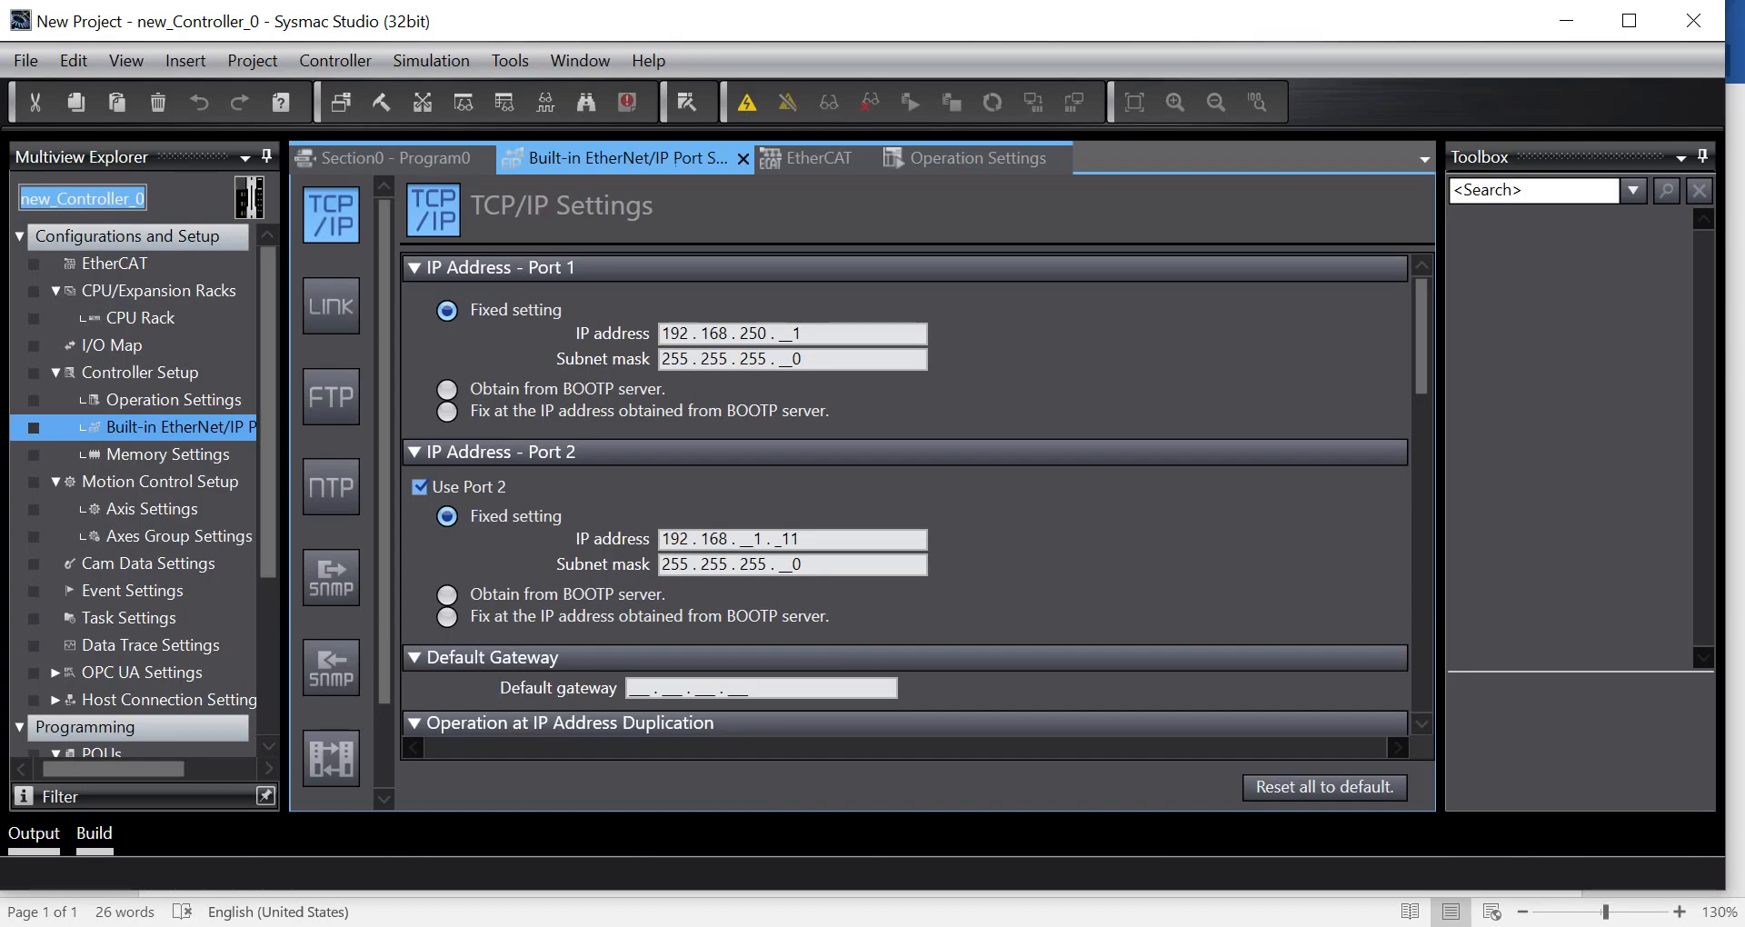
{"action": "left_click", "coordinate": [335, 61]}
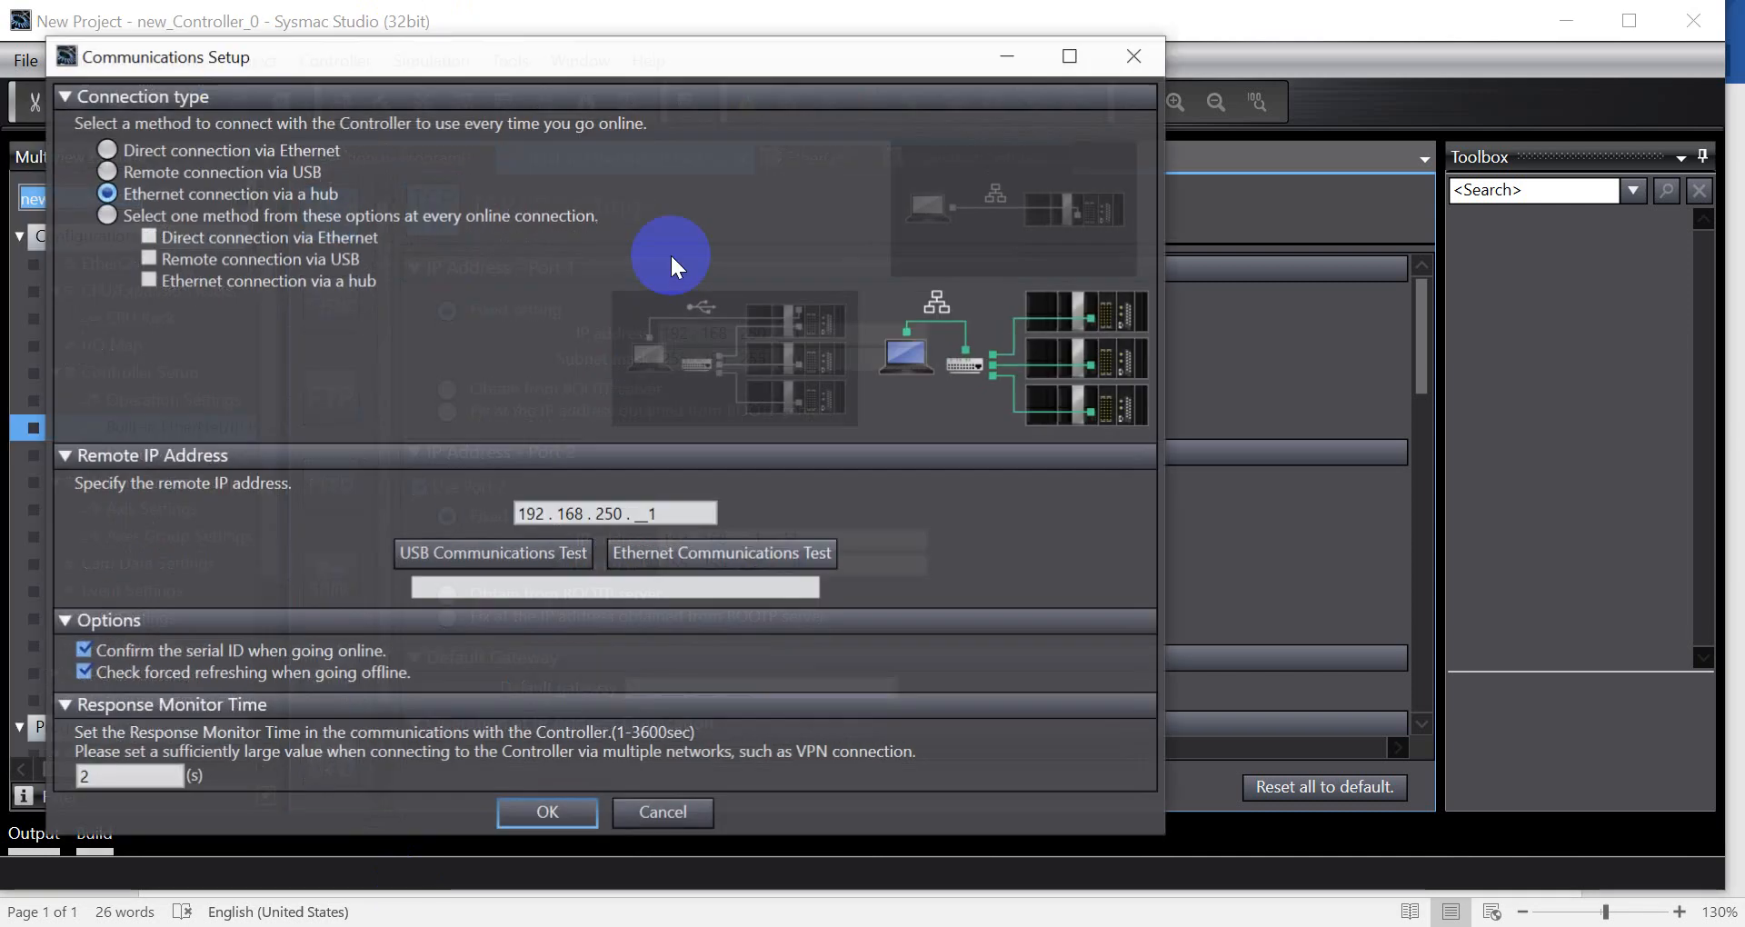
{"action": "left_click", "coordinate": [722, 554]}
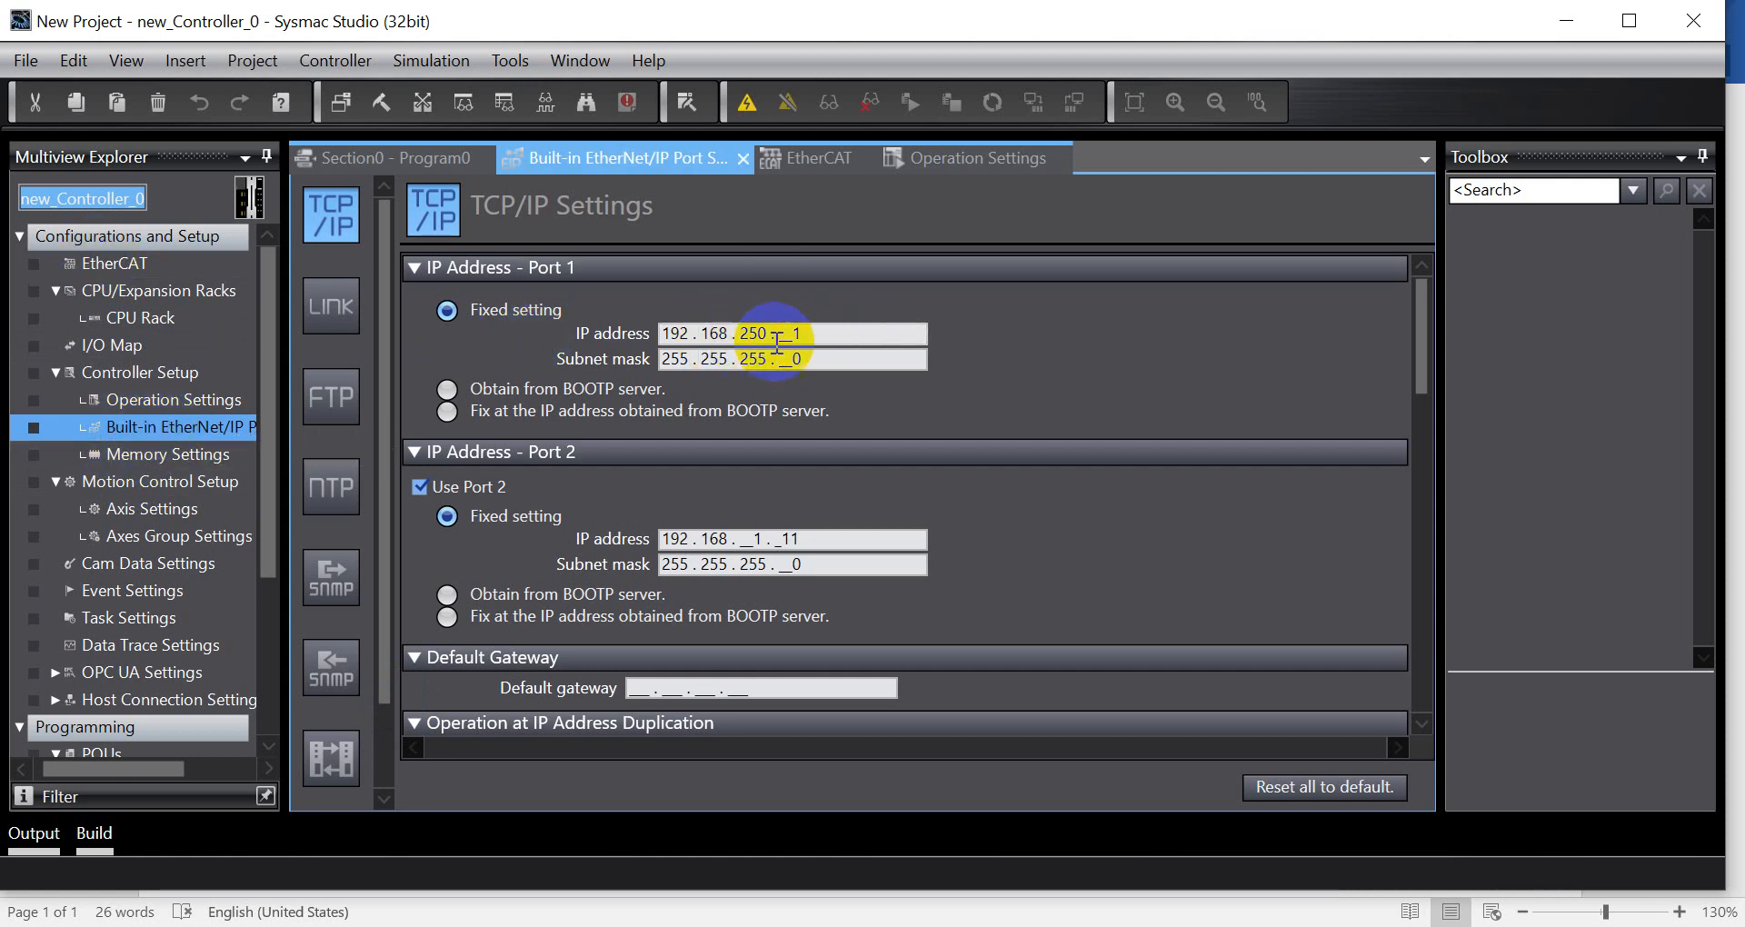
Review the port's FINS settings for node address and UDP port
{"action": "scroll", "scroll_direction": "down", "scroll_amount": 3}
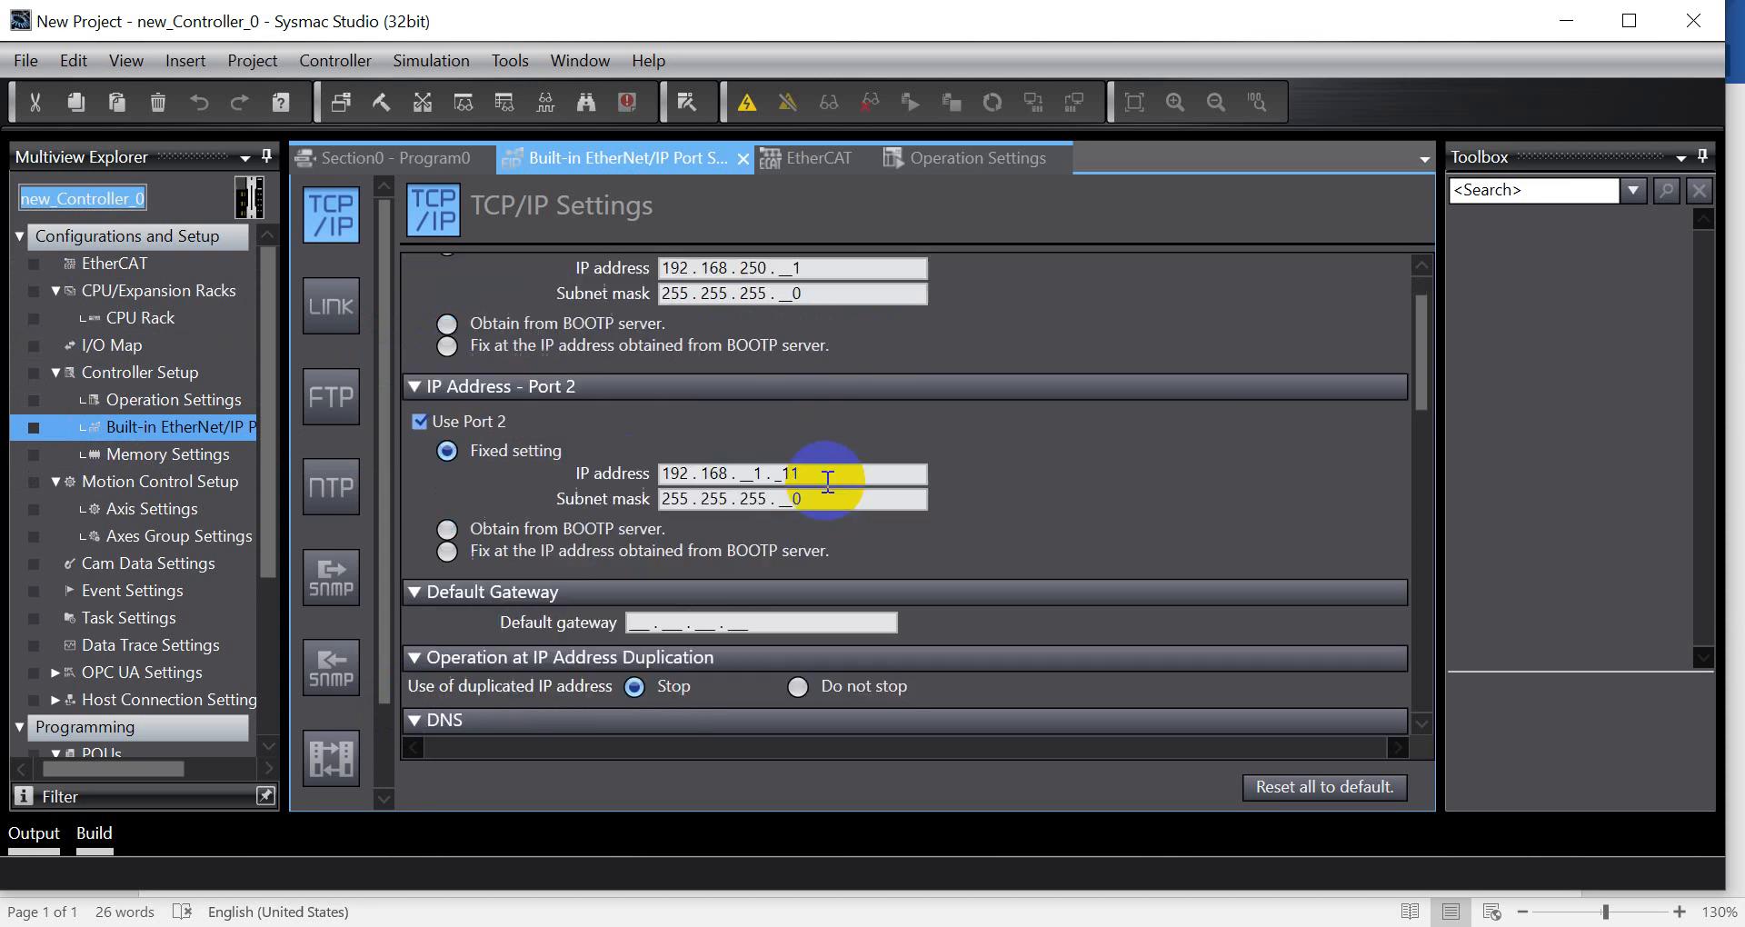
{"action": "left_click", "coordinate": [330, 758]}
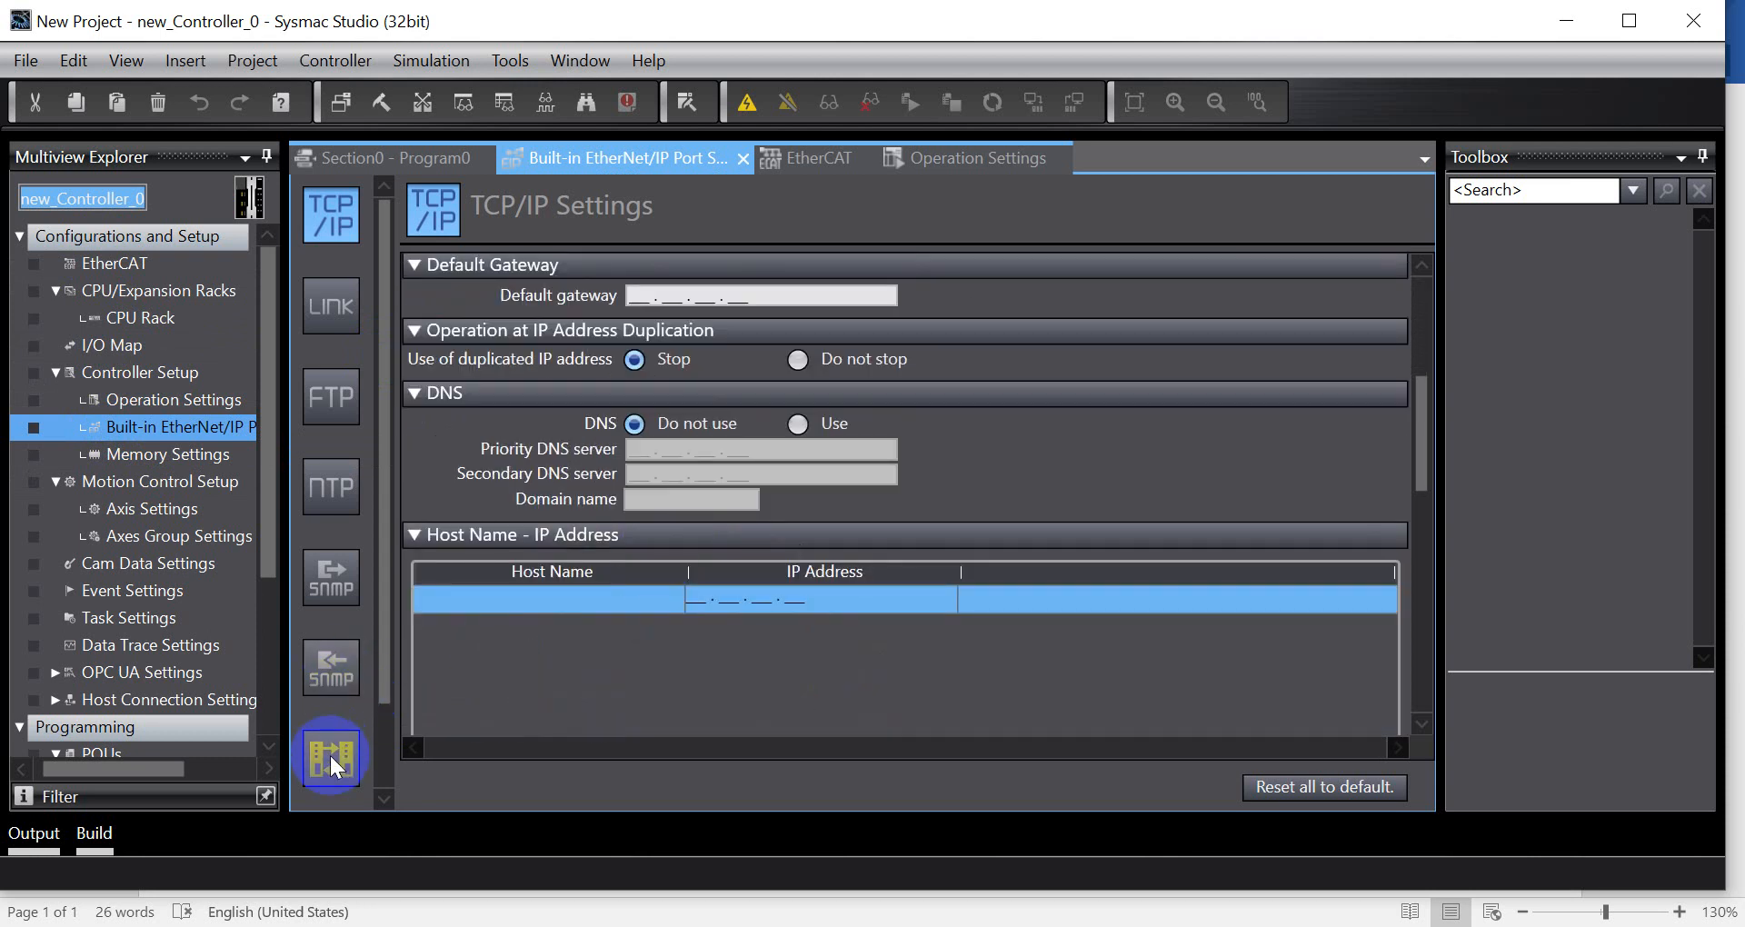
{"action": "left_click", "coordinate": [331, 760]}
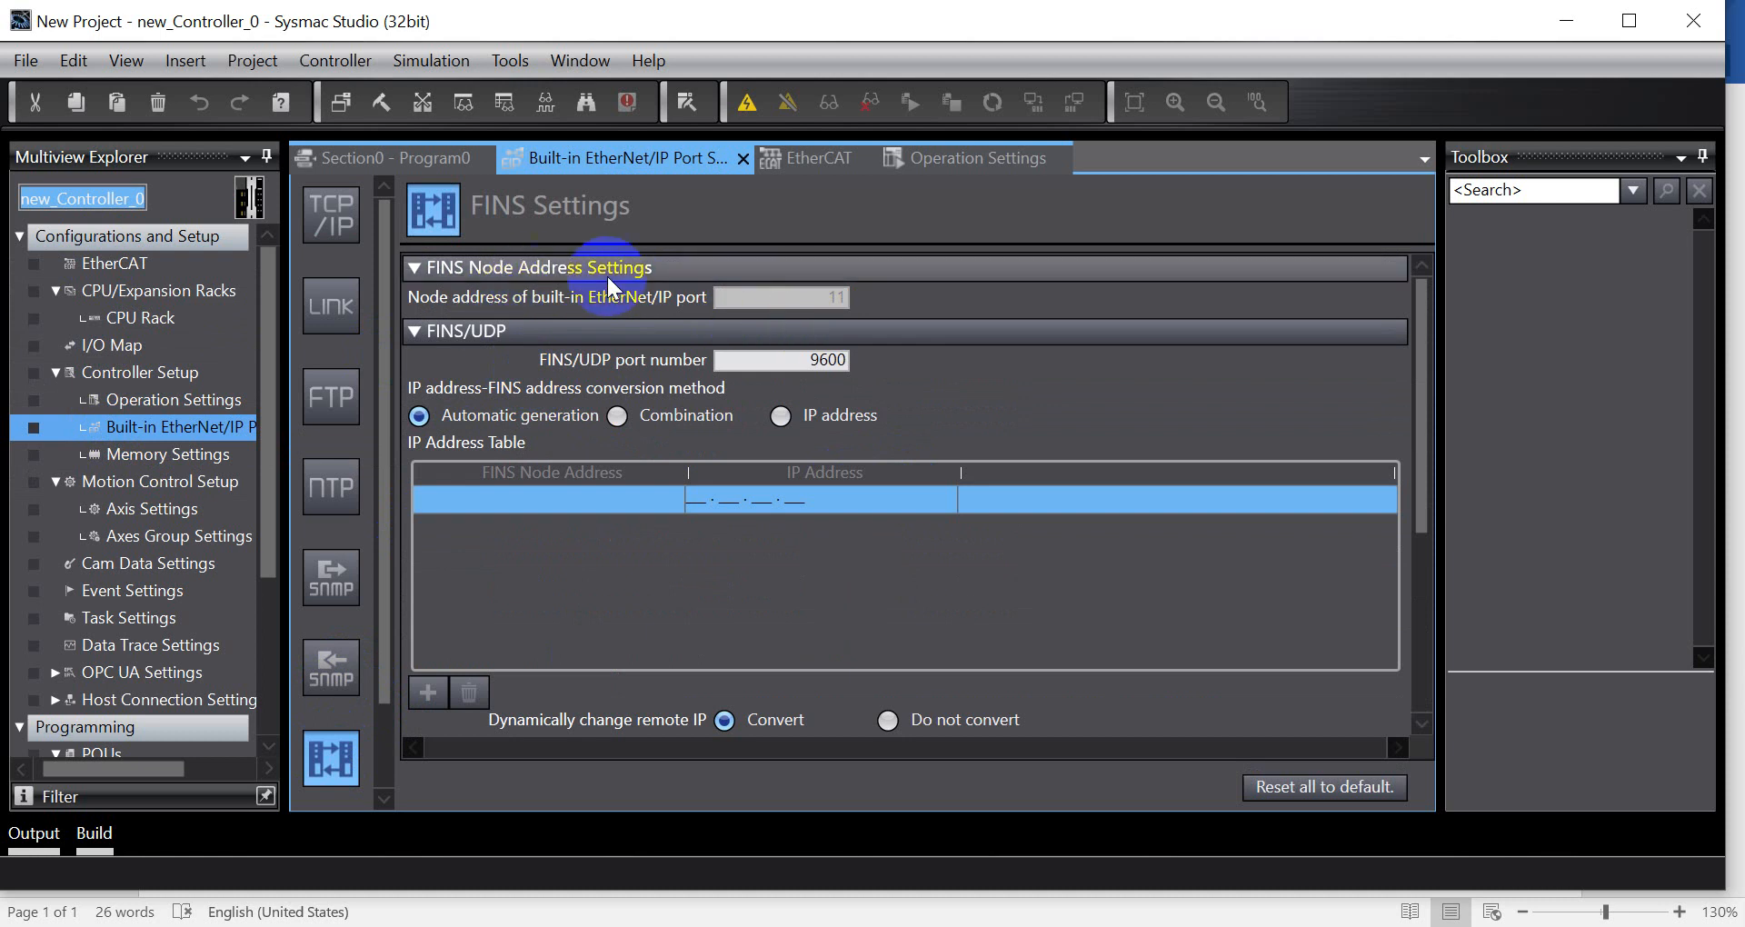
{"action": "scroll", "scroll_direction": "down", "scroll_amount": 3}
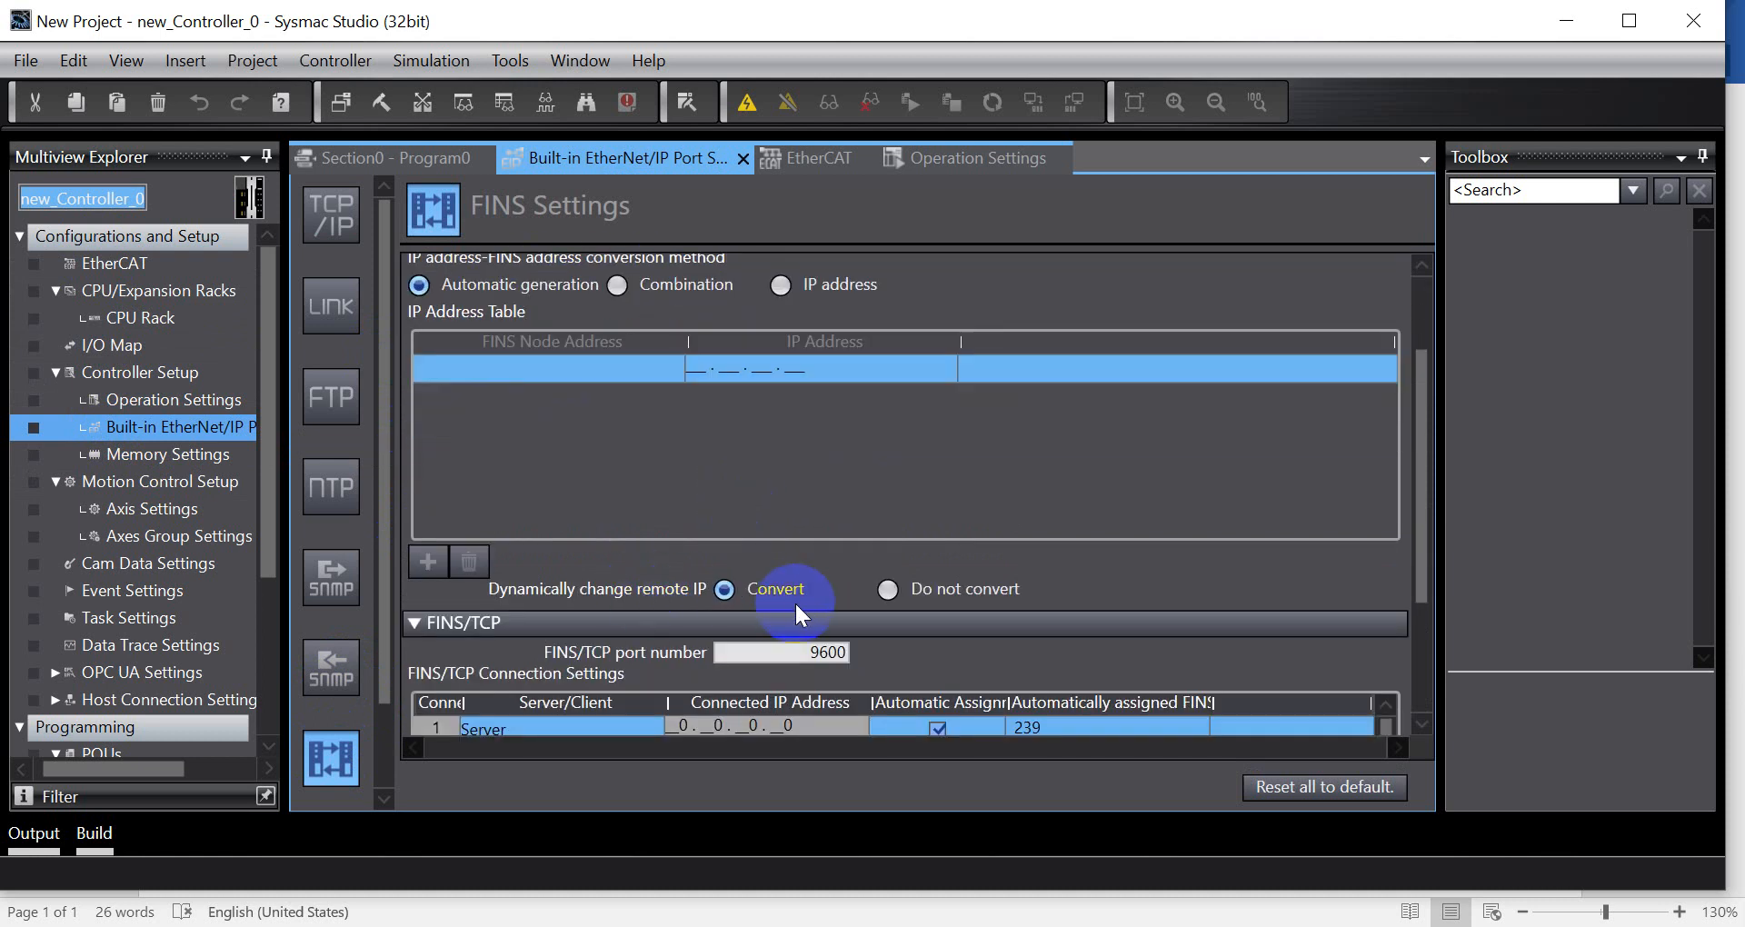
{"action": "mouse_move", "coordinate": [282, 539]}
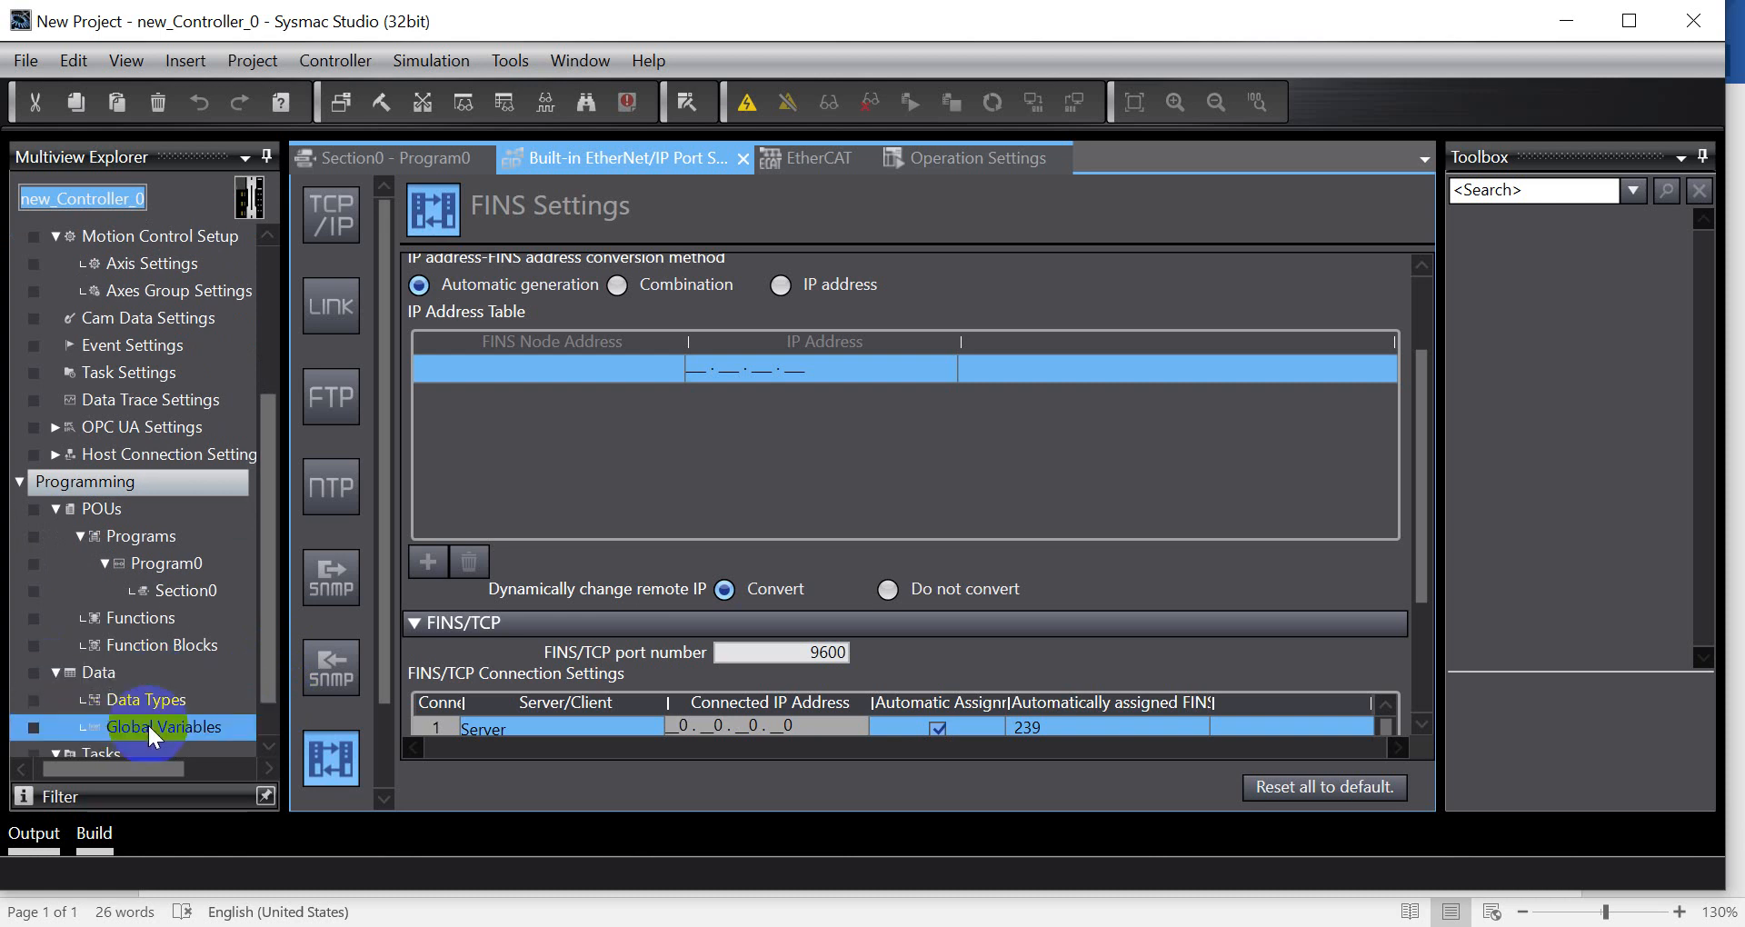
Show the global variables DataMove, Data1, Data2, then the Section0 ladder program
{"action": "double_click", "coordinate": [164, 727]}
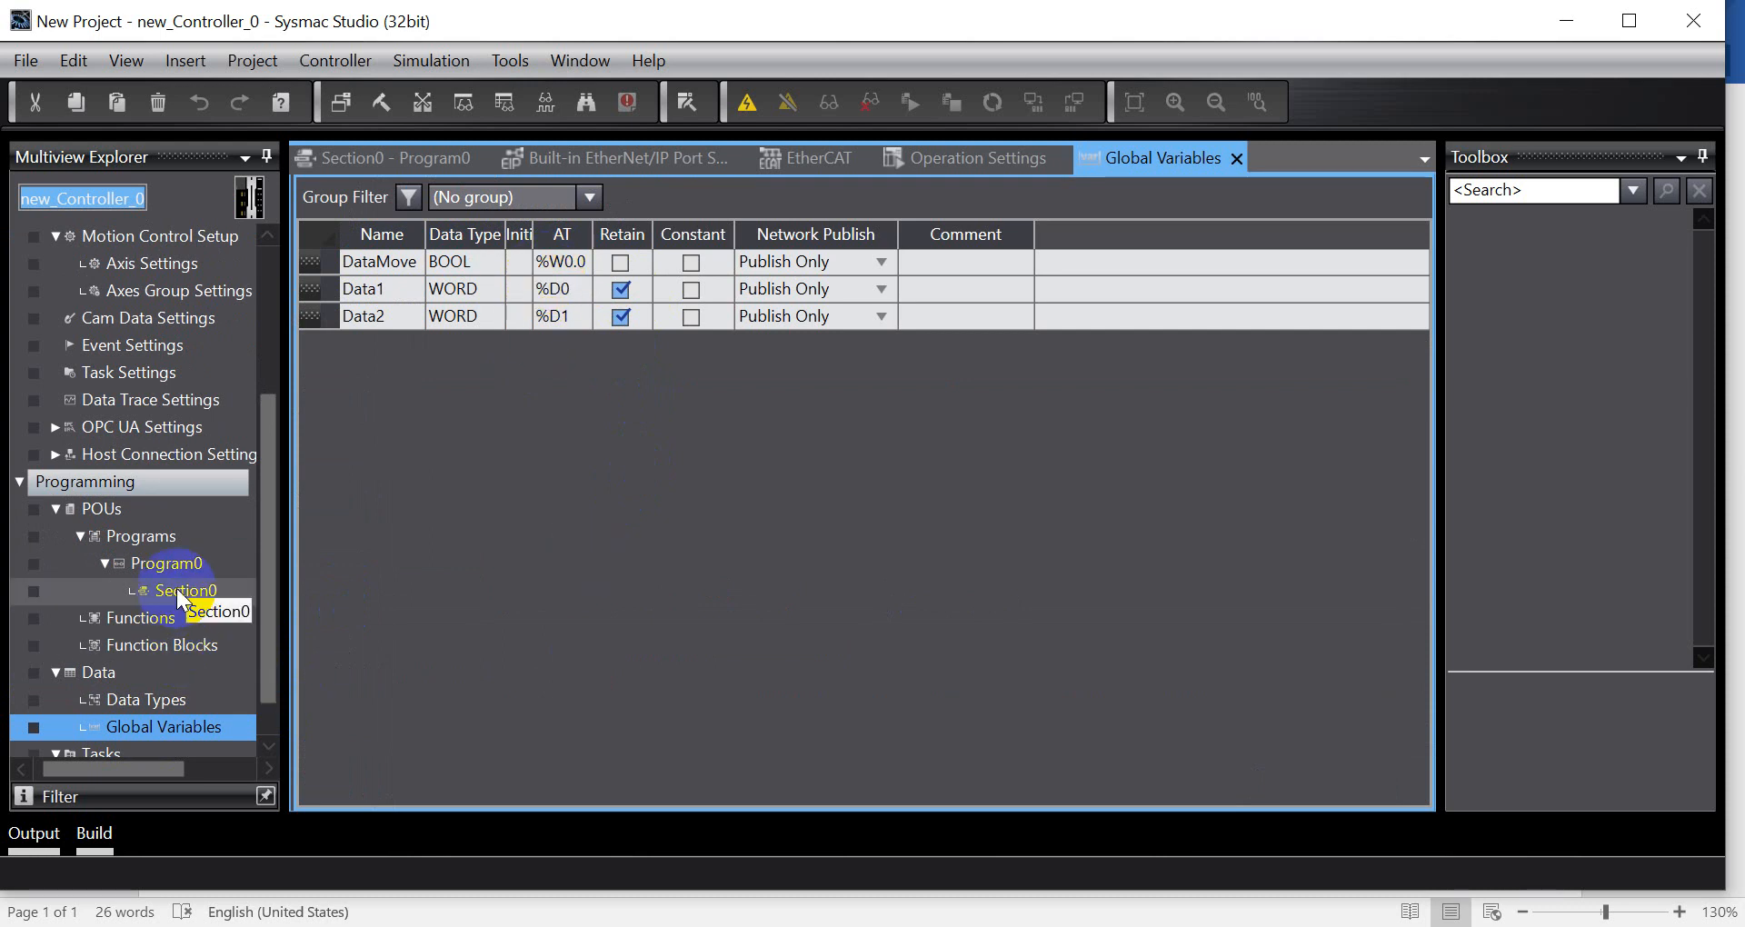
{"action": "double_click", "coordinate": [185, 591]}
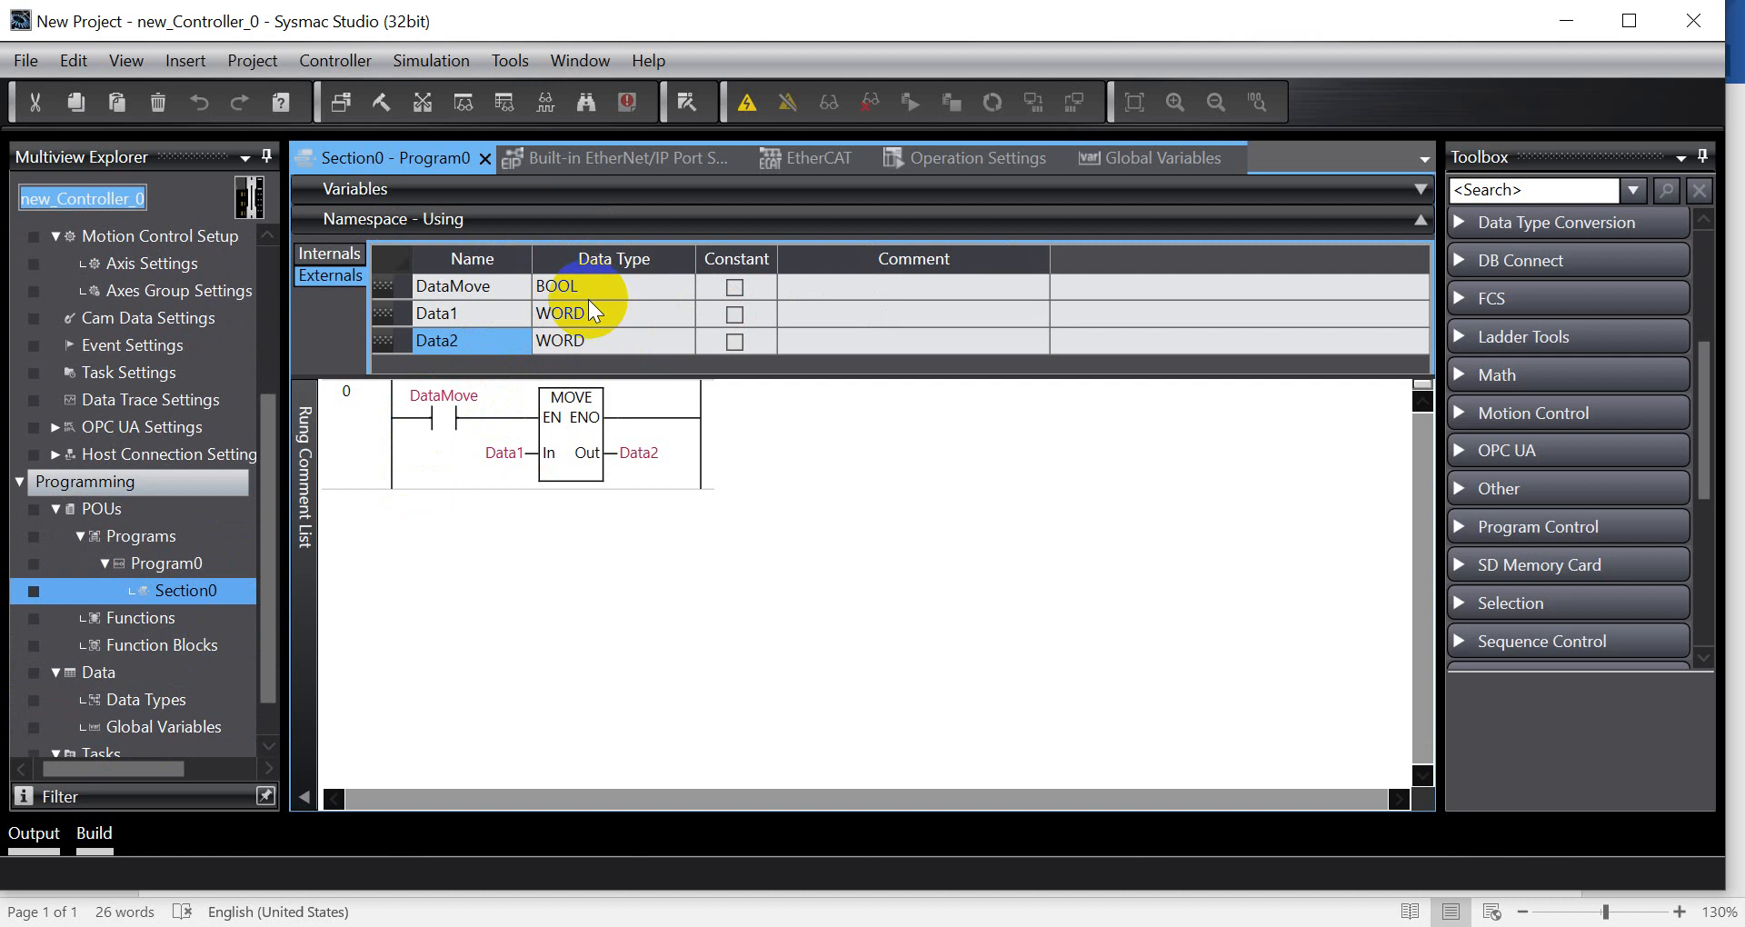
{"action": "mouse_move", "coordinate": [446, 424]}
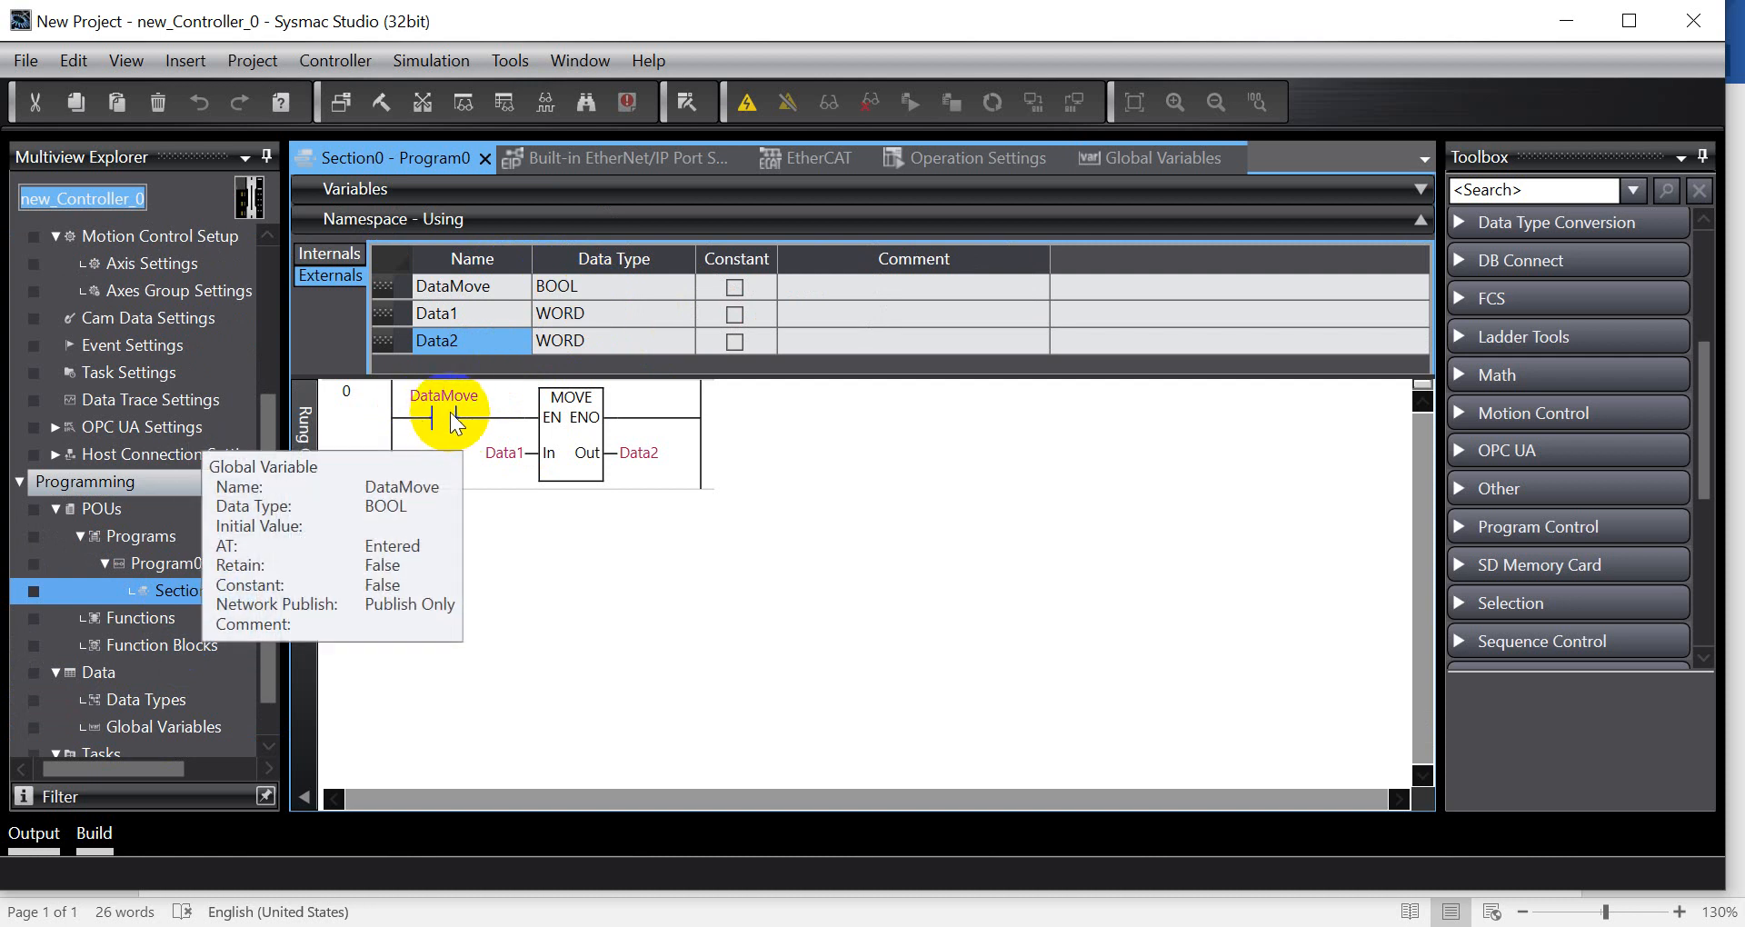
{"action": "mouse_move", "coordinate": [285, 489]}
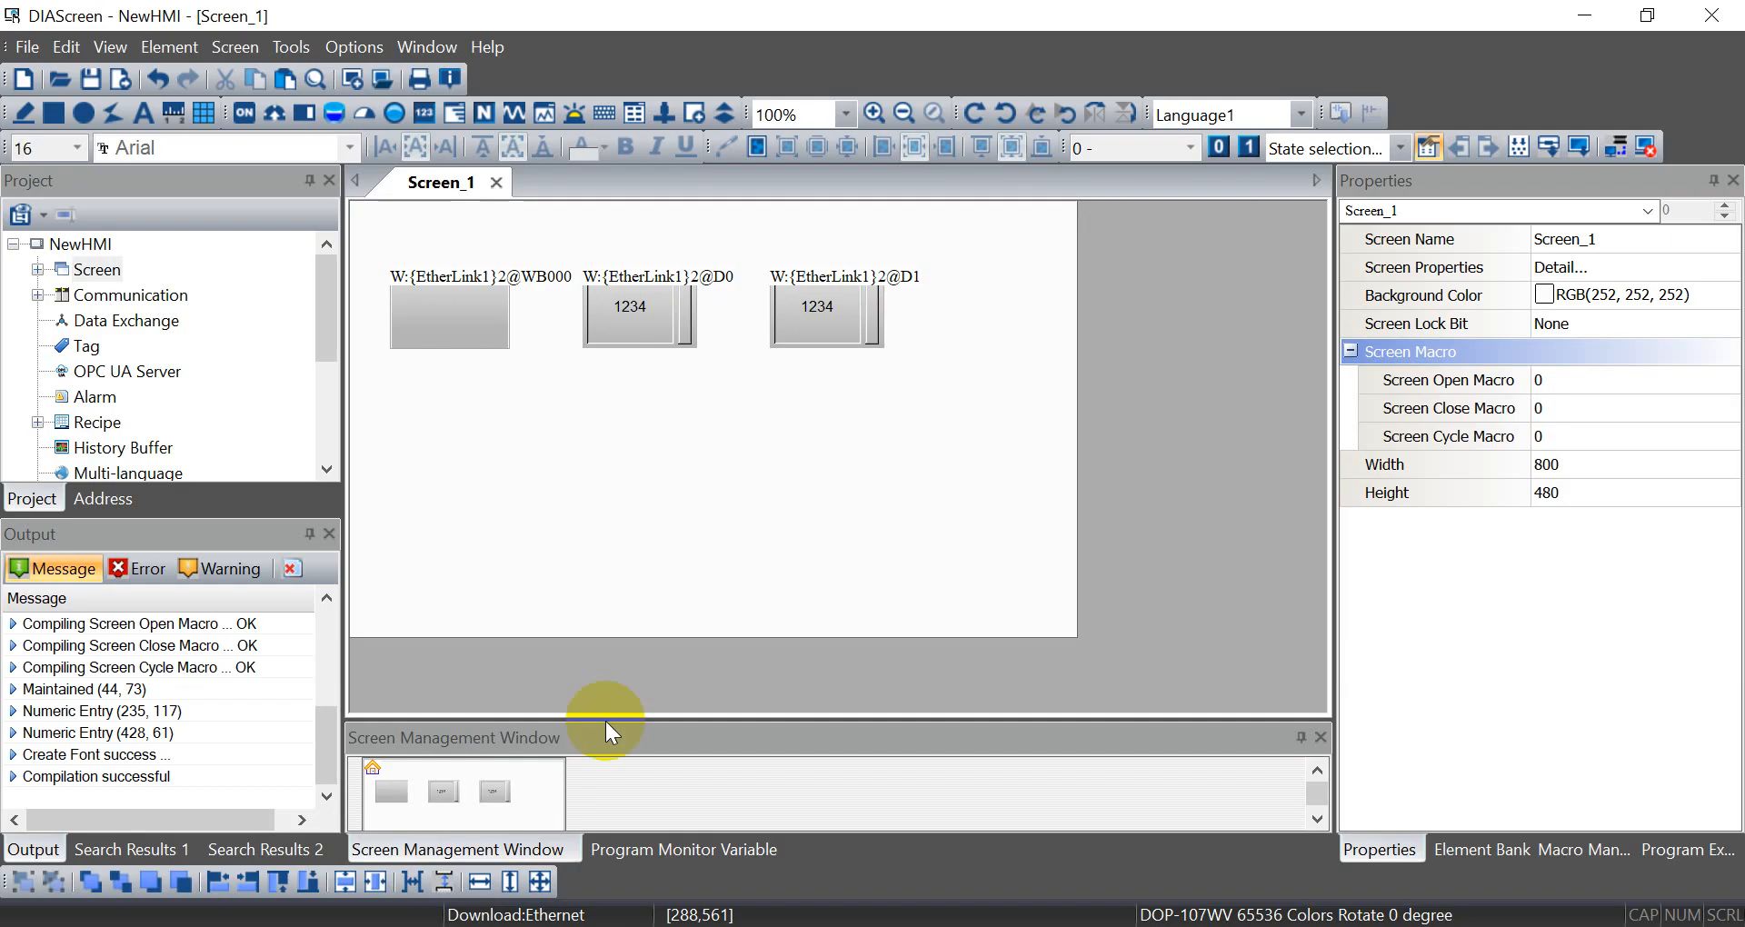
{"action": "left_click", "coordinate": [355, 47]}
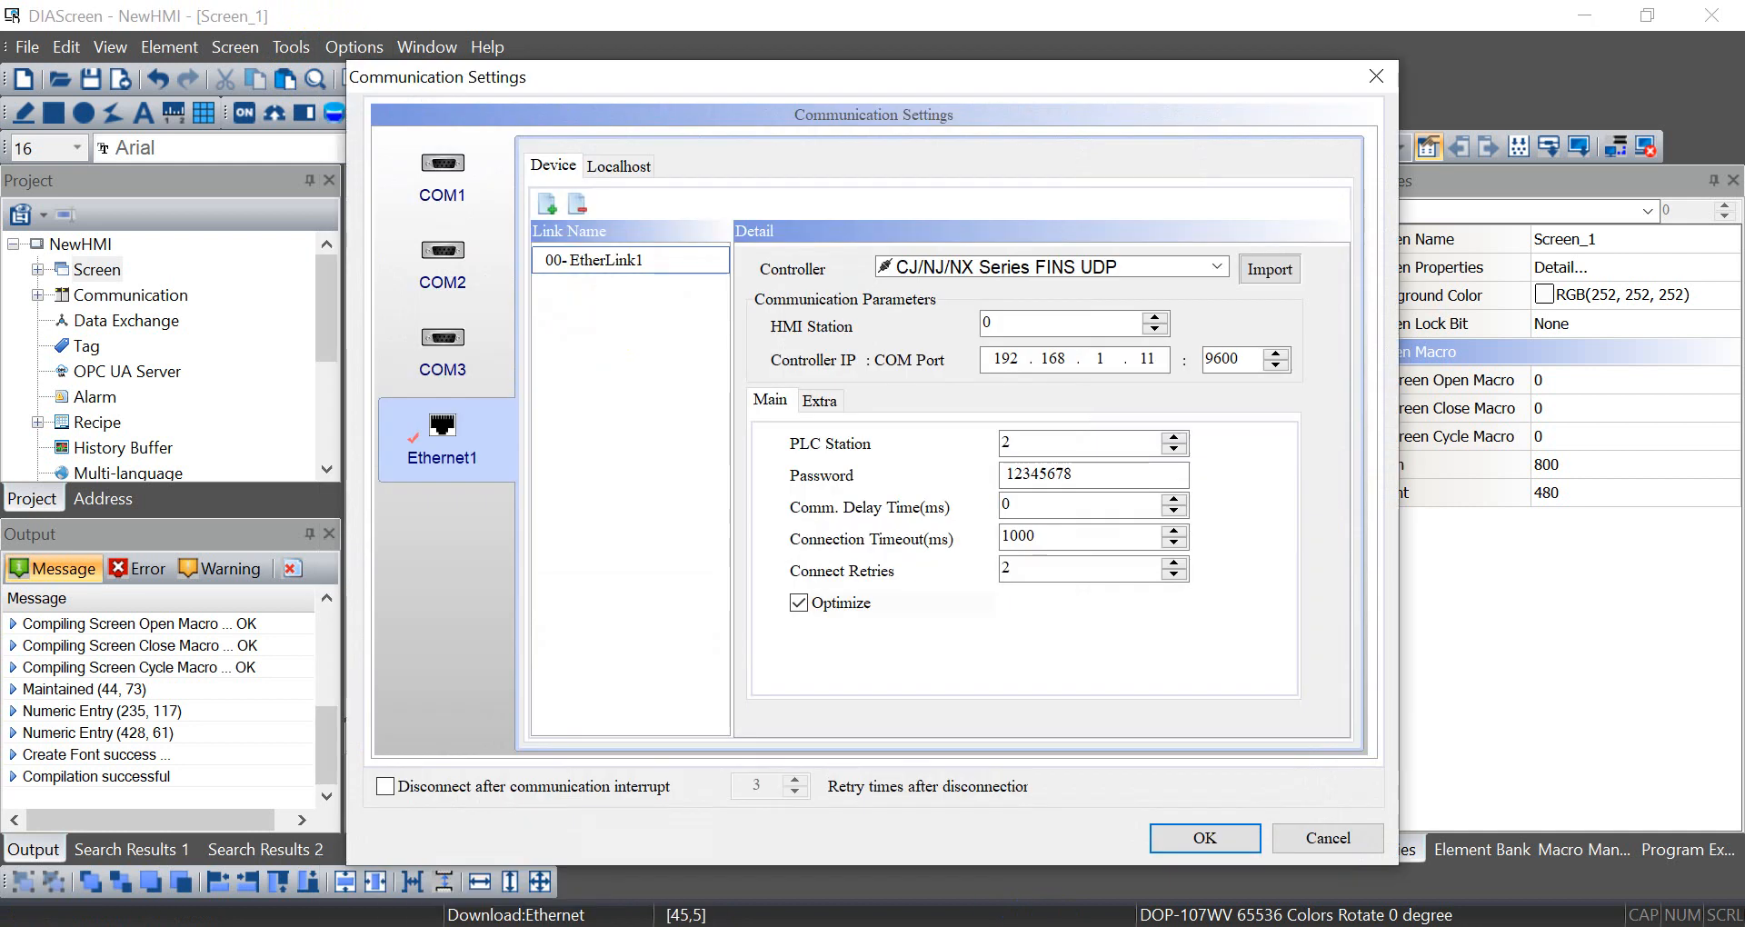
{"action": "mouse_move", "coordinate": [835, 274]}
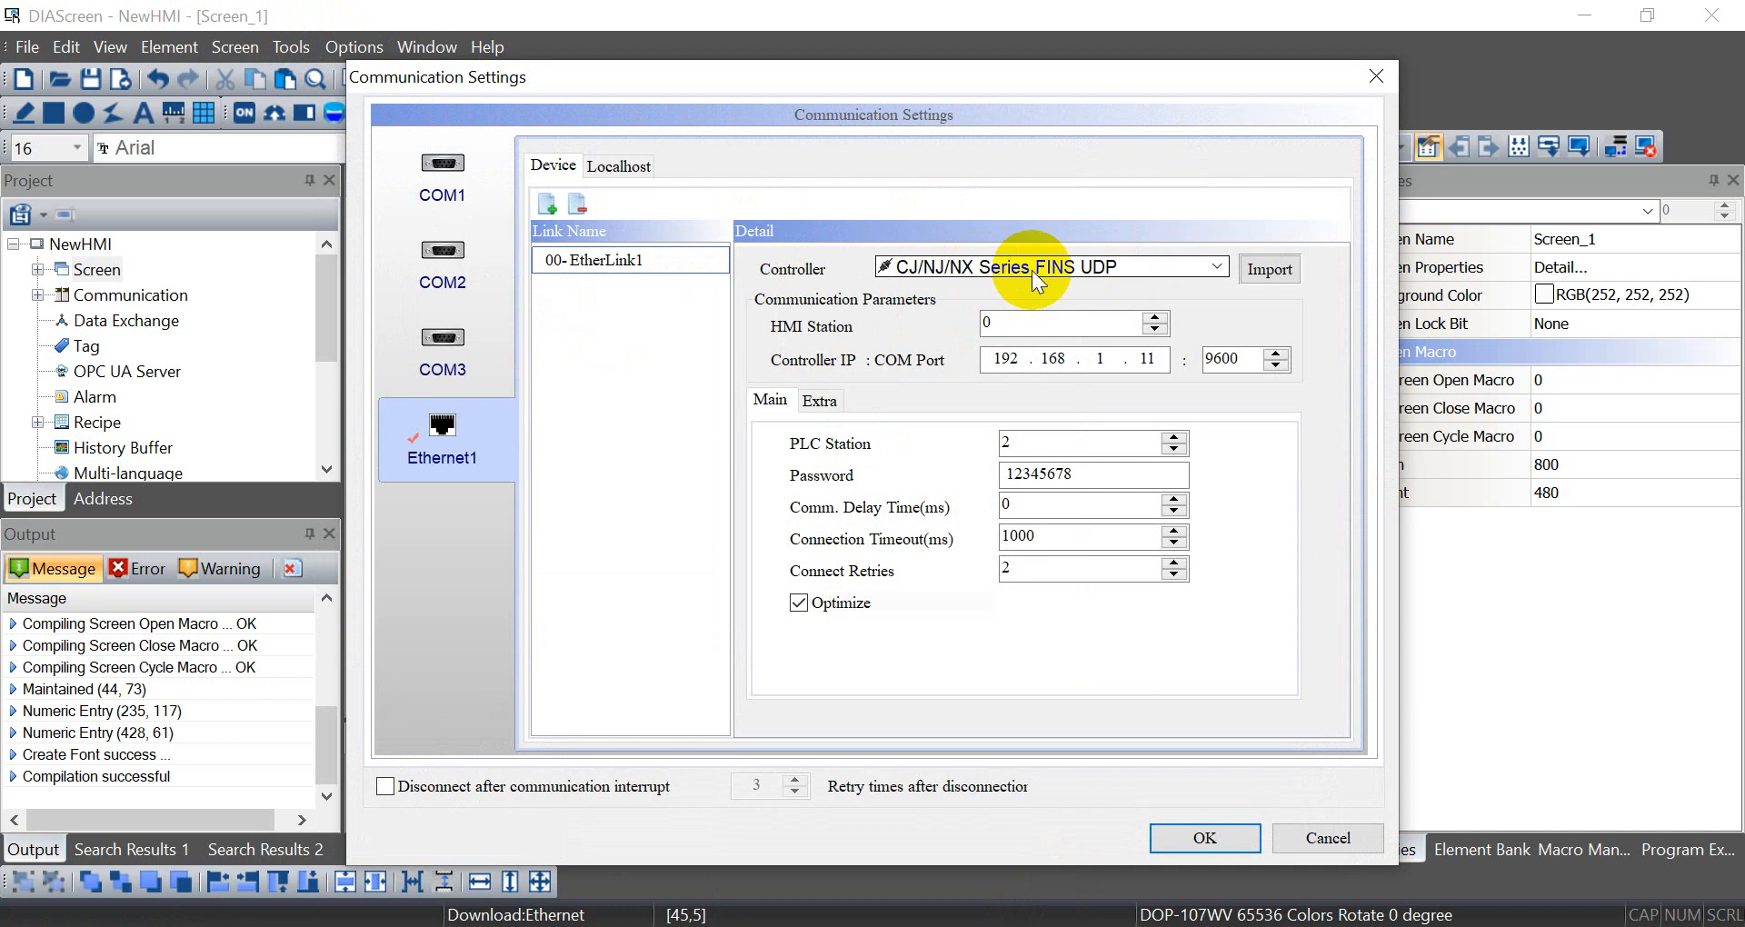
{"action": "left_click", "coordinate": [1142, 359]}
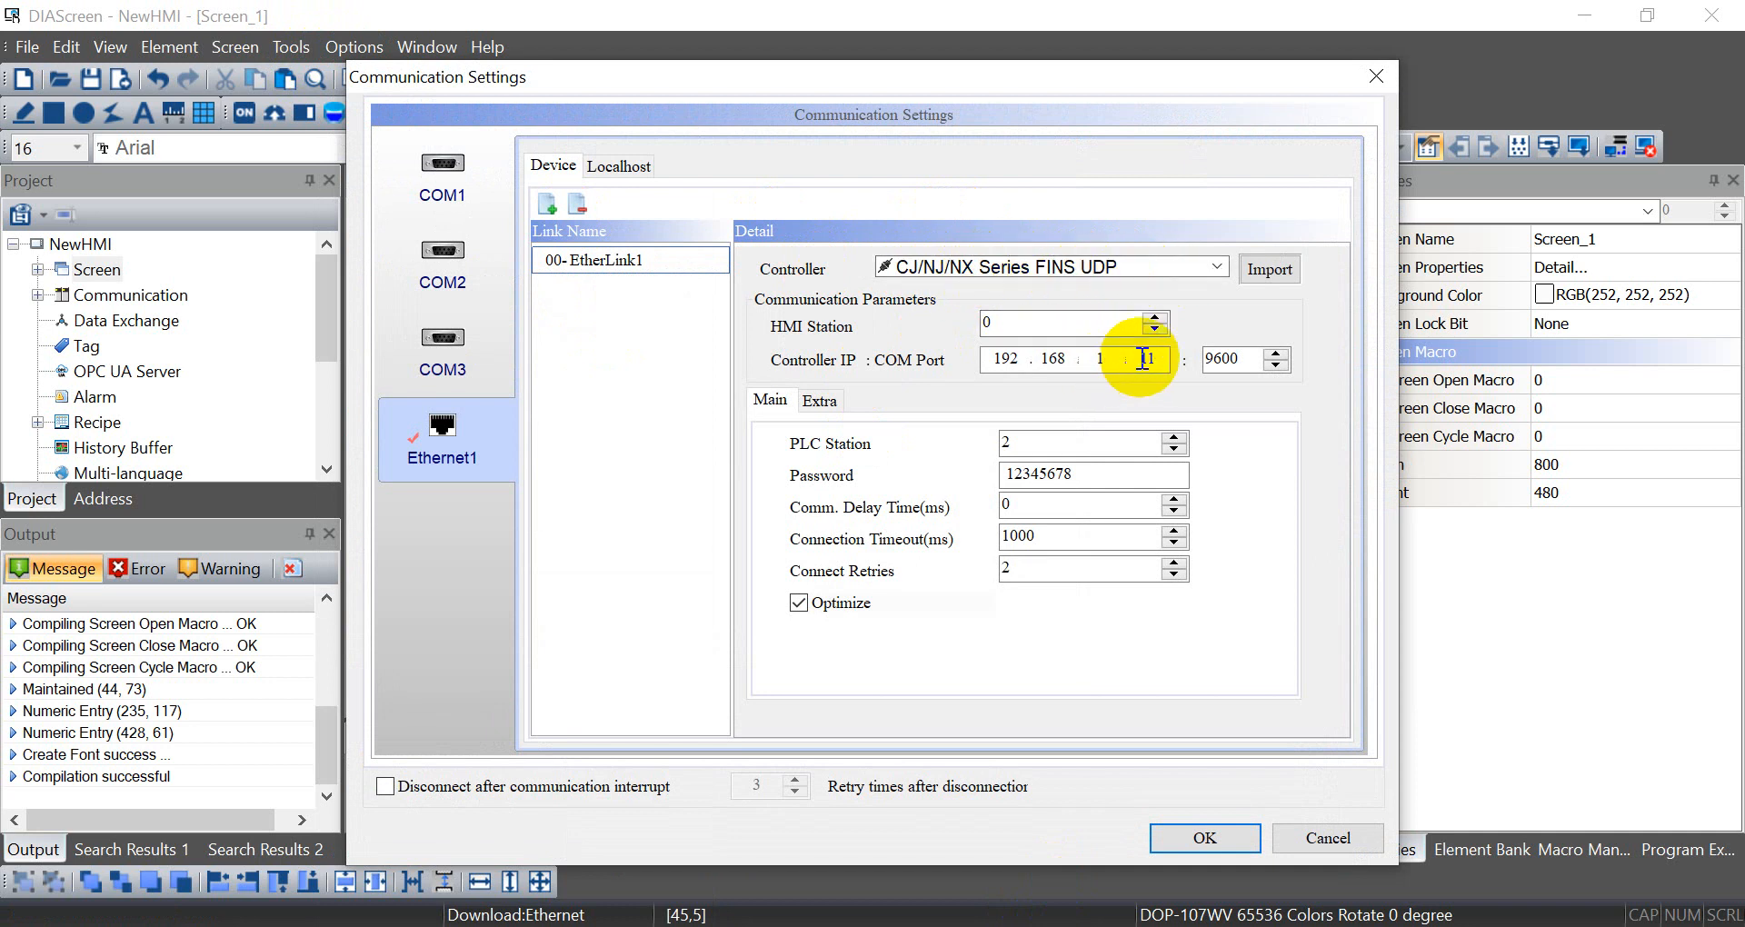
{"action": "left_click", "coordinate": [1234, 359]}
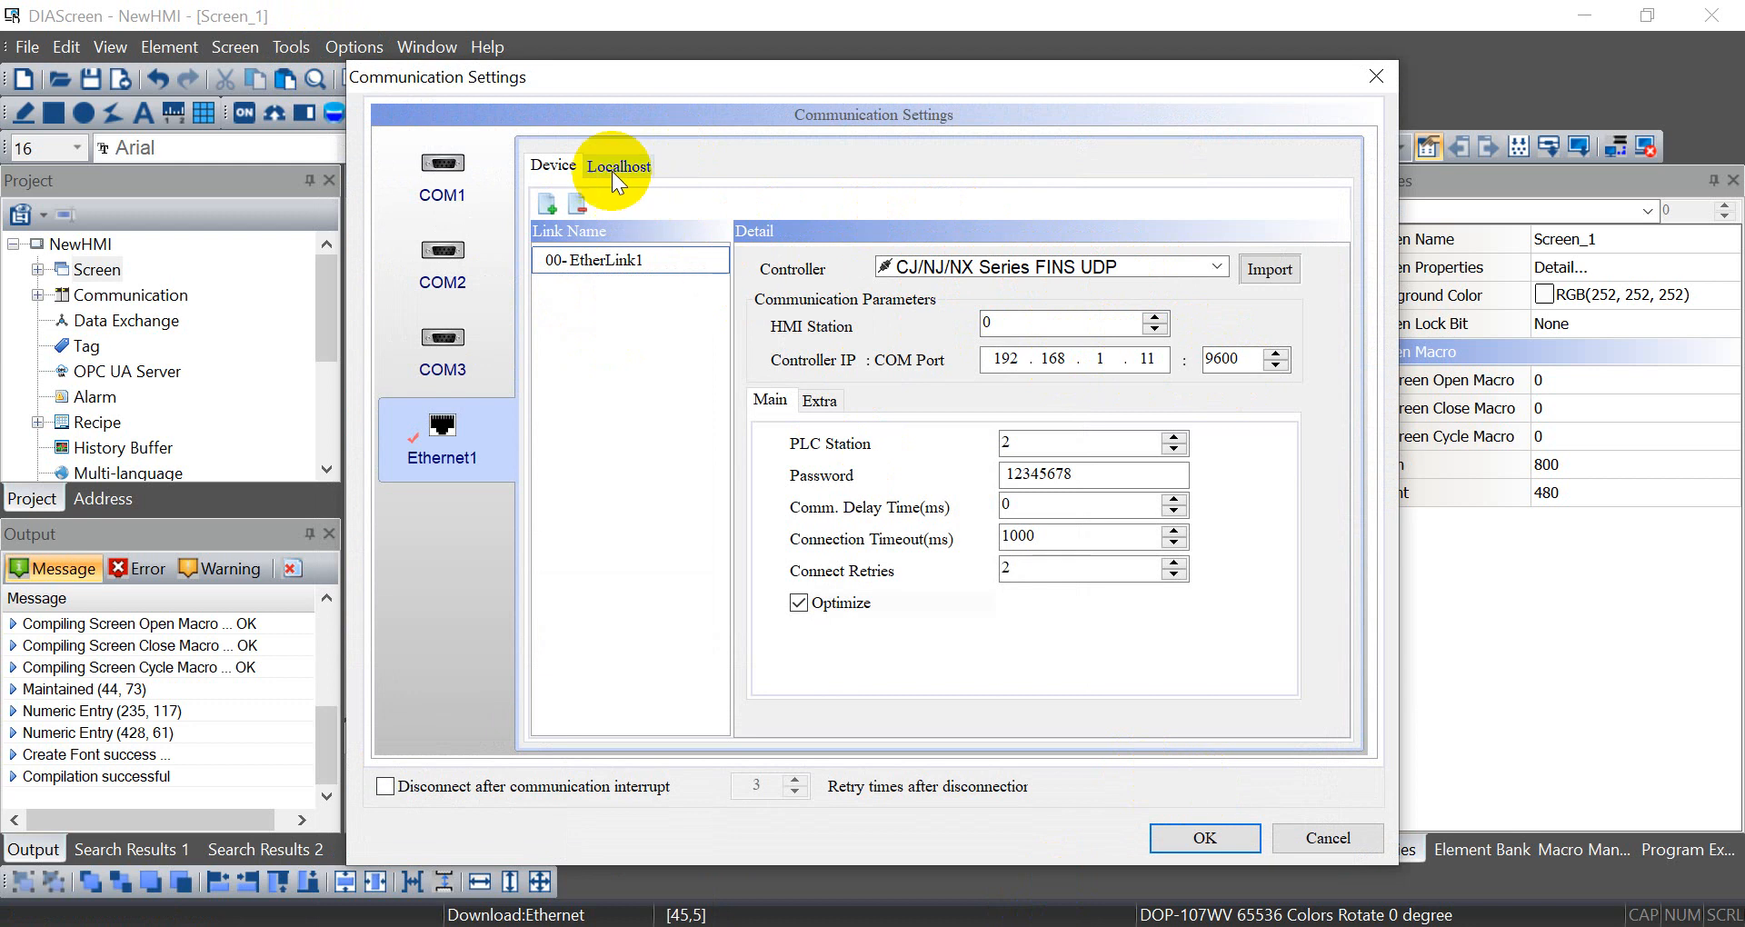
{"action": "left_click", "coordinate": [618, 165]}
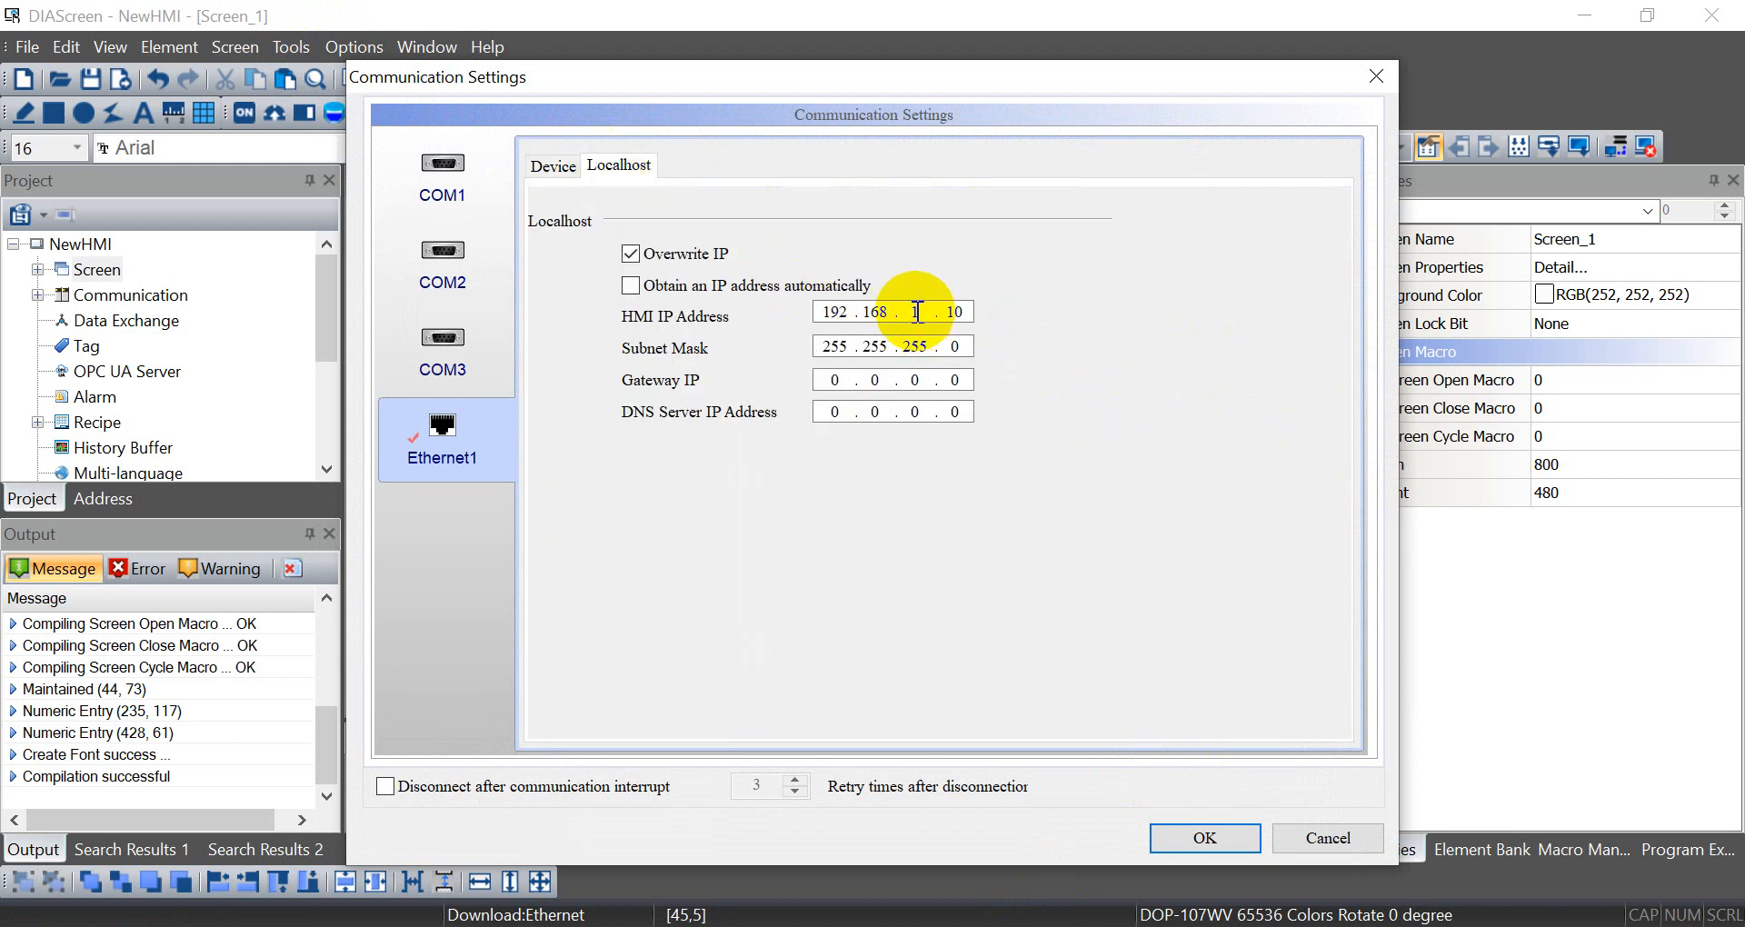
{"action": "left_click", "coordinate": [1204, 838]}
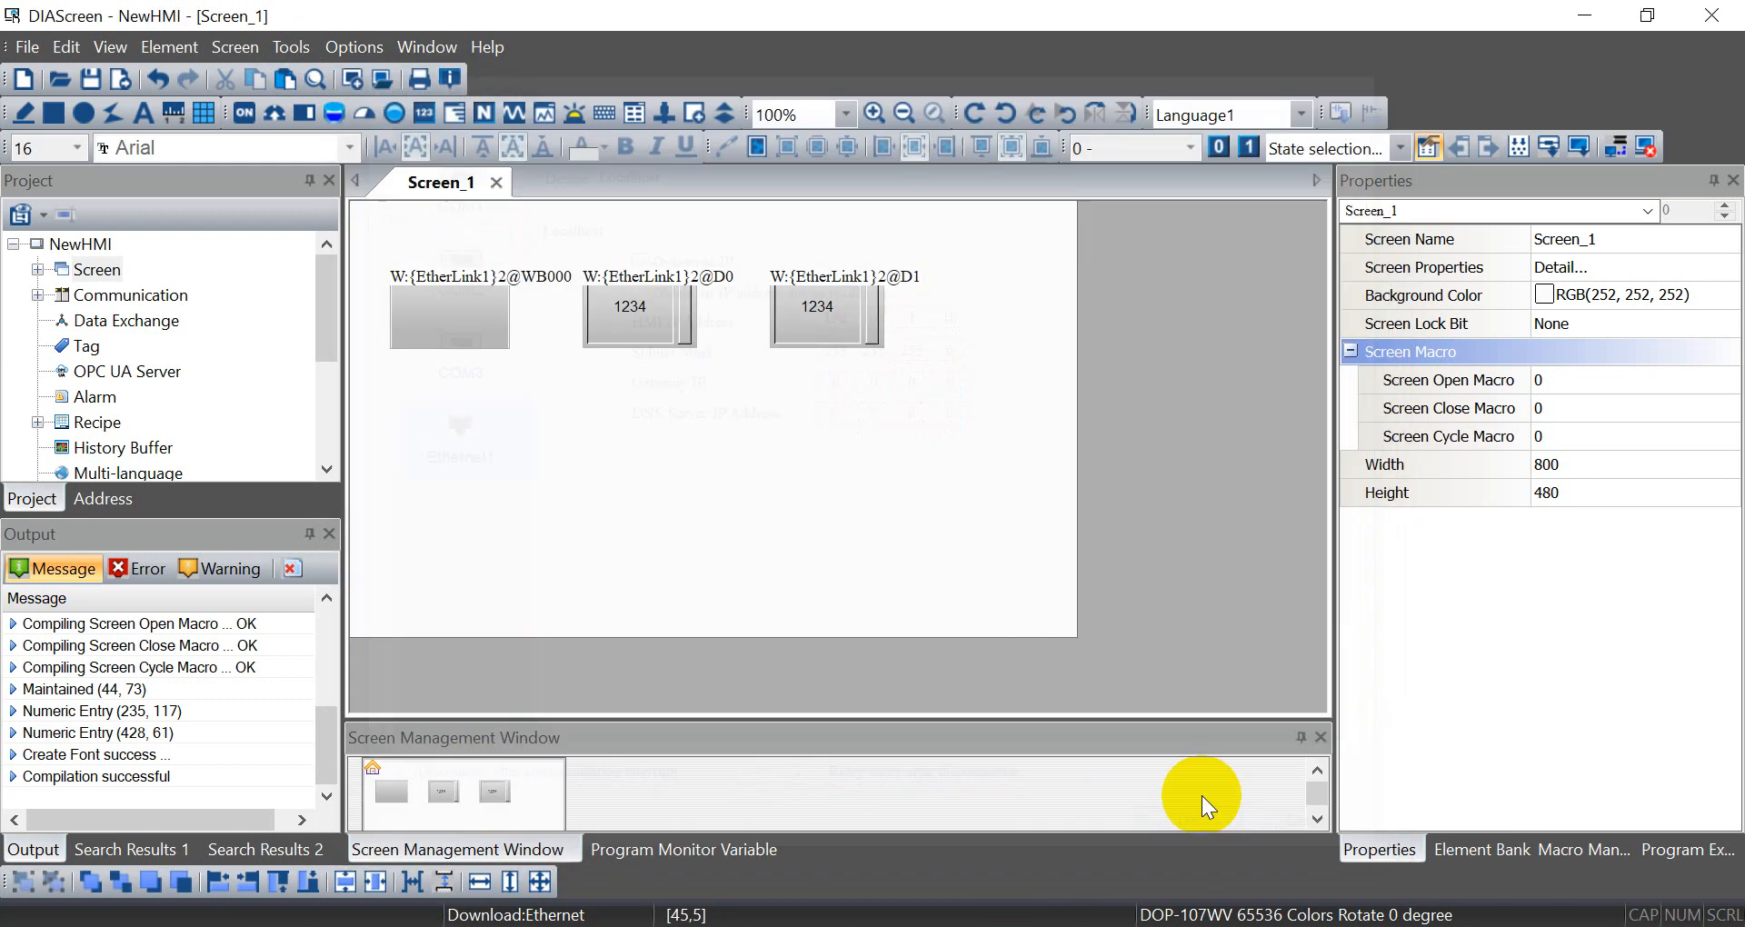
Enable Remote Desktop and Data Collection in Network Settings and download to the HMI at 192.168.1.10
{"action": "left_click", "coordinate": [354, 46]}
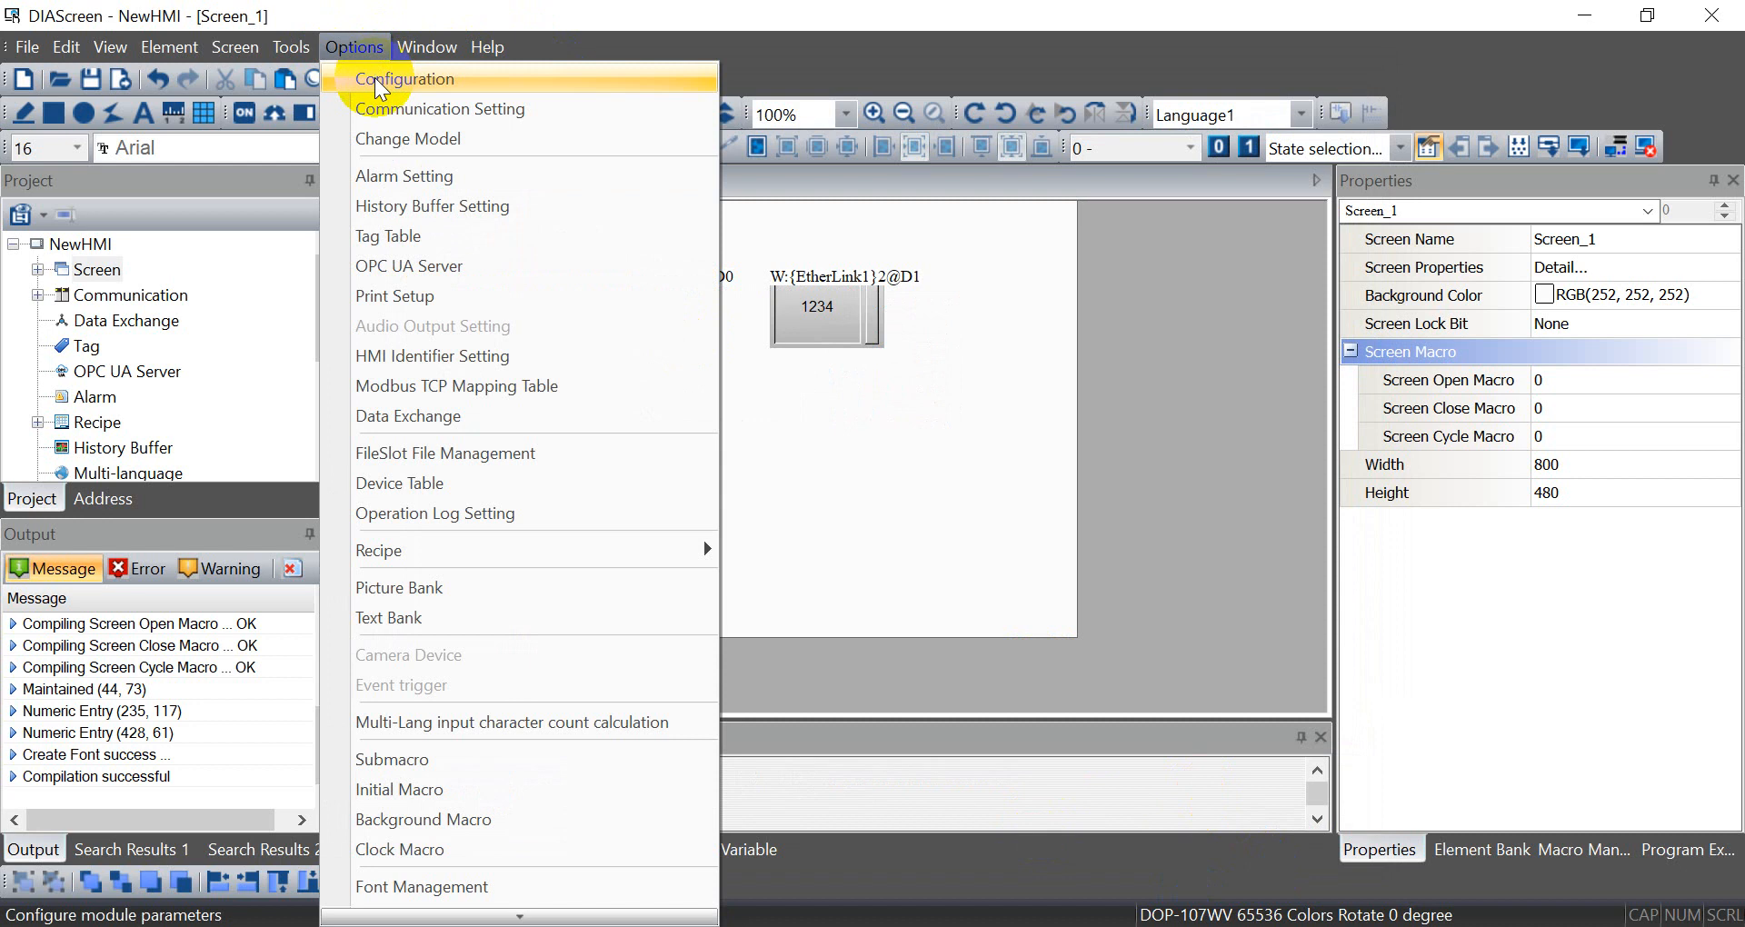
{"action": "left_click", "coordinate": [402, 79]}
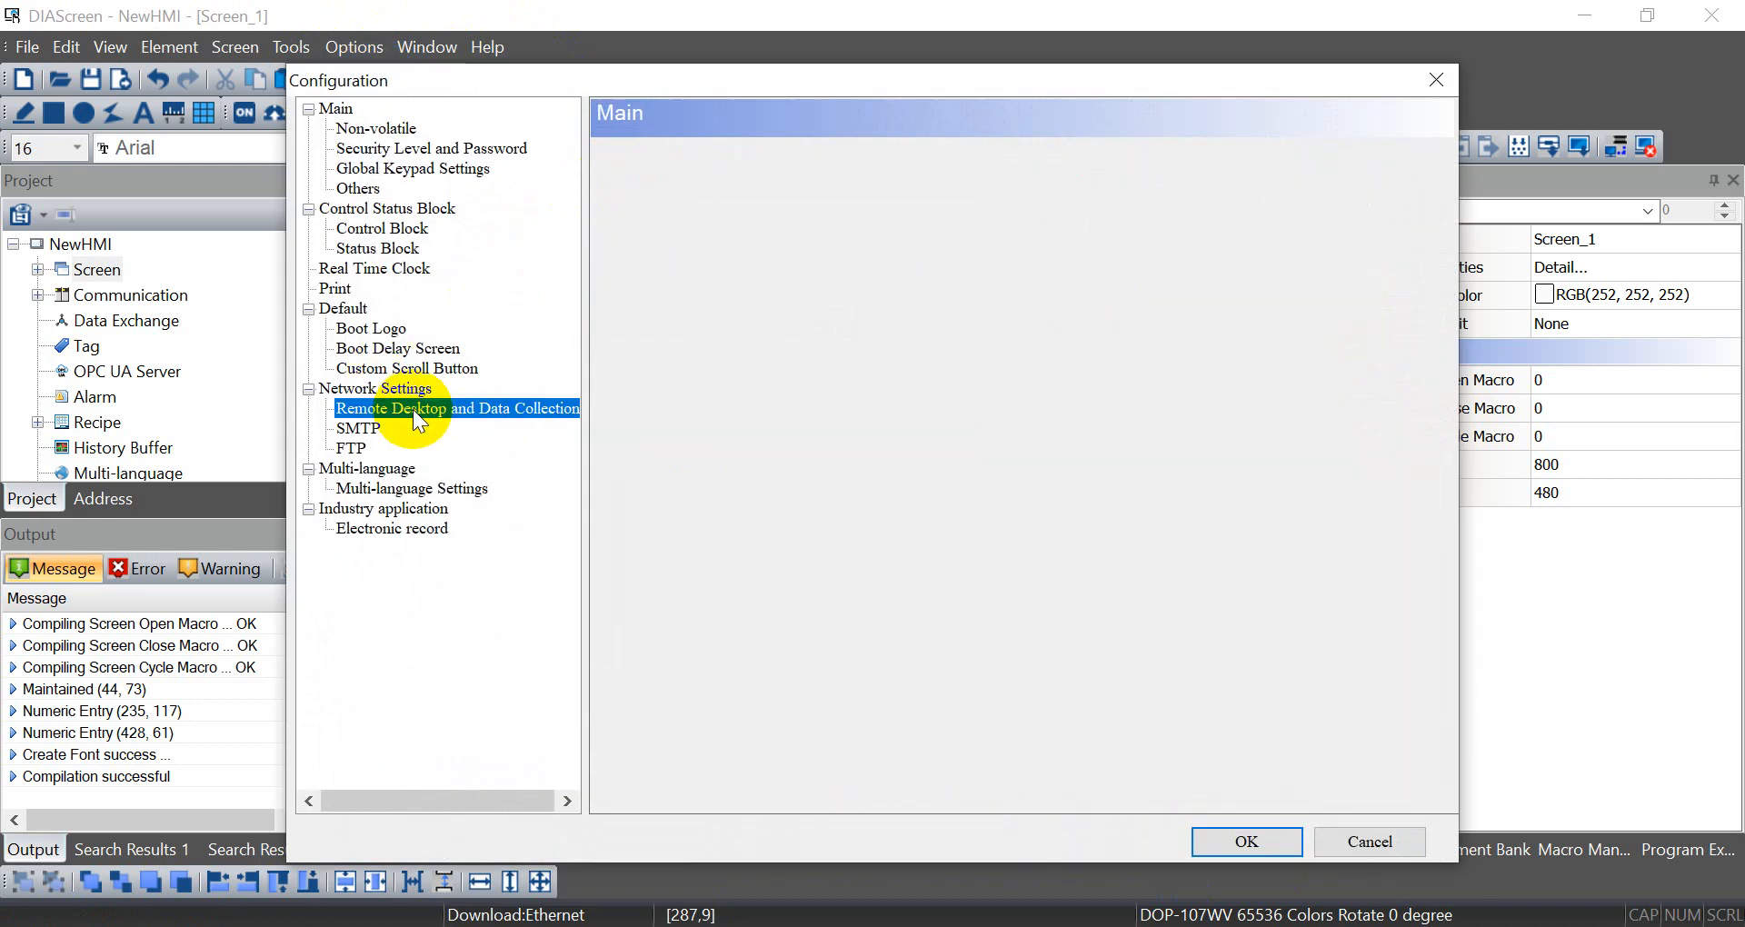
{"action": "left_click", "coordinate": [456, 409]}
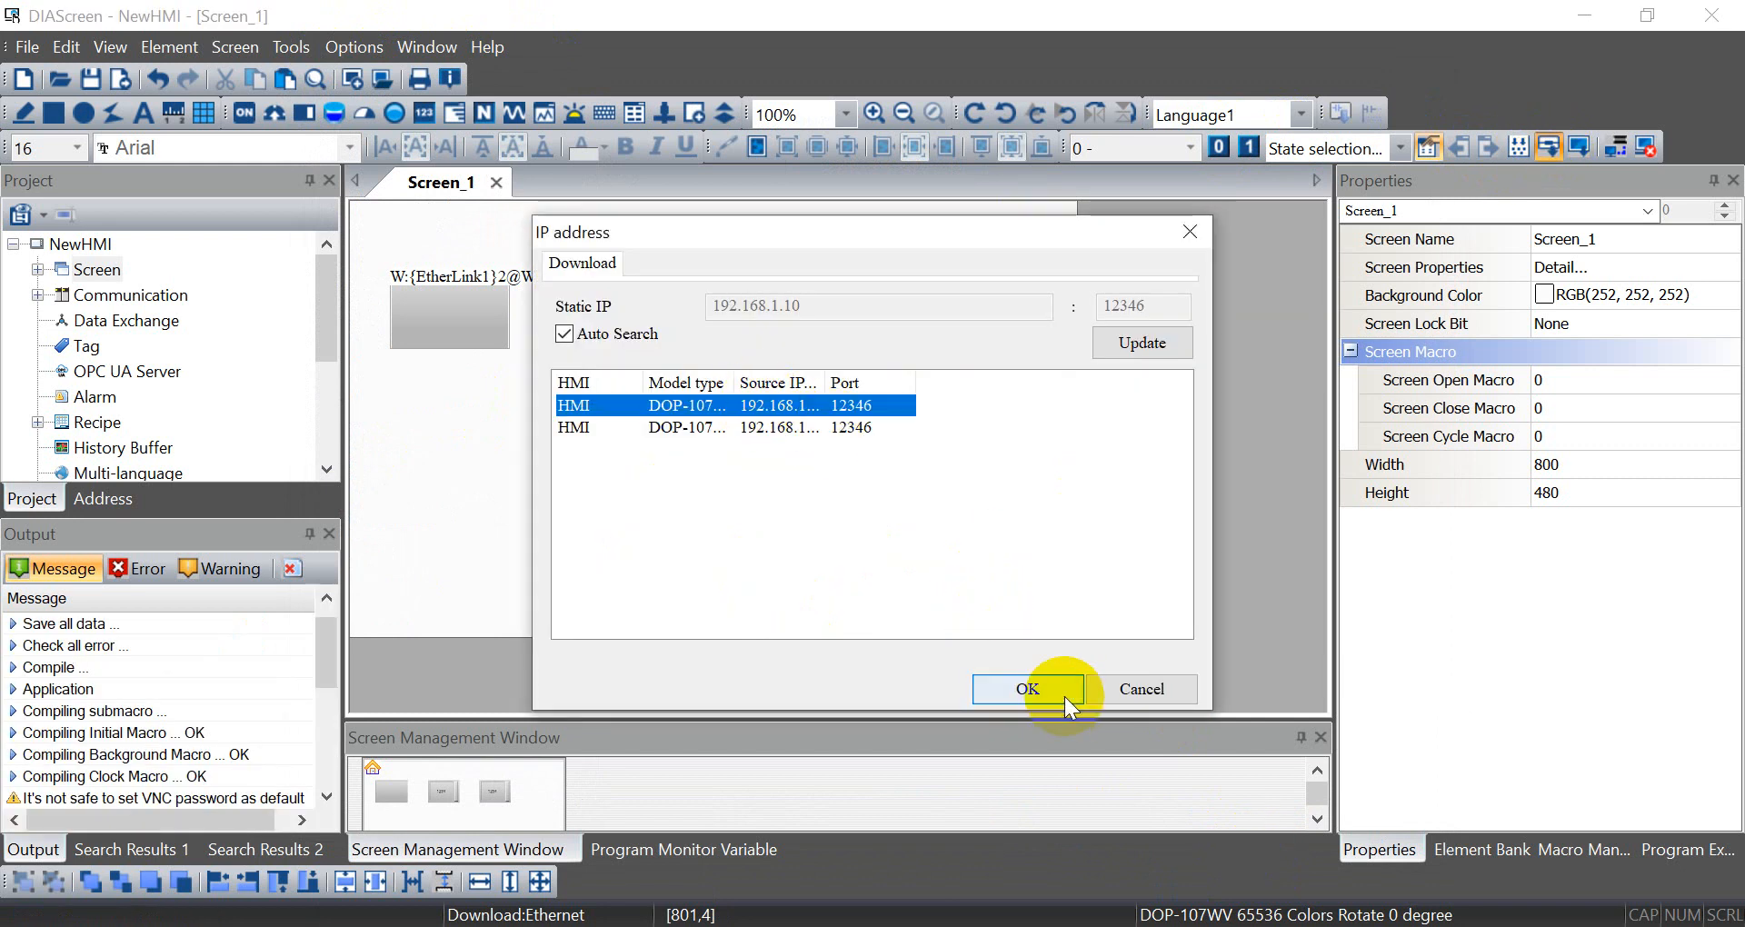
{"action": "left_click", "coordinate": [1027, 689]}
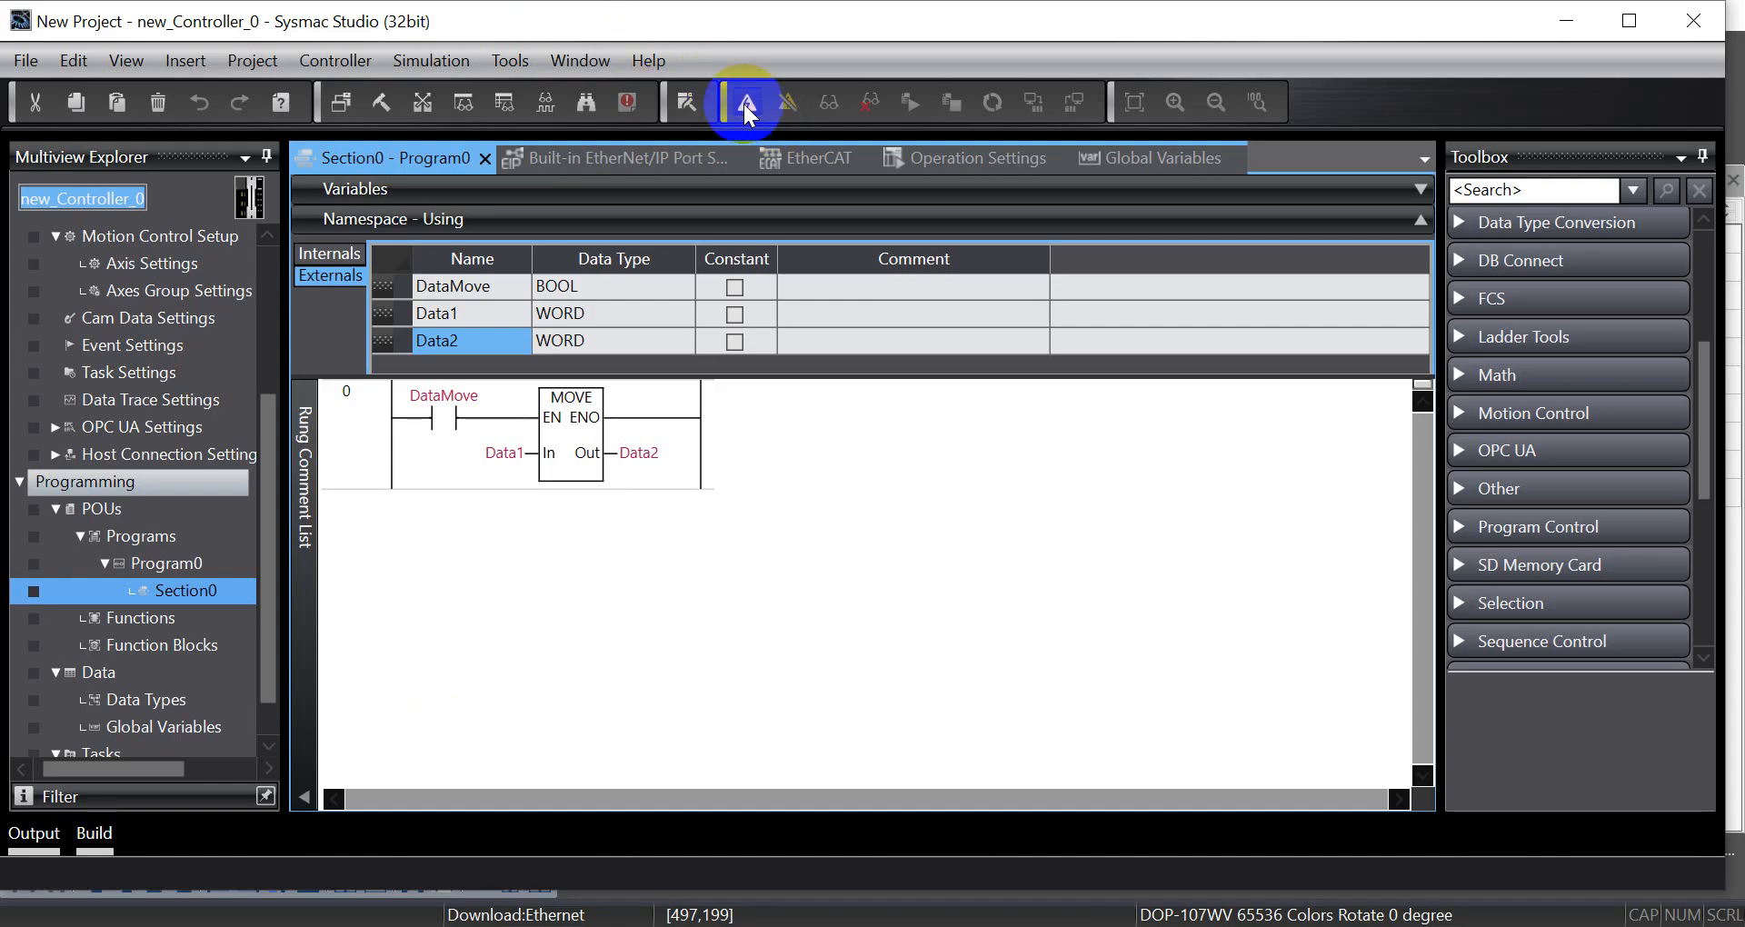
Put the controller online and connect VNC Viewer to 192.168.1.10 with its password
{"action": "left_click", "coordinate": [739, 101]}
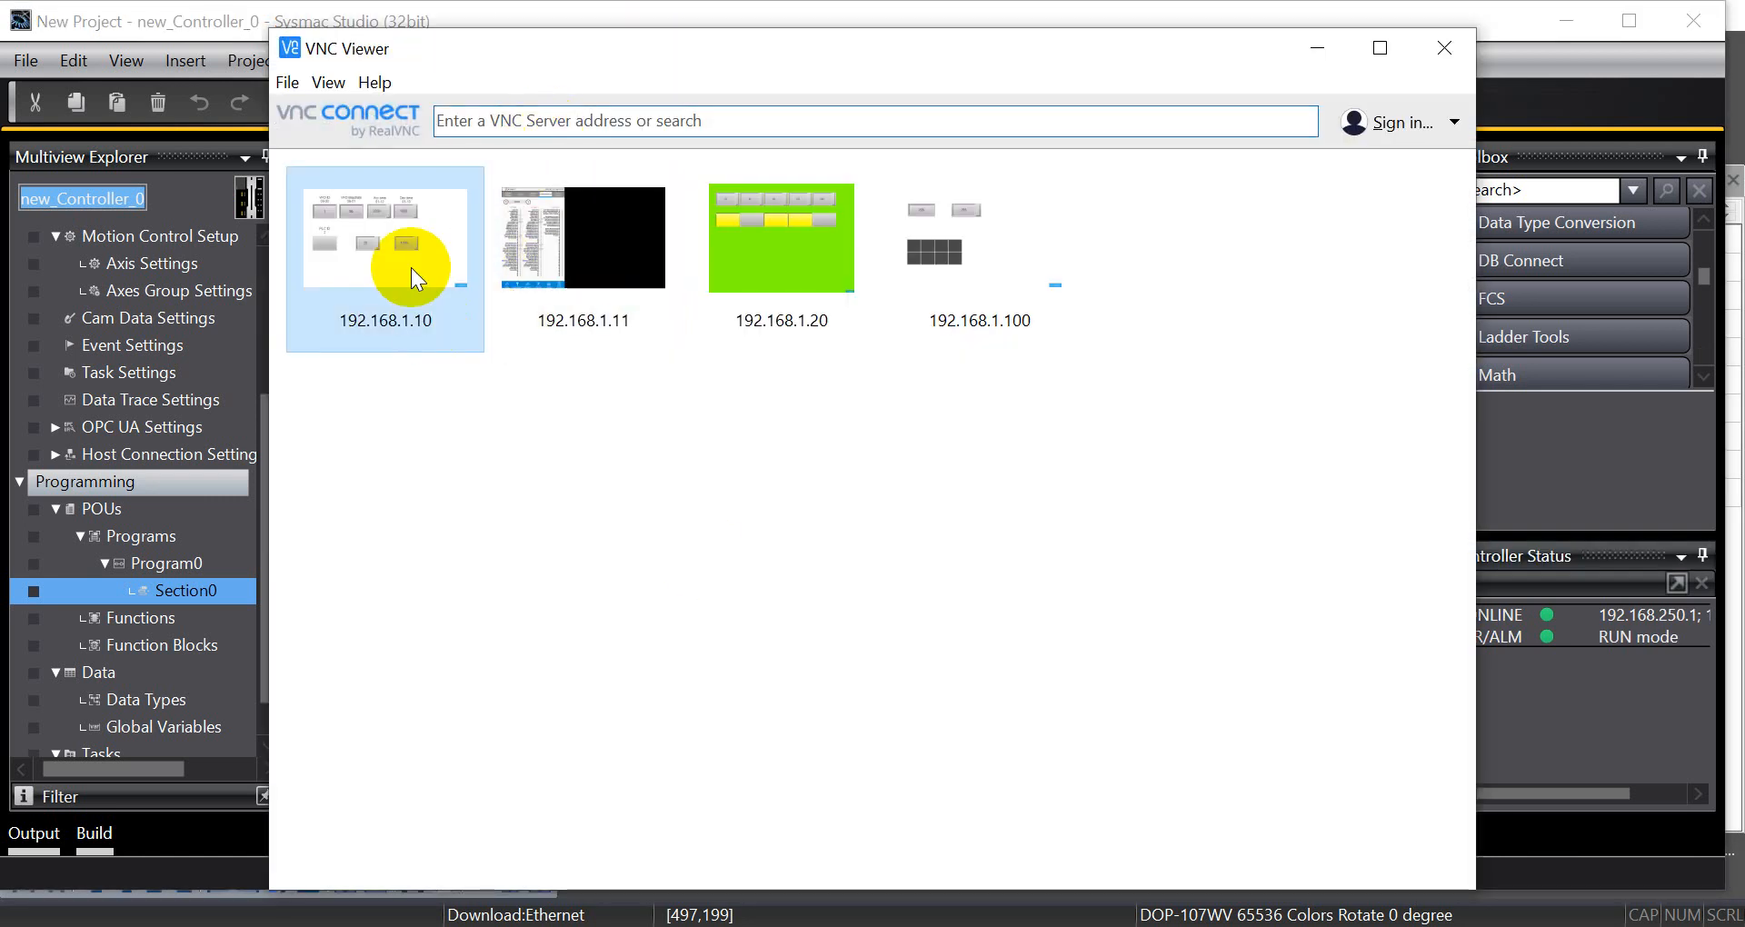
{"action": "double_click", "coordinate": [385, 238]}
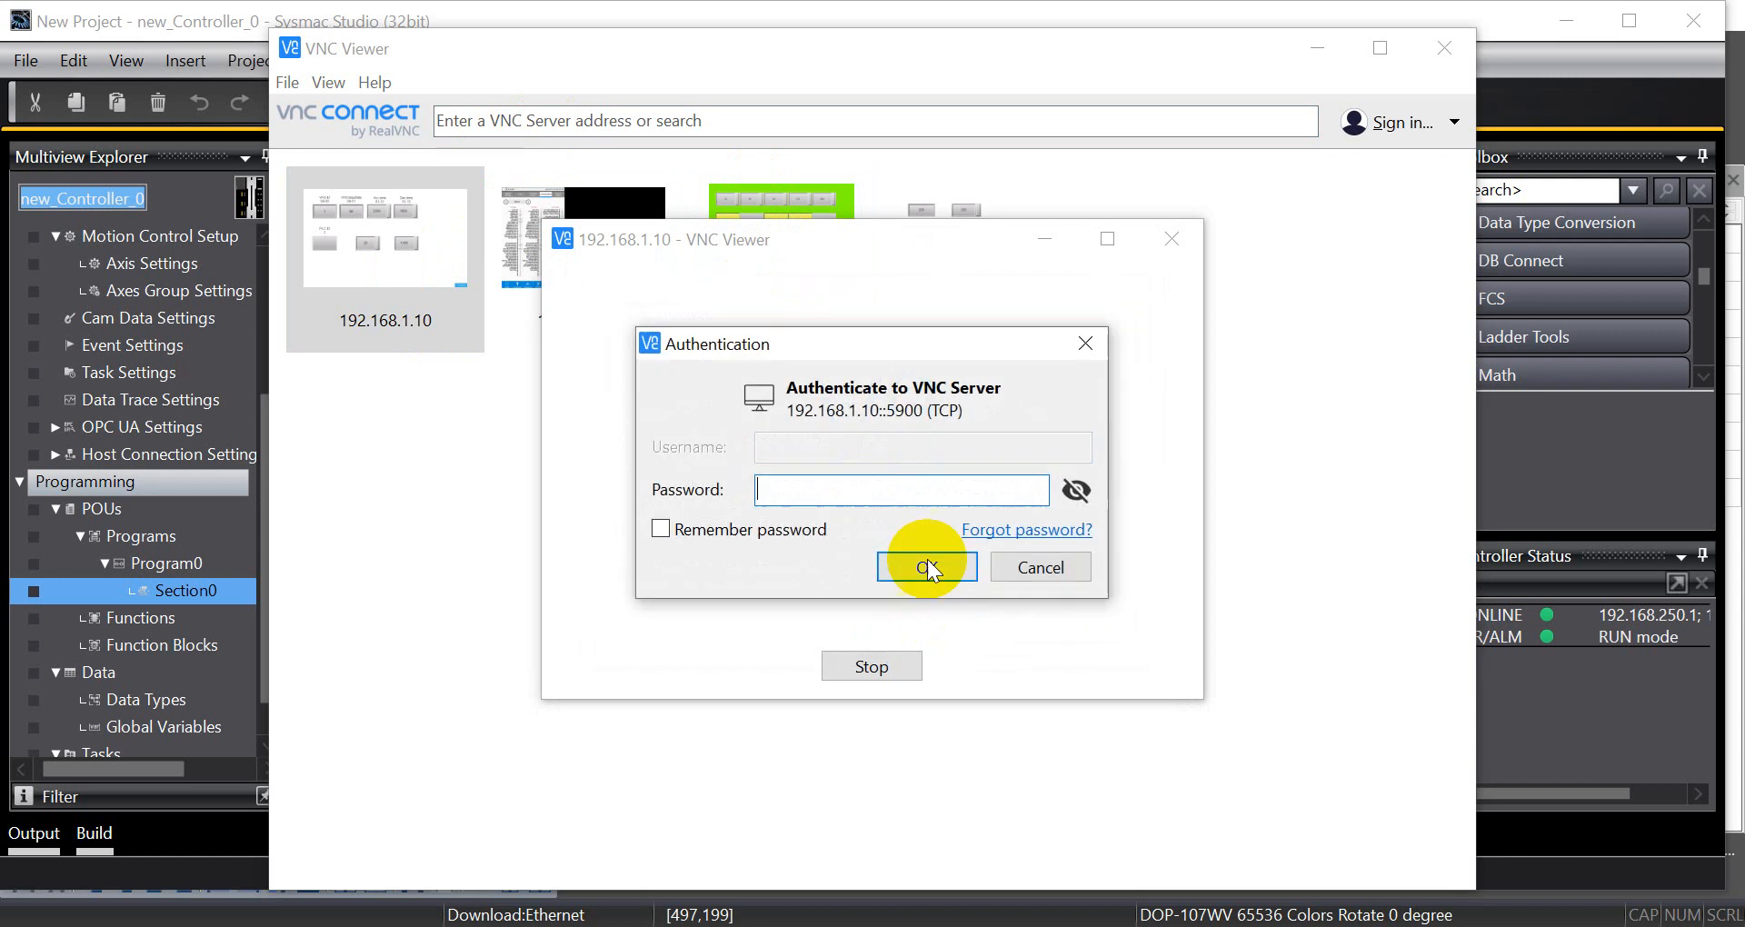
{"action": "type", "text": "••"}
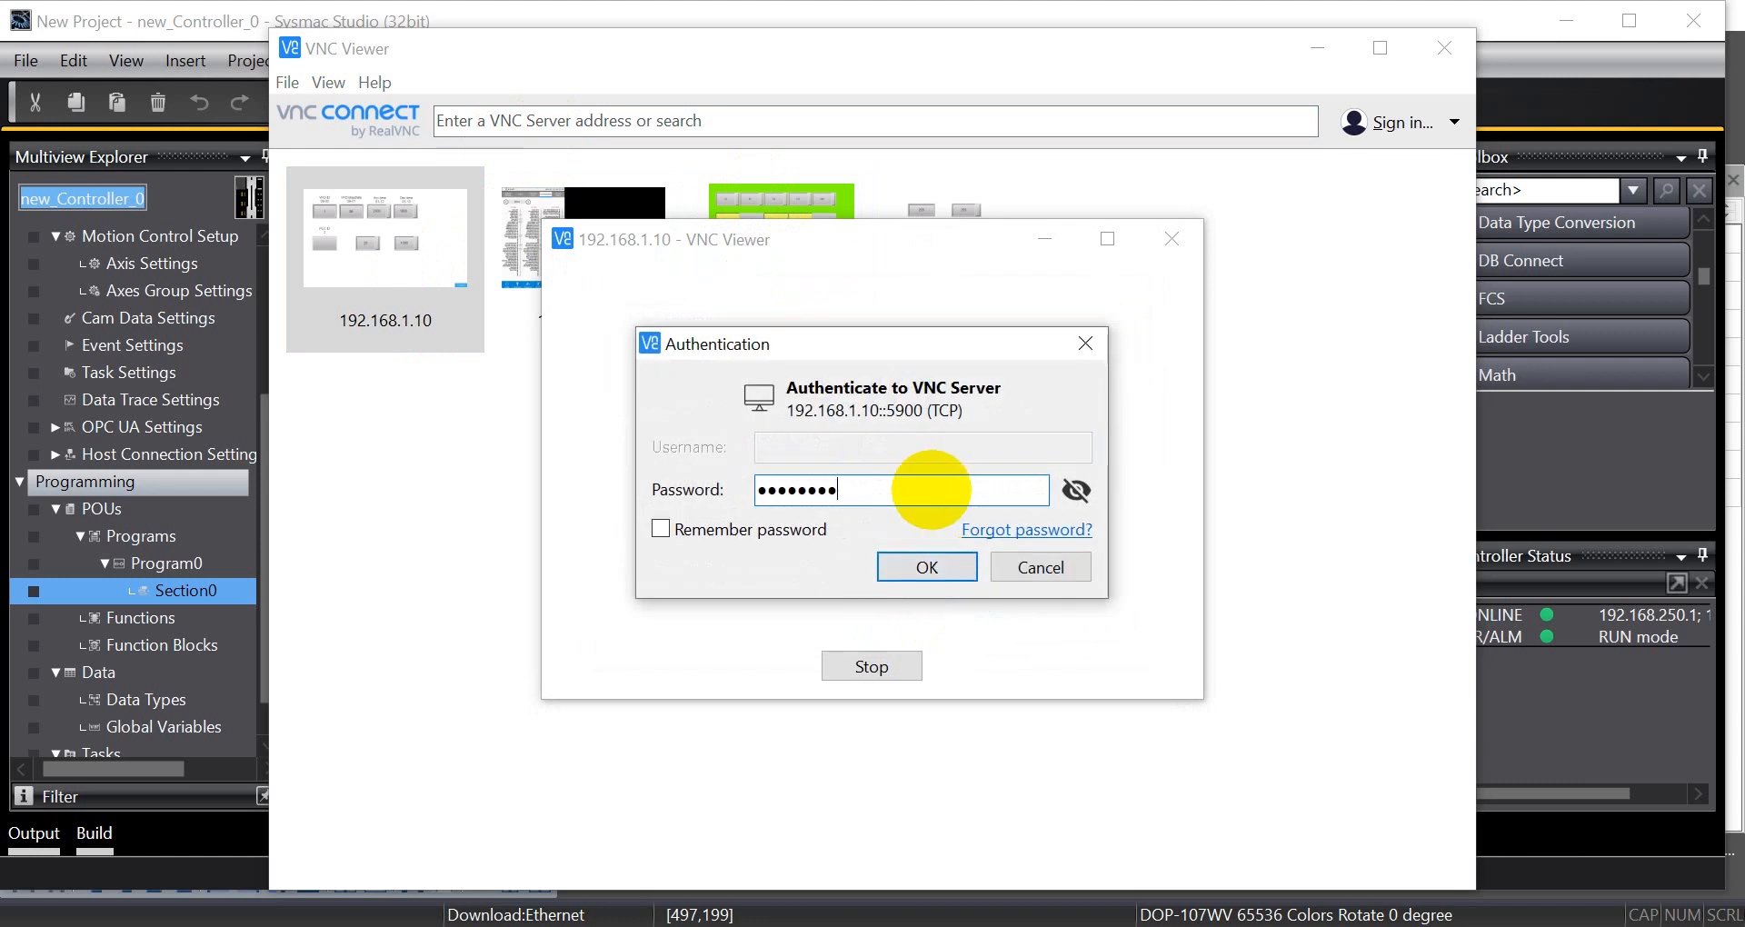
{"action": "left_click", "coordinate": [926, 566]}
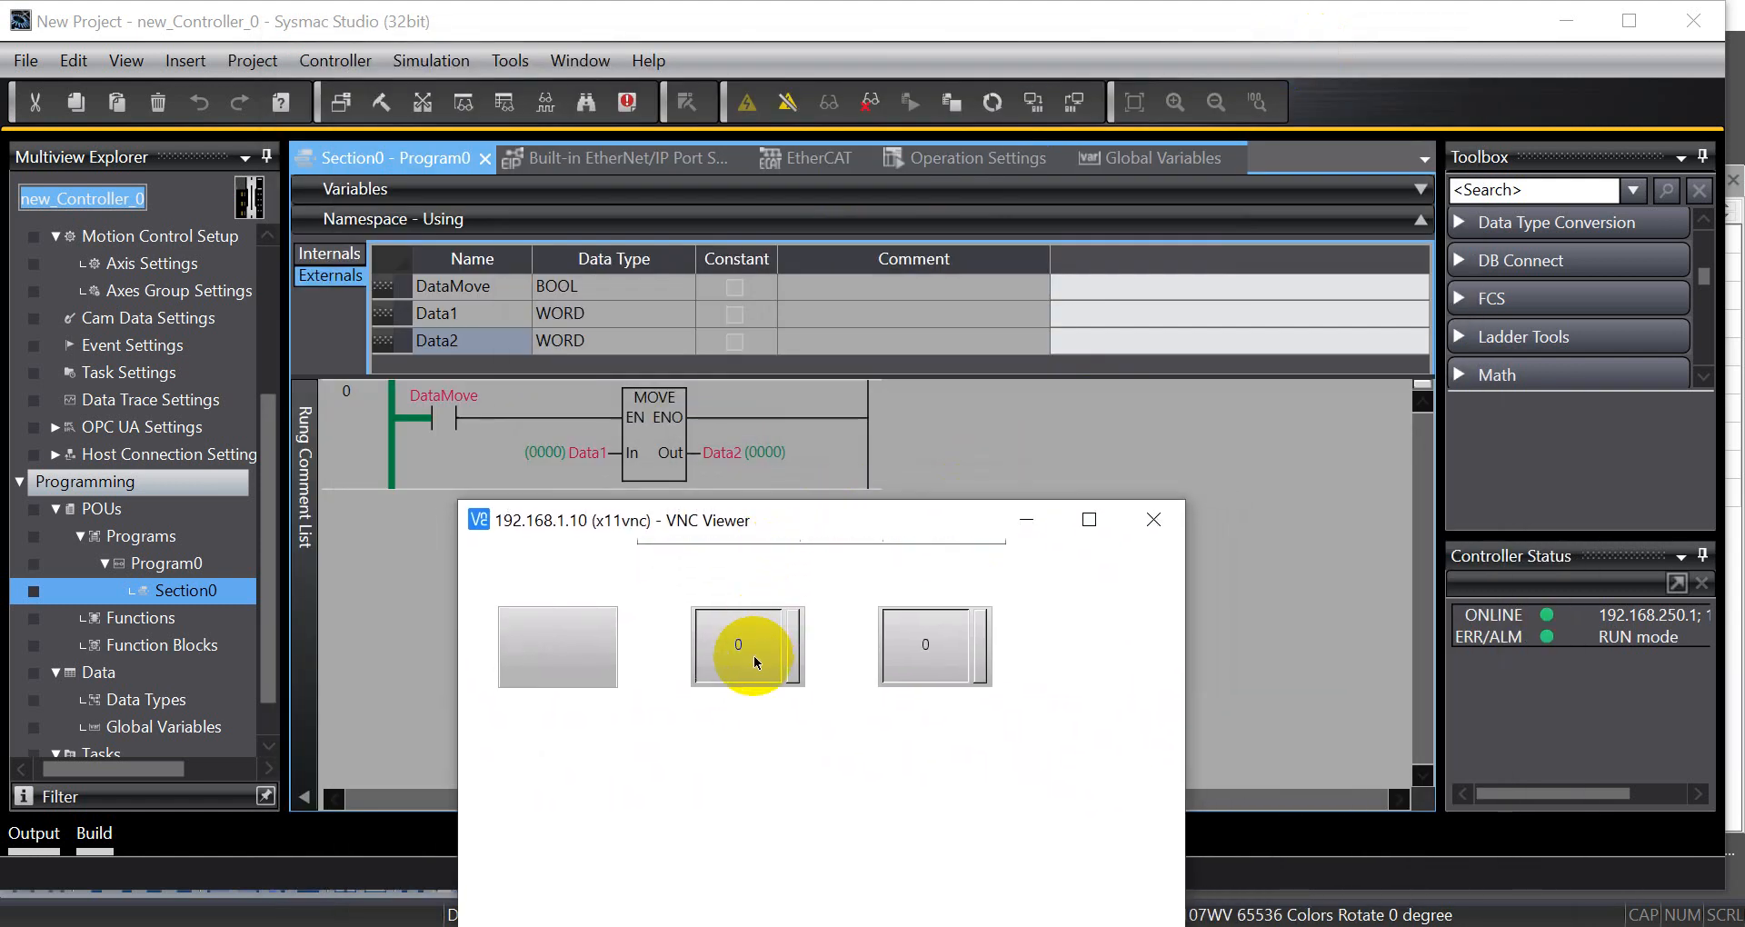
Enter 123 into Data1 on the HMI and trigger DataMove so Data2 becomes 123
{"action": "left_click", "coordinate": [745, 647]}
{"action": "type", "text": "123"}
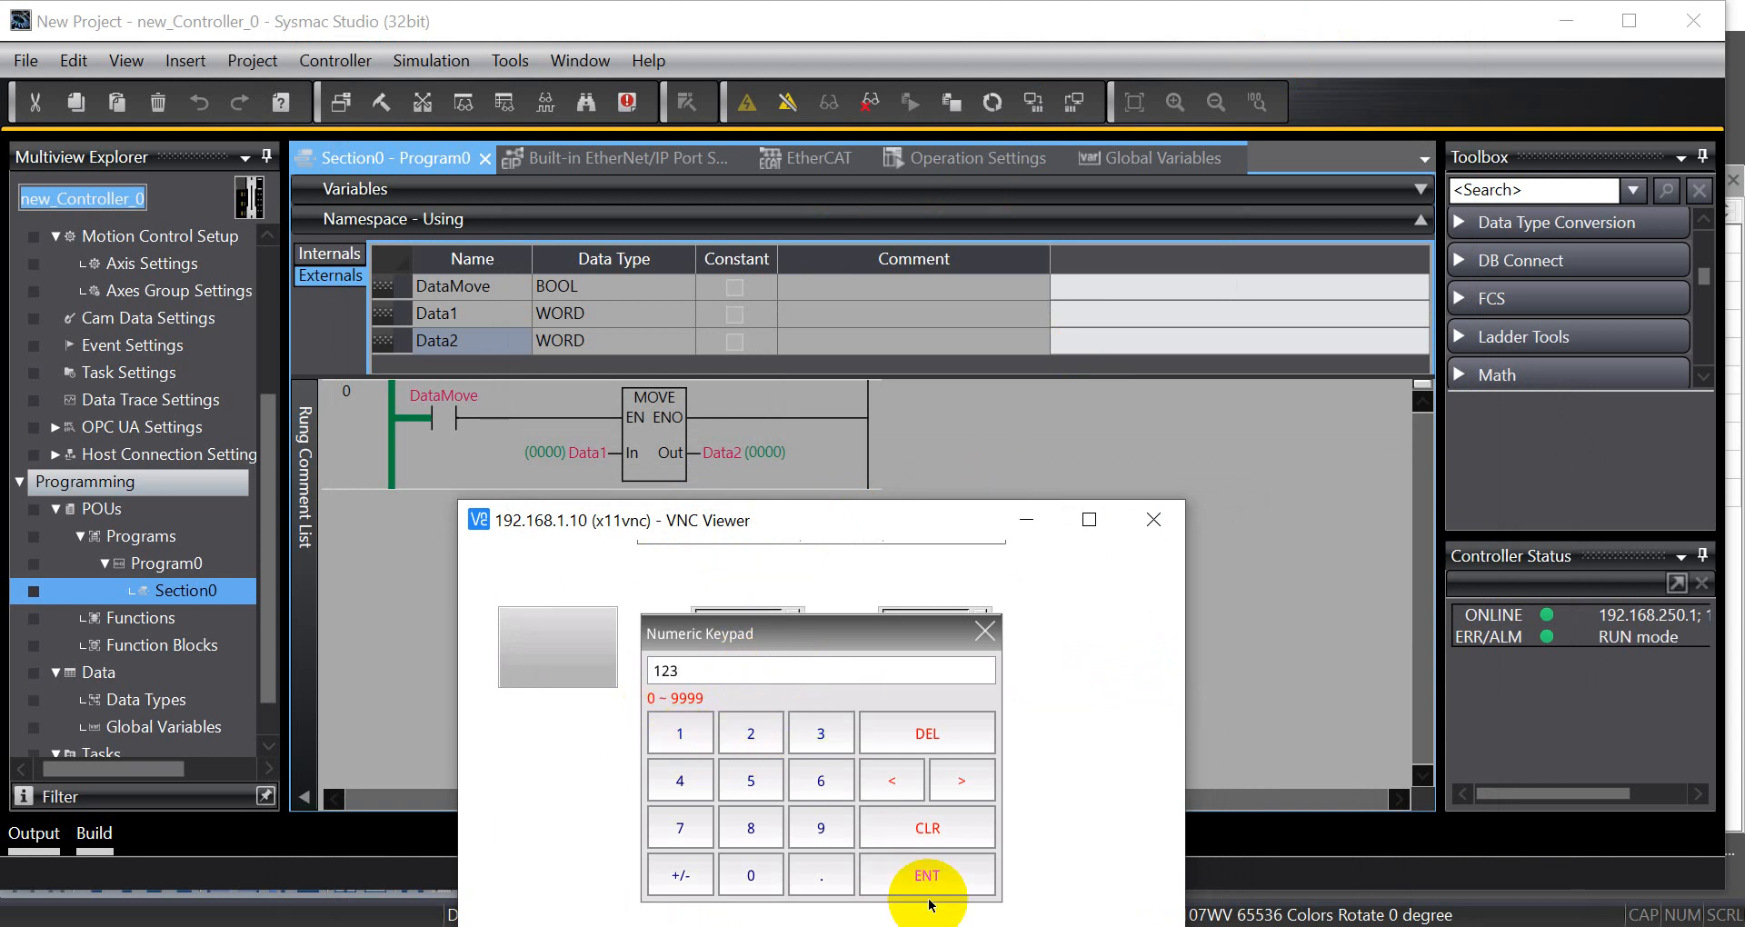
{"action": "left_click", "coordinate": [927, 876]}
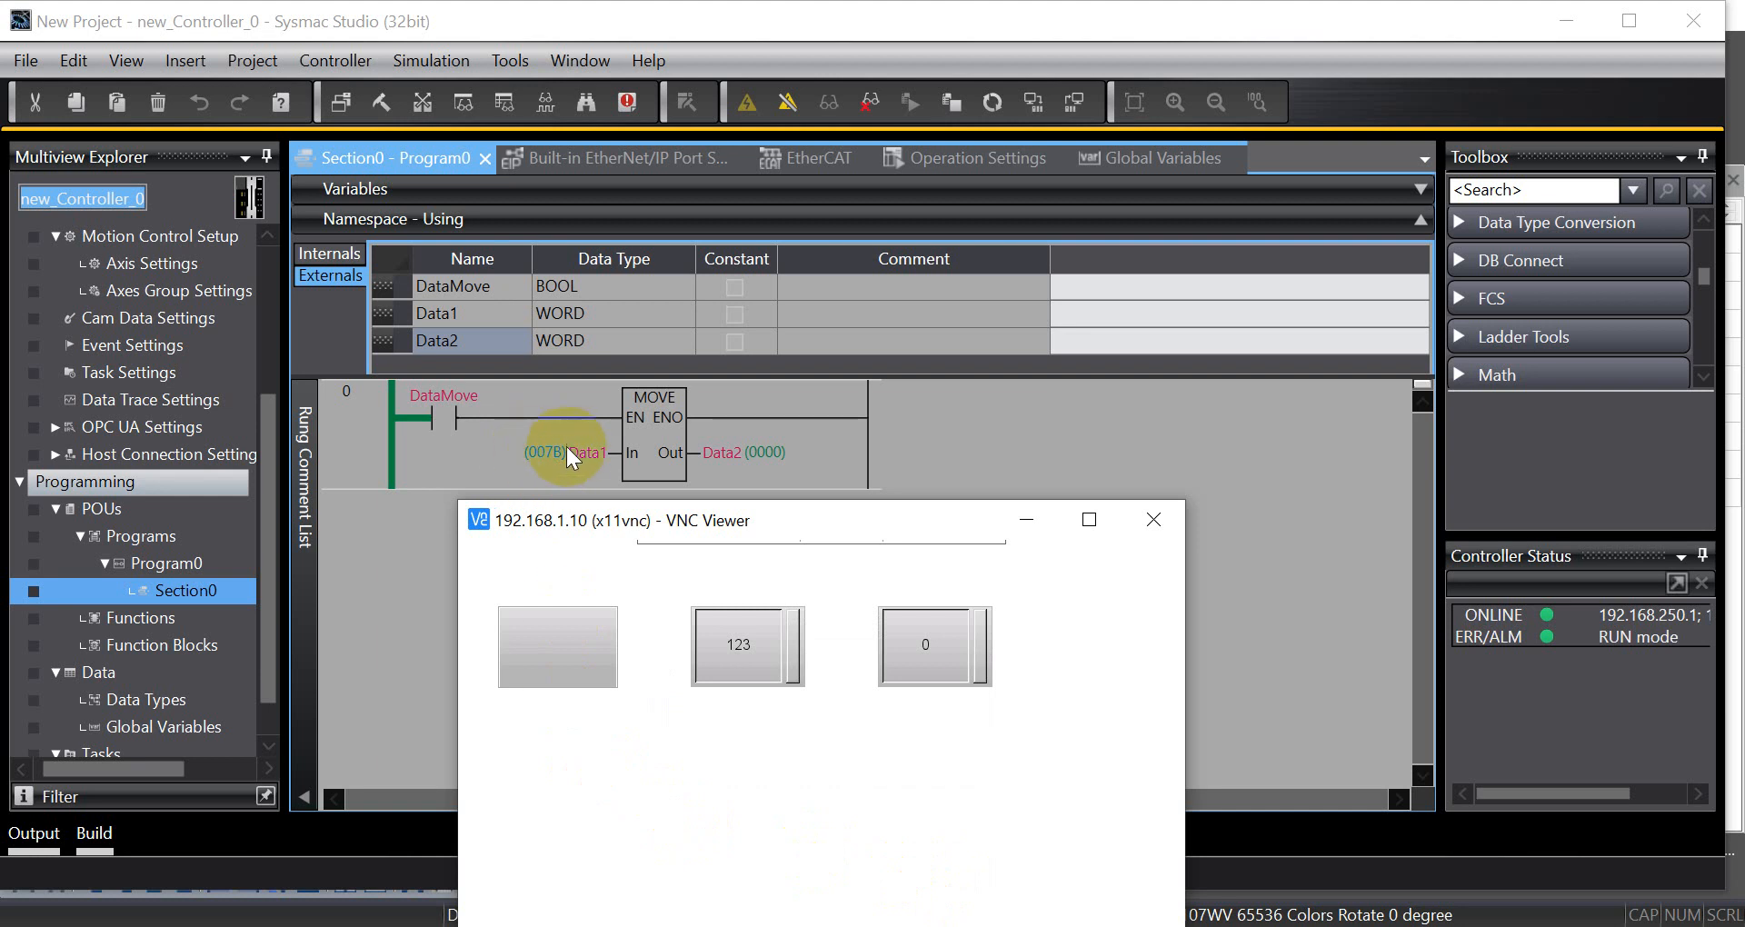
{"action": "mouse_move", "coordinate": [547, 681]}
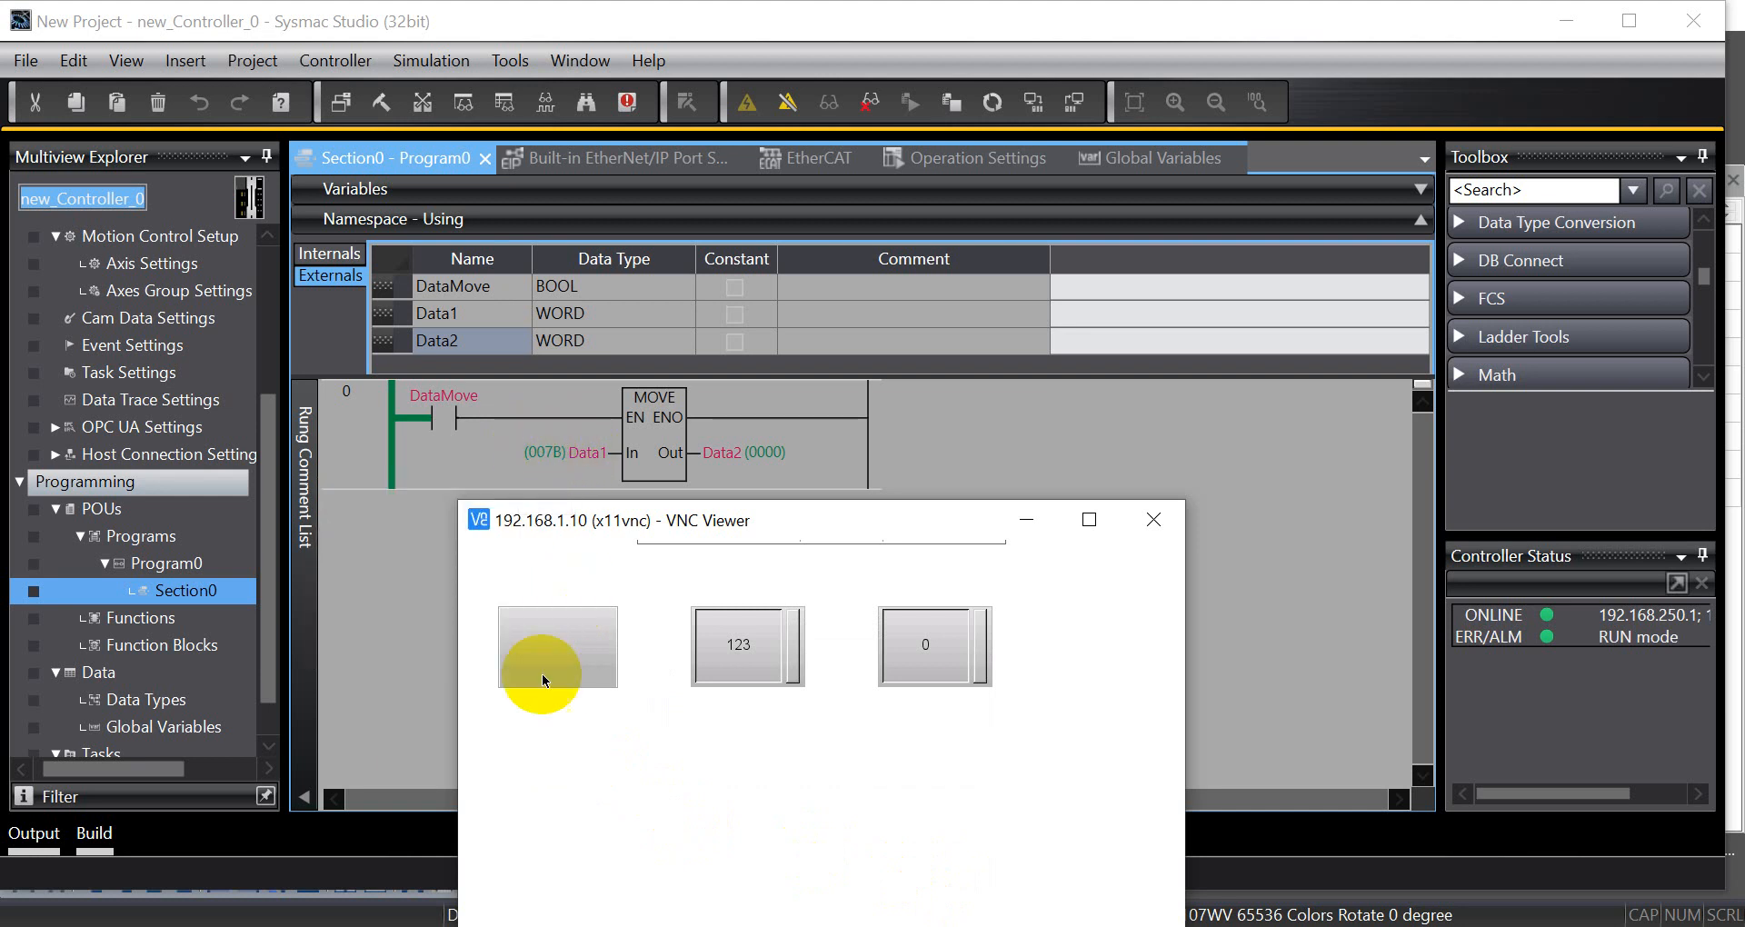
{"action": "left_click", "coordinate": [557, 653]}
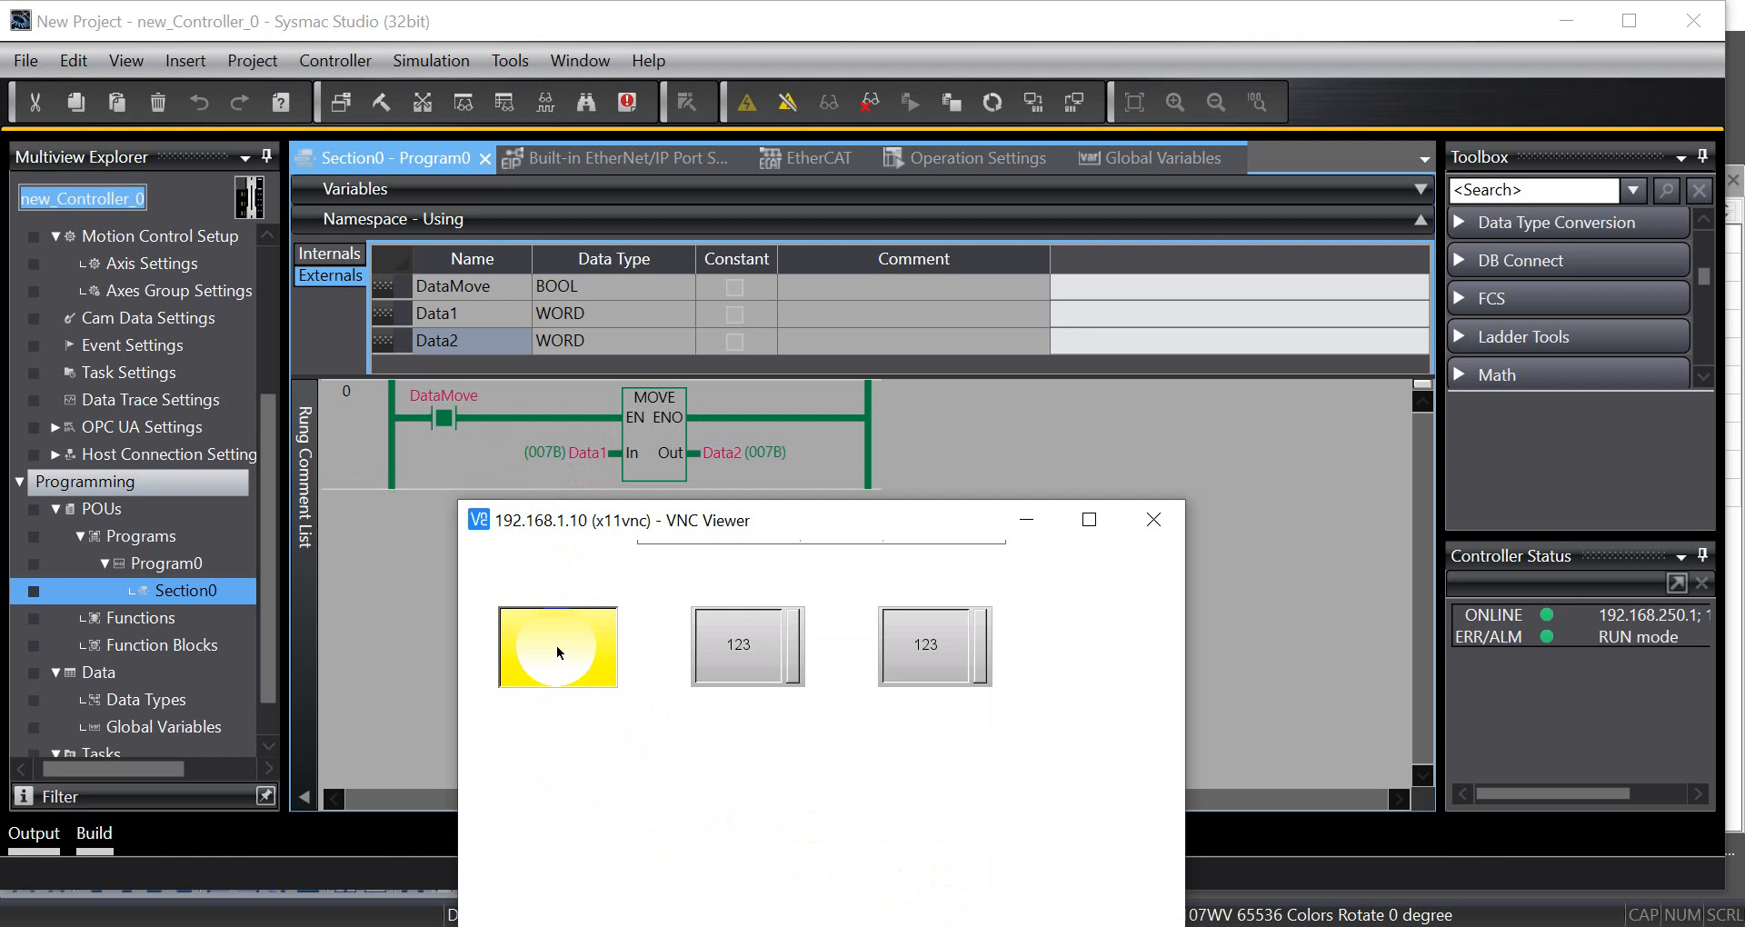
Enter 8 into Data1 and trigger DataMove again so Data2 becomes 8
{"action": "left_click", "coordinate": [739, 646]}
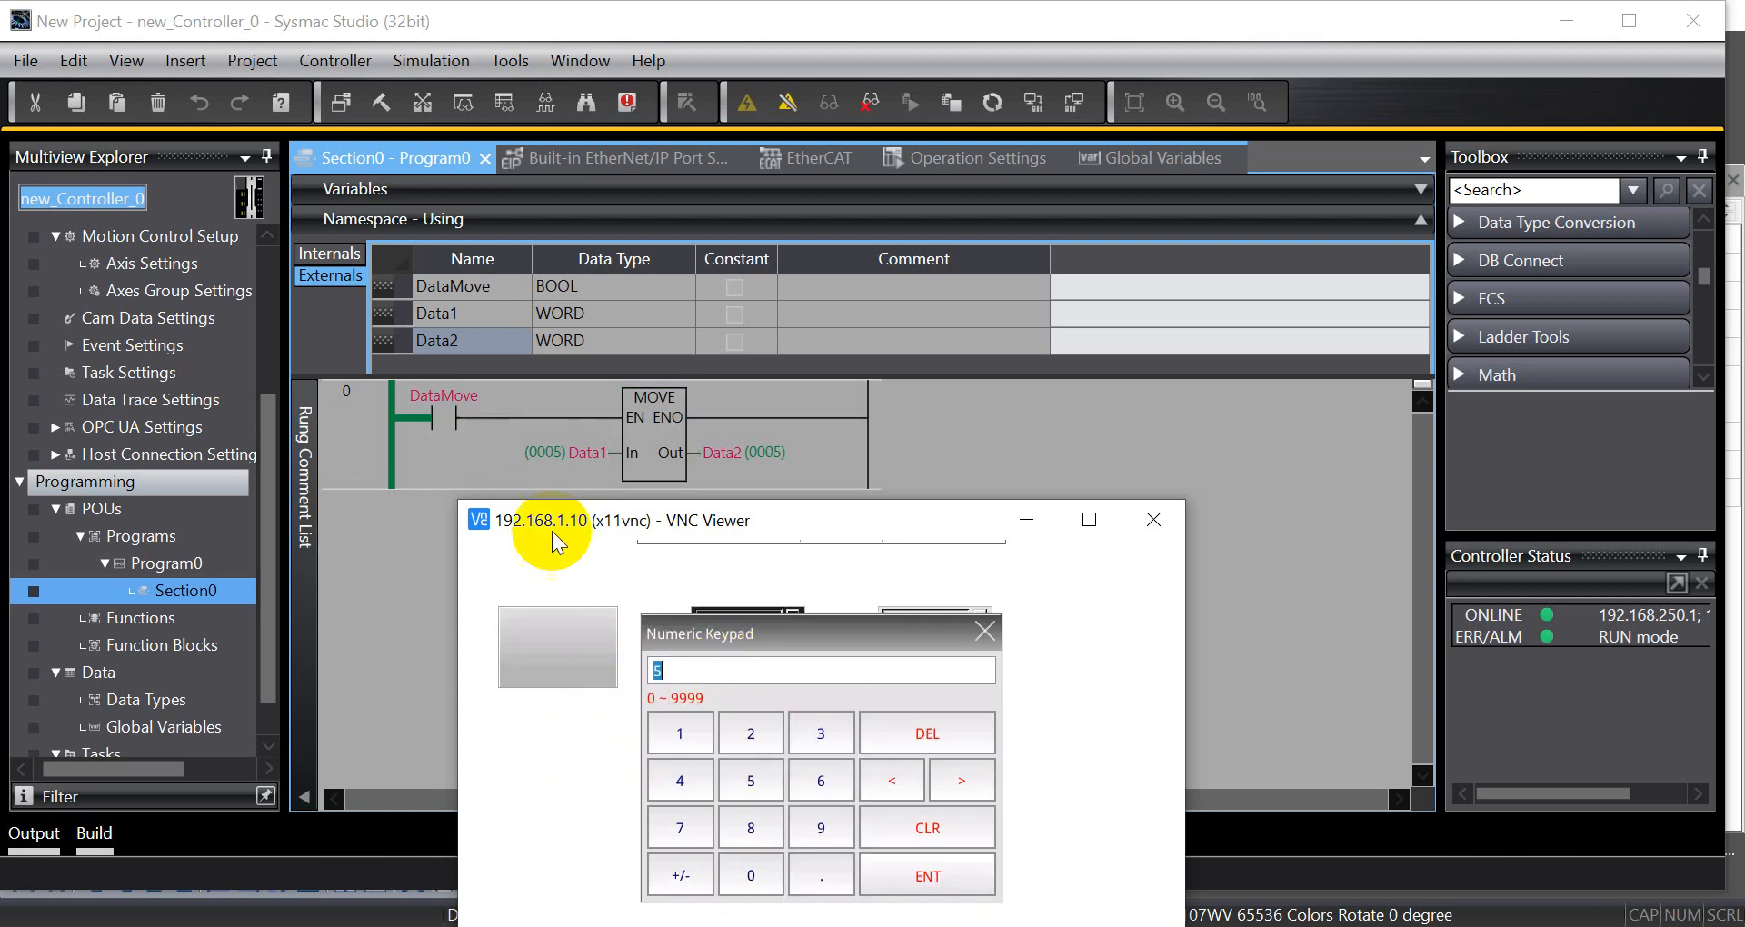
{"action": "left_click", "coordinate": [750, 827]}
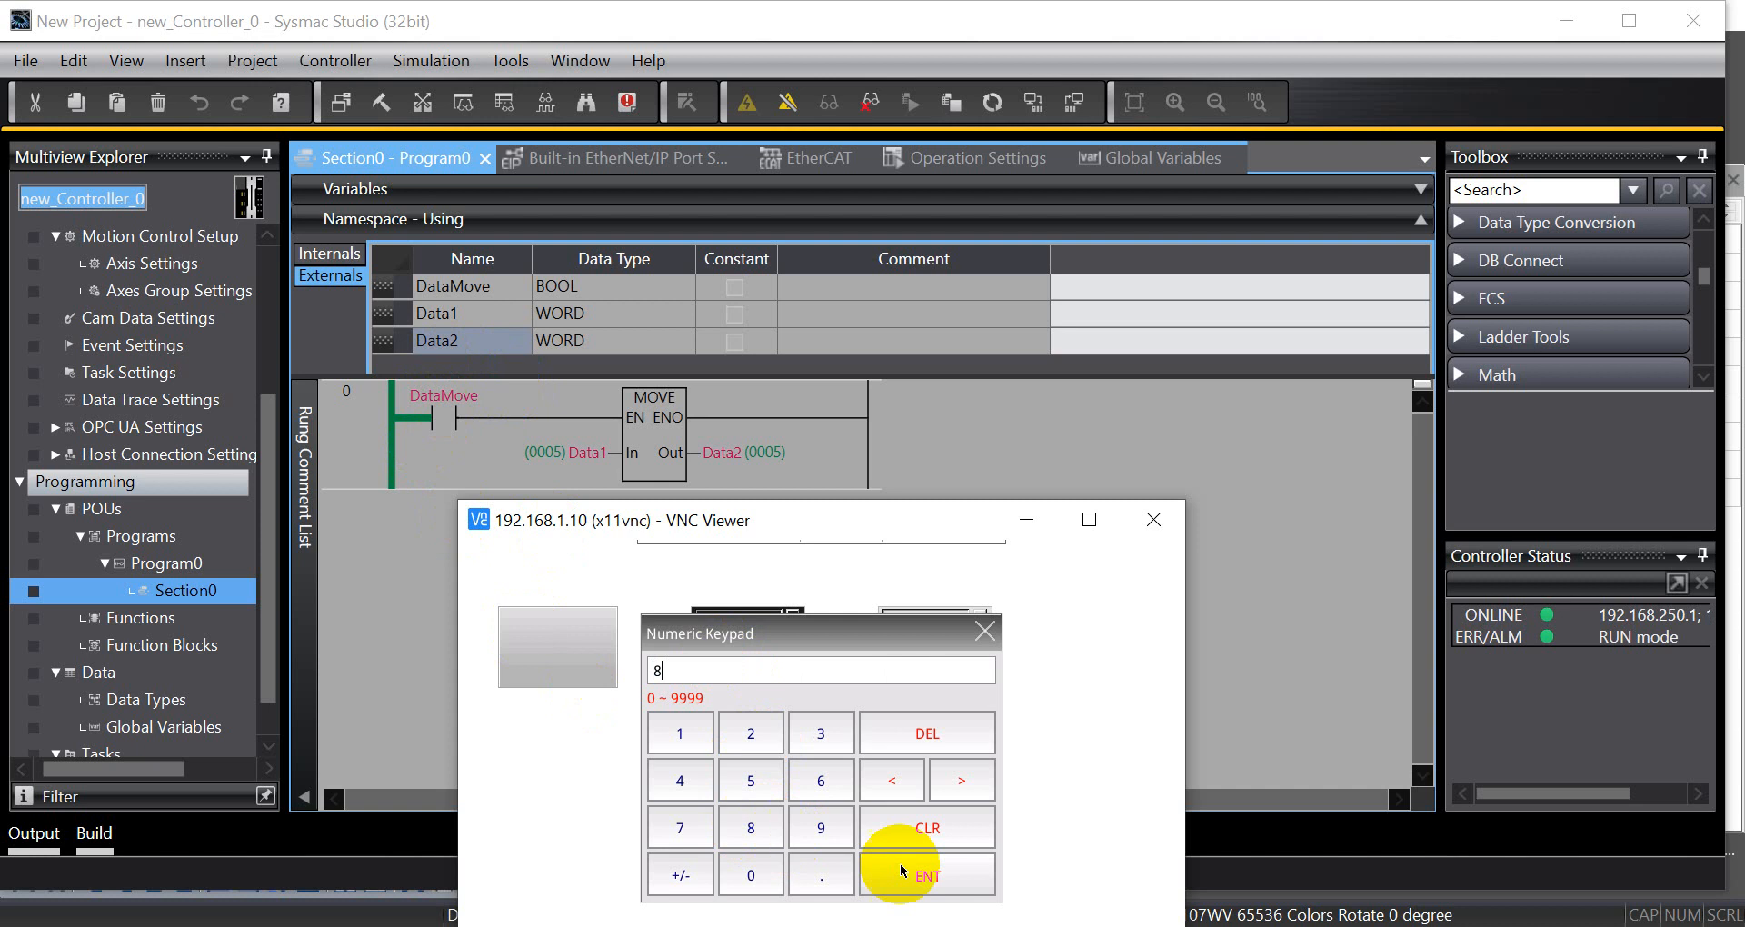
{"action": "left_click", "coordinate": [927, 876]}
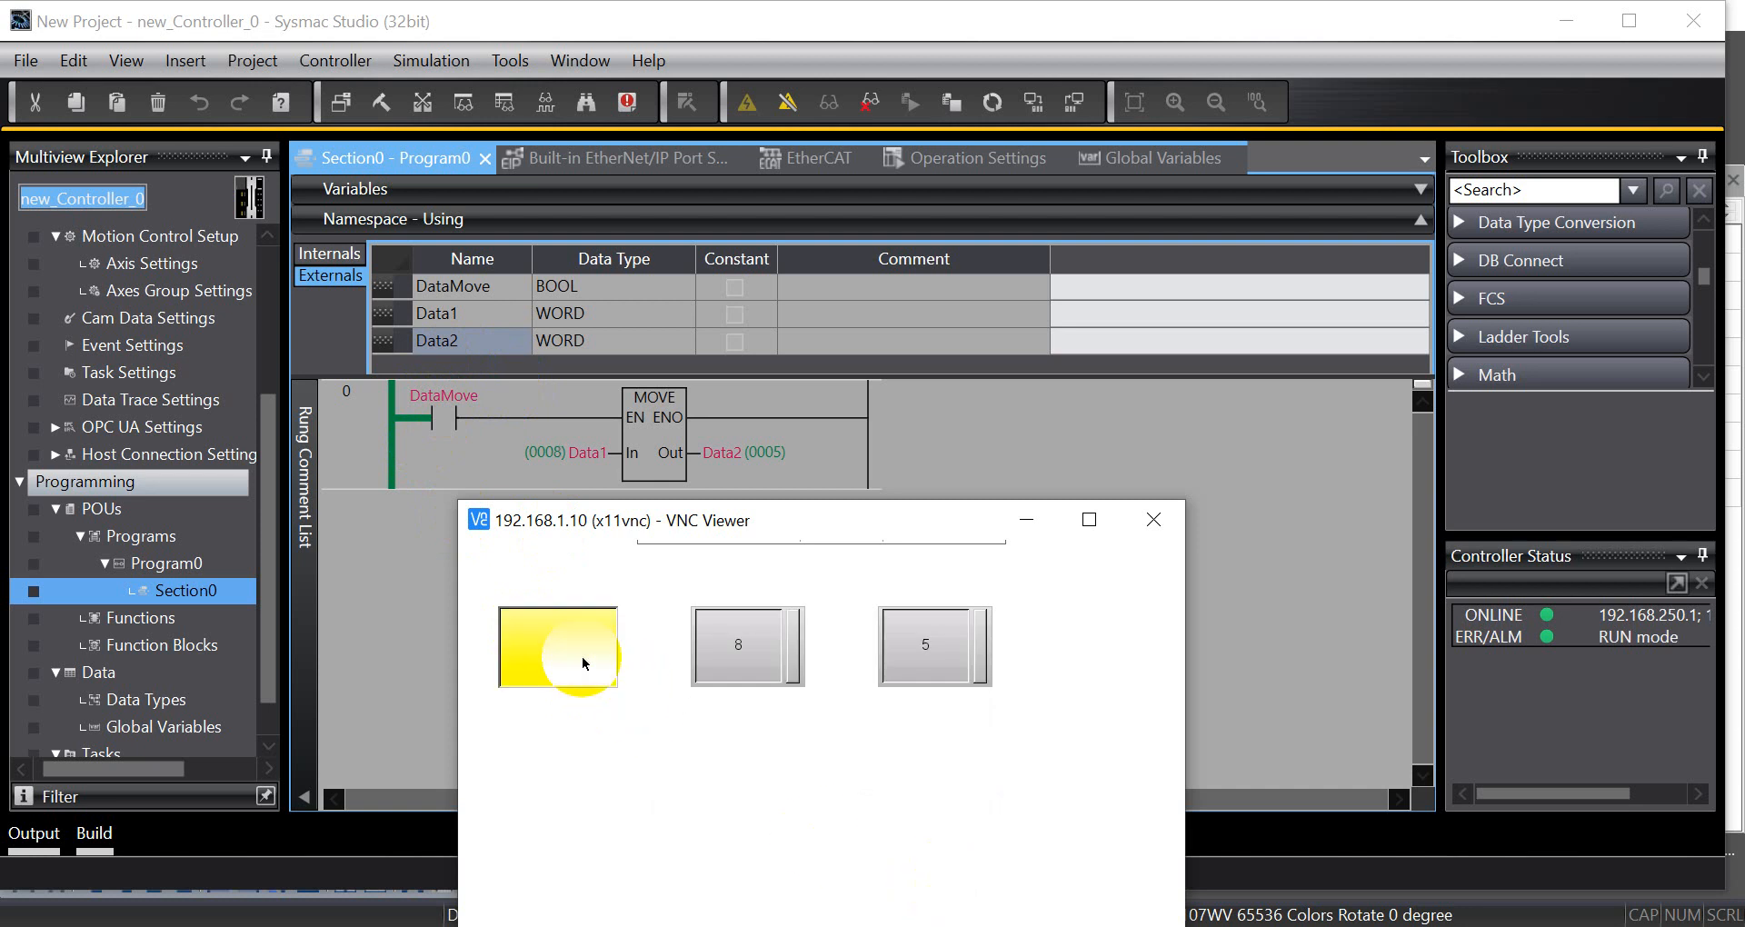
{"action": "left_click", "coordinate": [558, 648]}
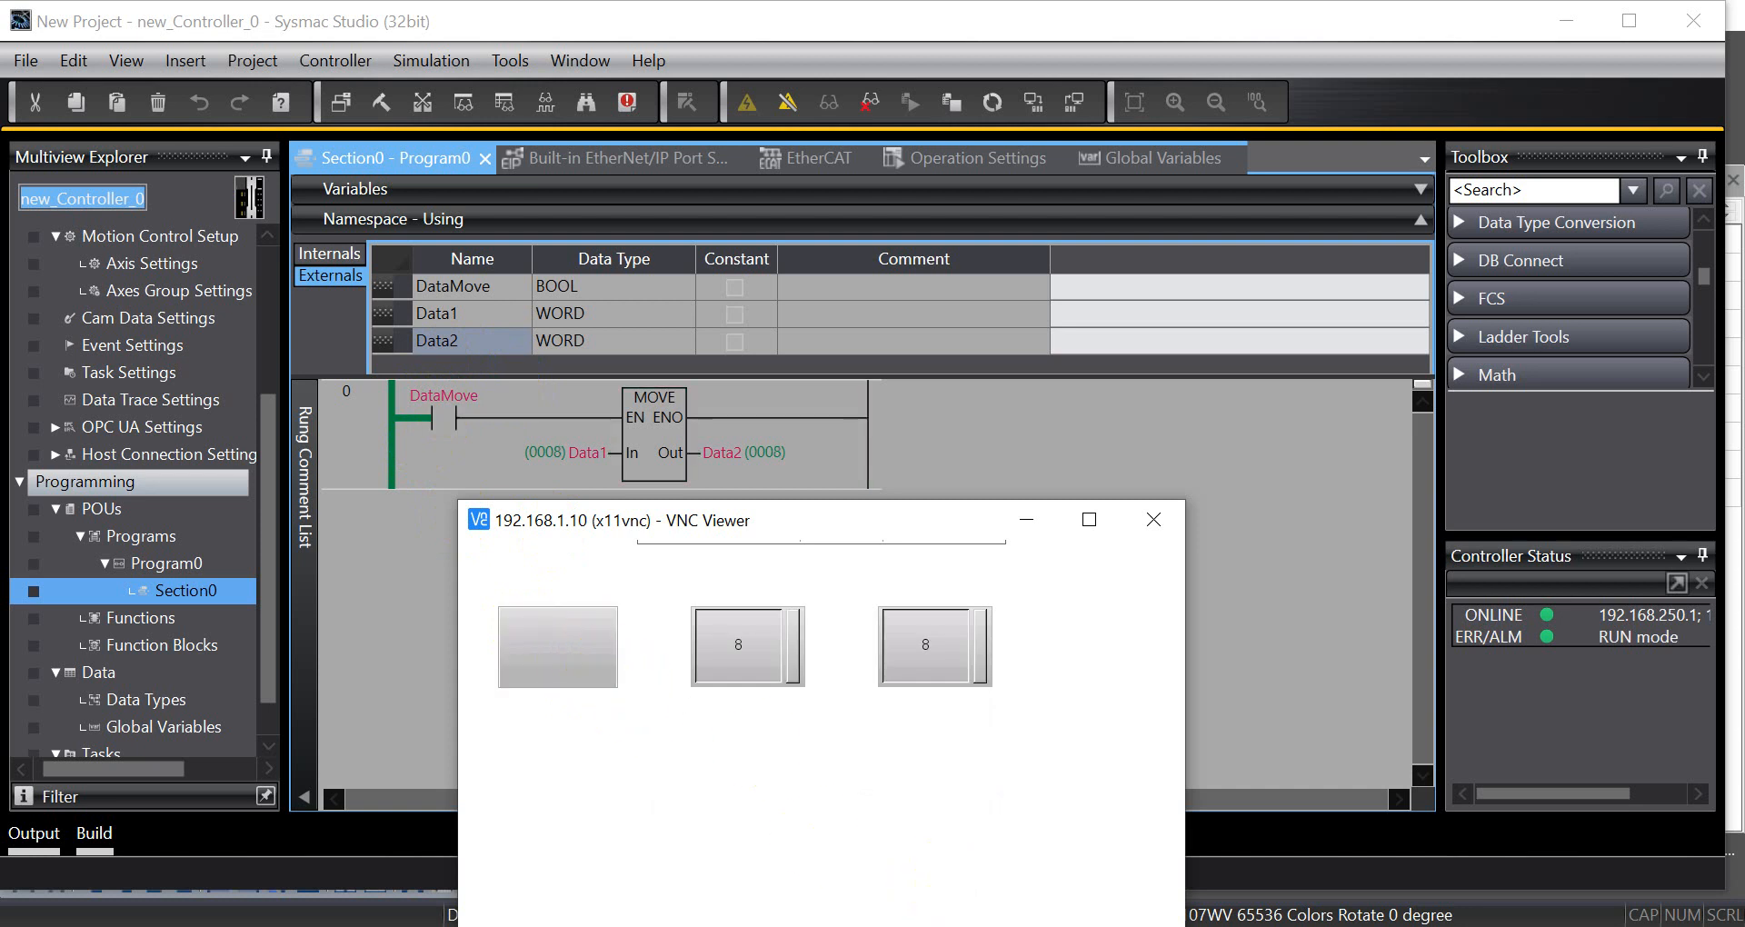